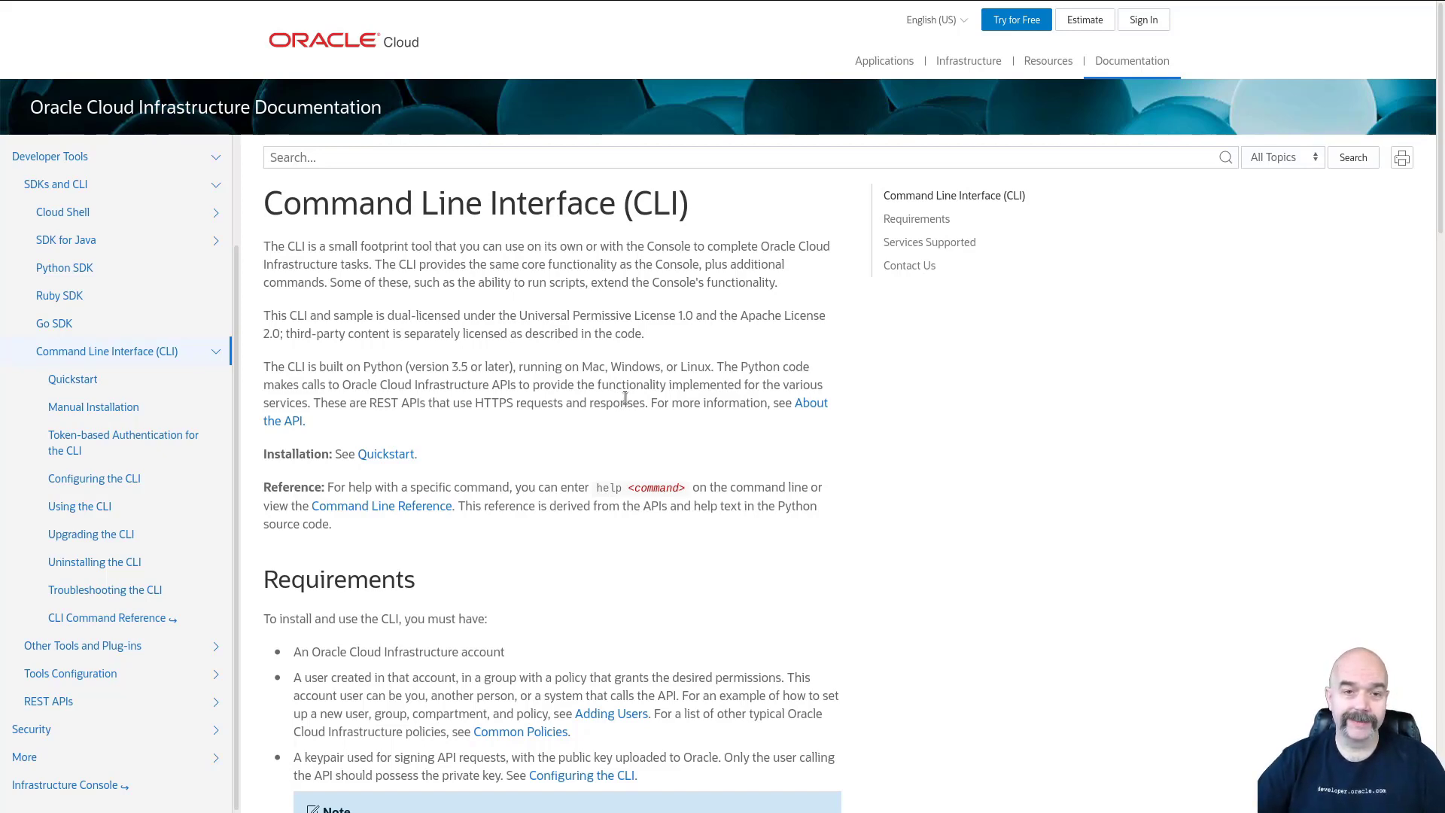
Step: Switch from the Oracle CLI docs in Firefox to Visual Studio Code with the openssl commands
click(1016, 20)
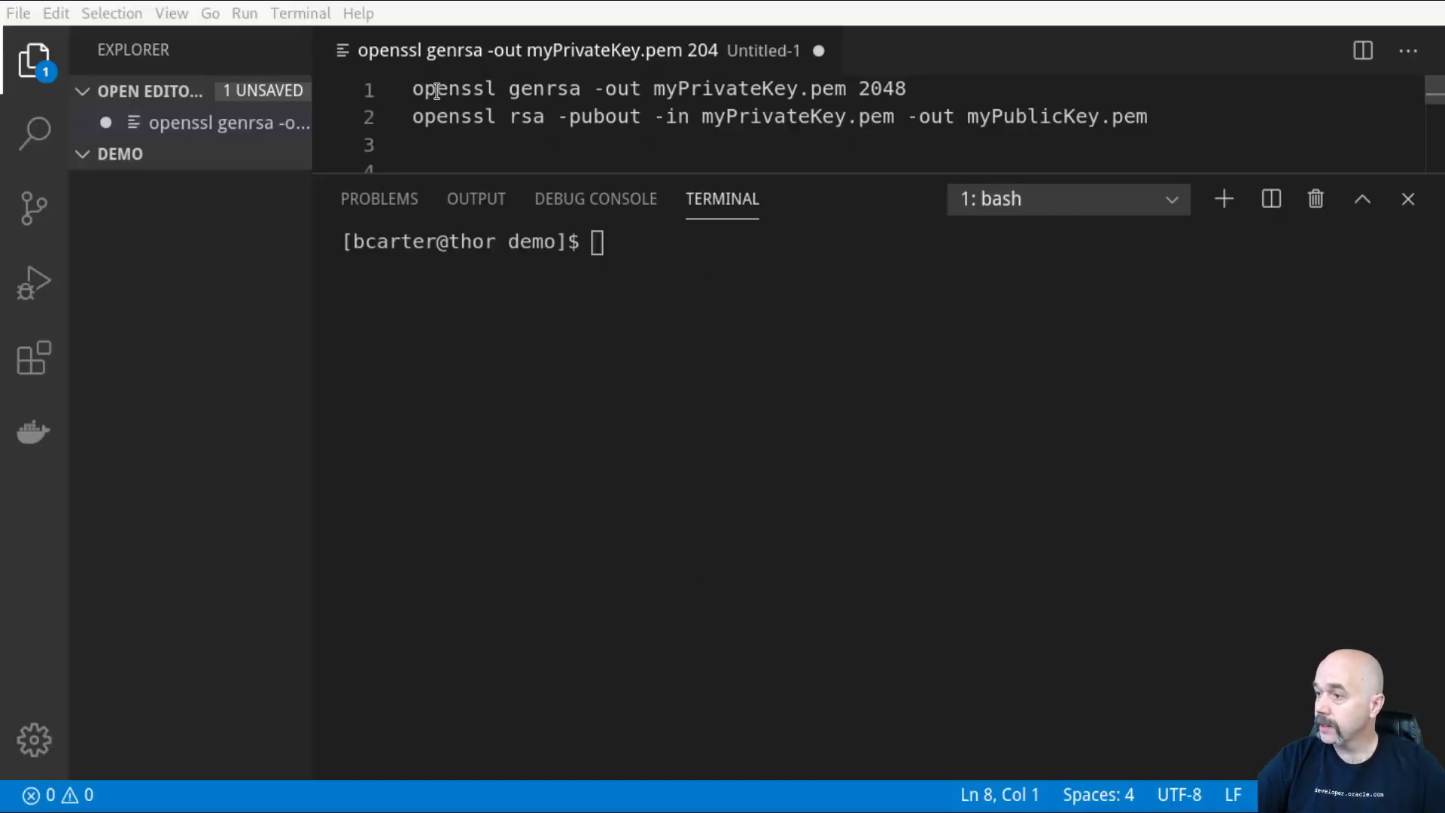
Step: Generate a 2048-bit RSA private key as myPrivateKey.pem with openssl genrsa in the terminal
double_click(543, 89)
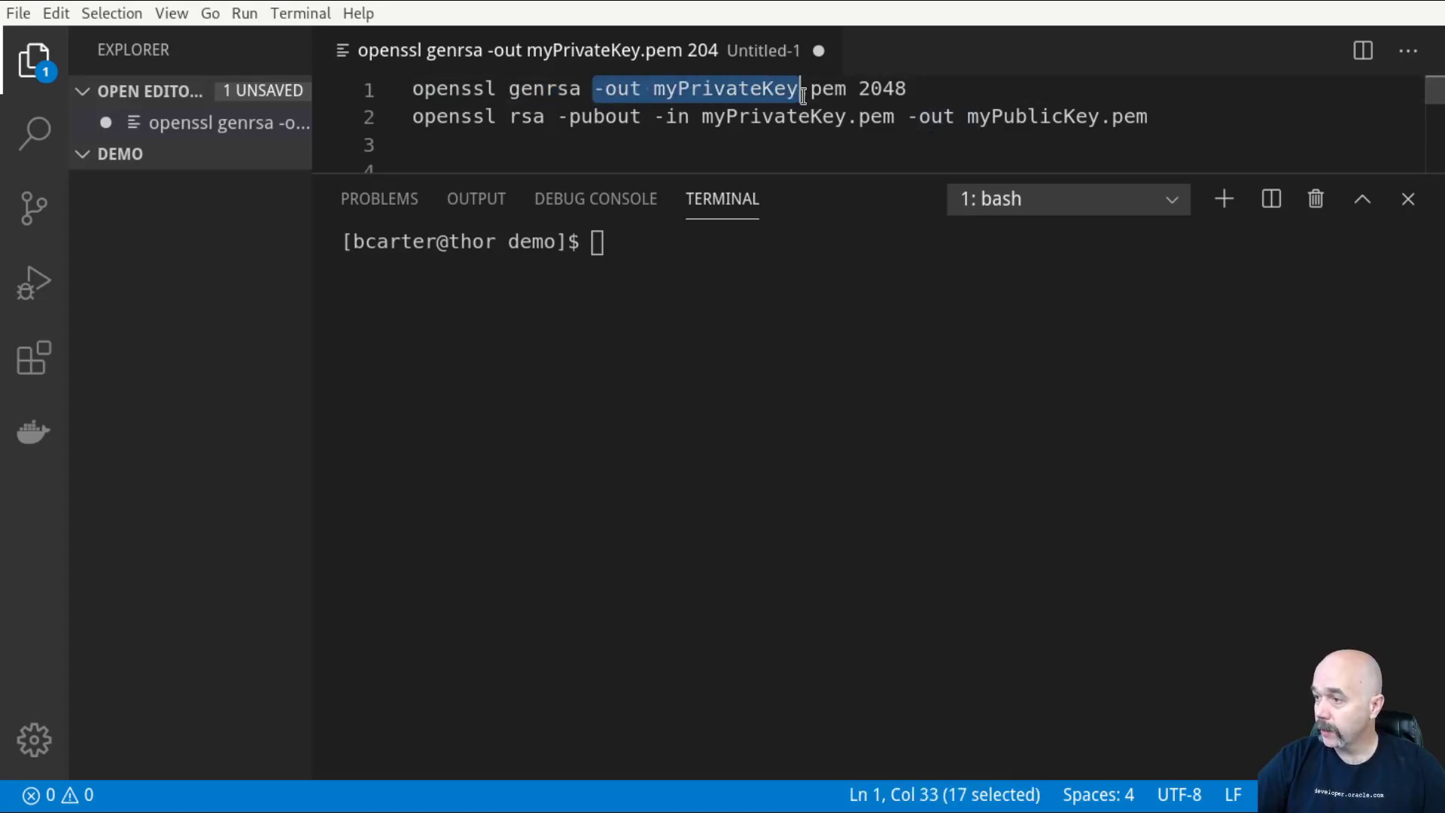
drag(799, 89, 846, 89)
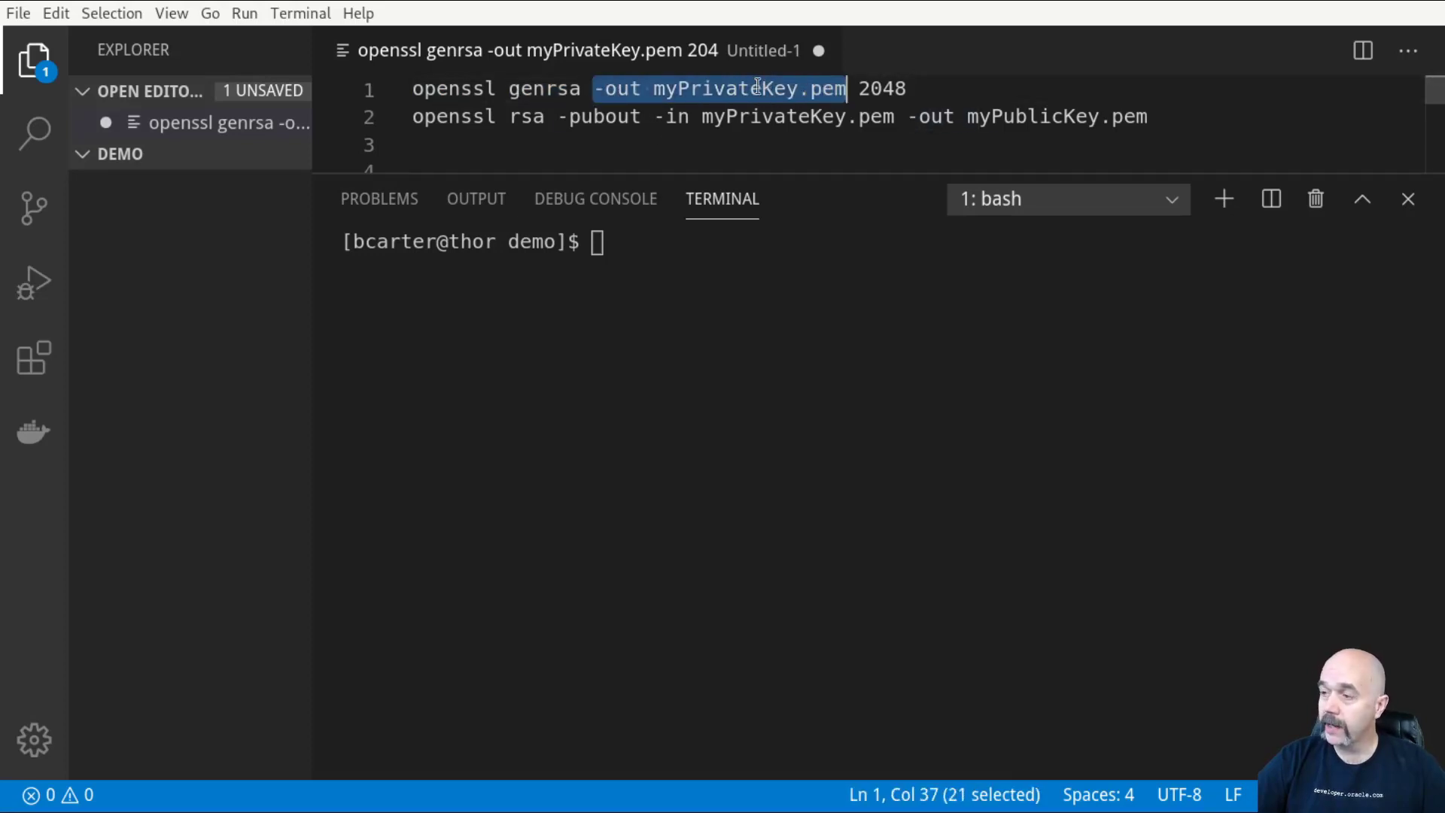
mouse_move(891, 117)
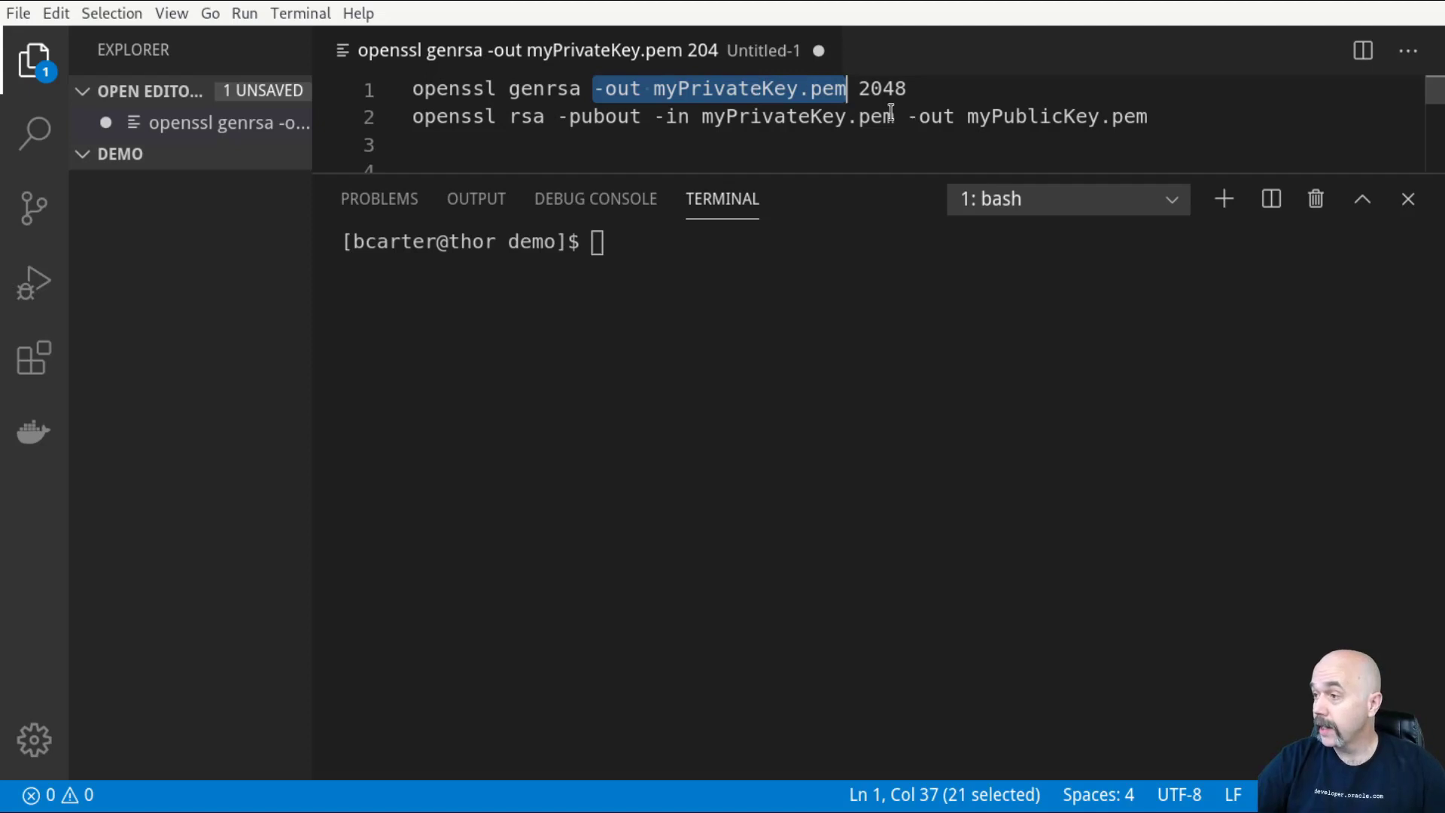
double_click(882, 89)
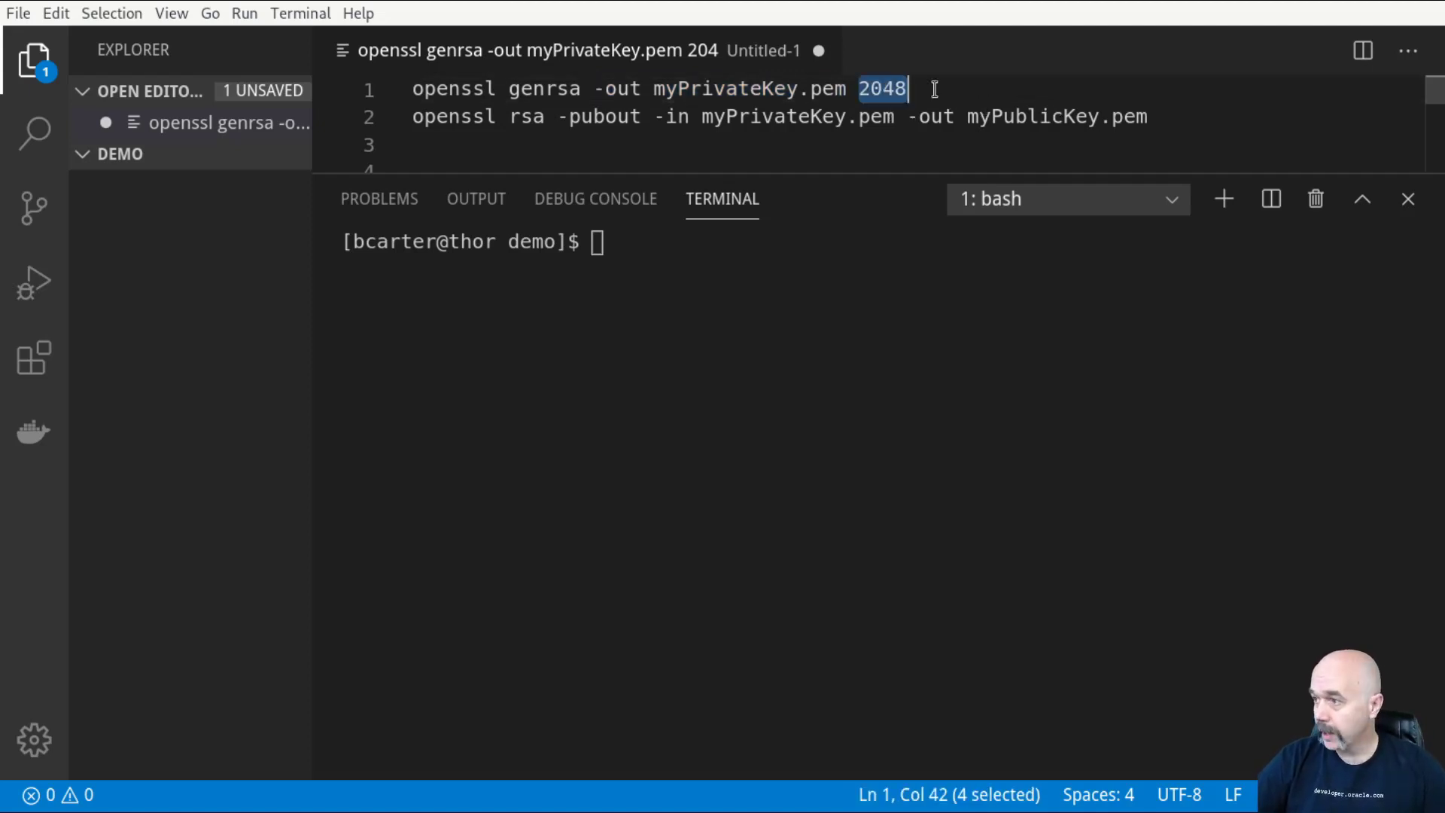
click(924, 87)
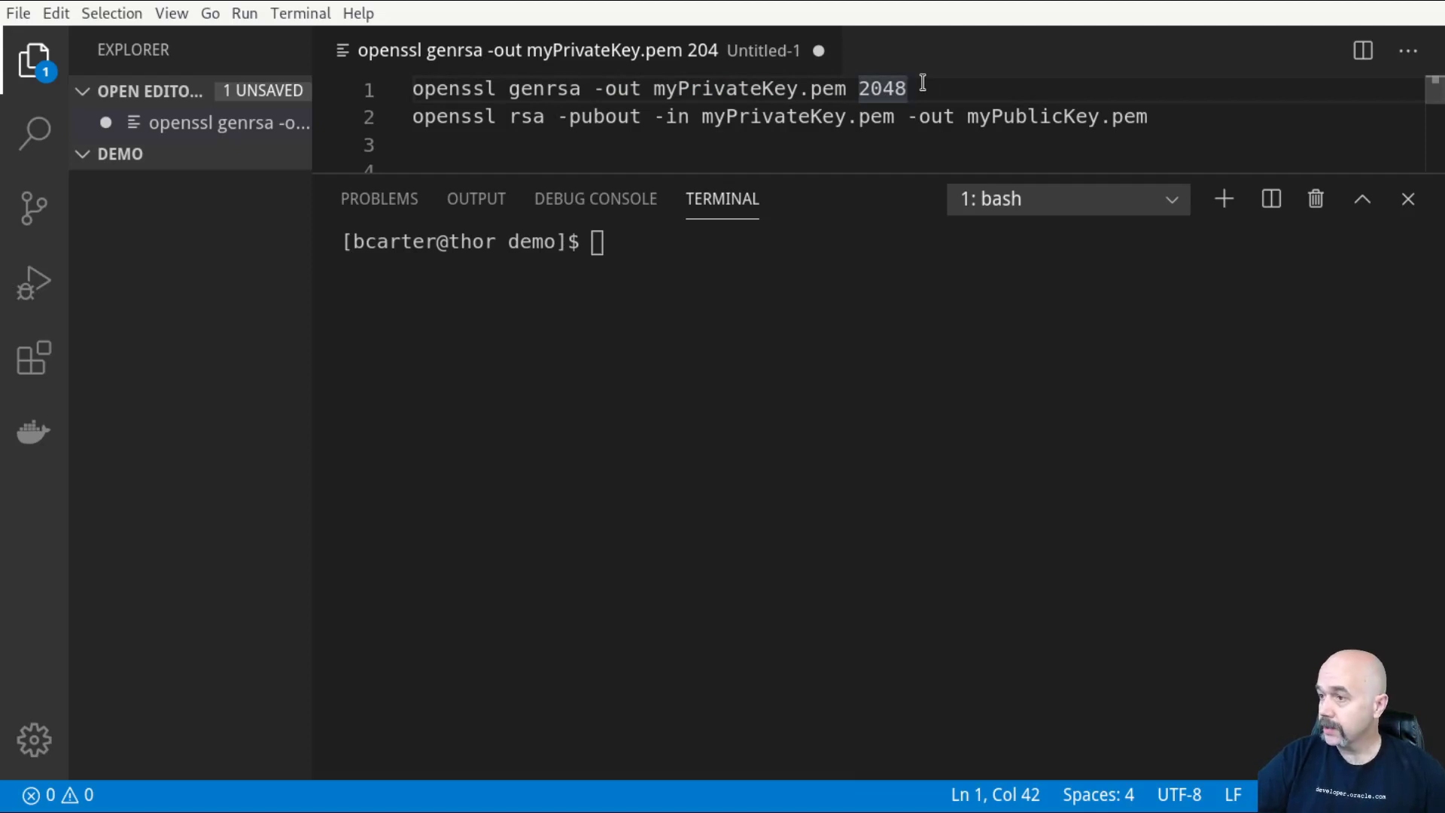
key(Enter)
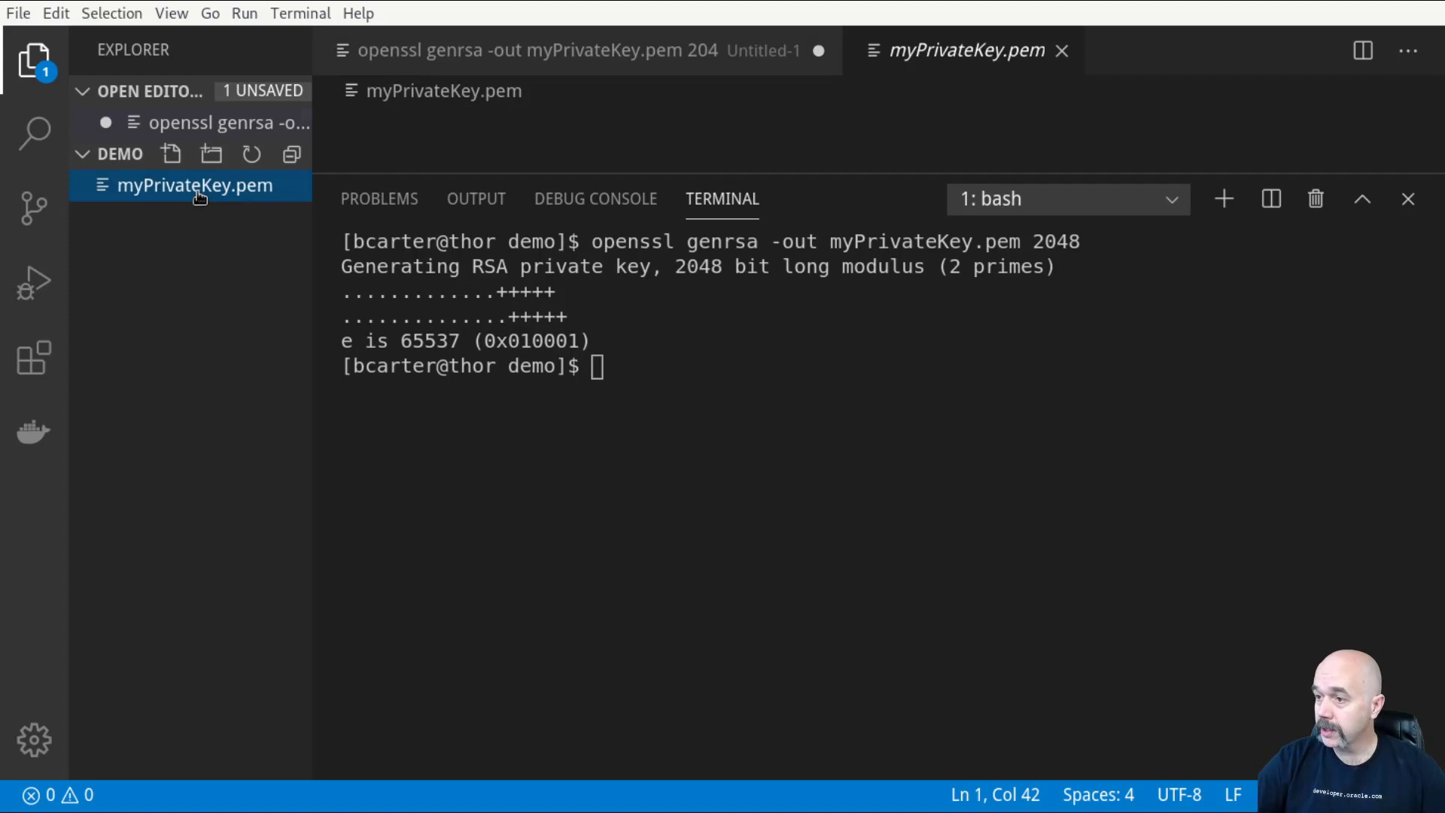
click(196, 185)
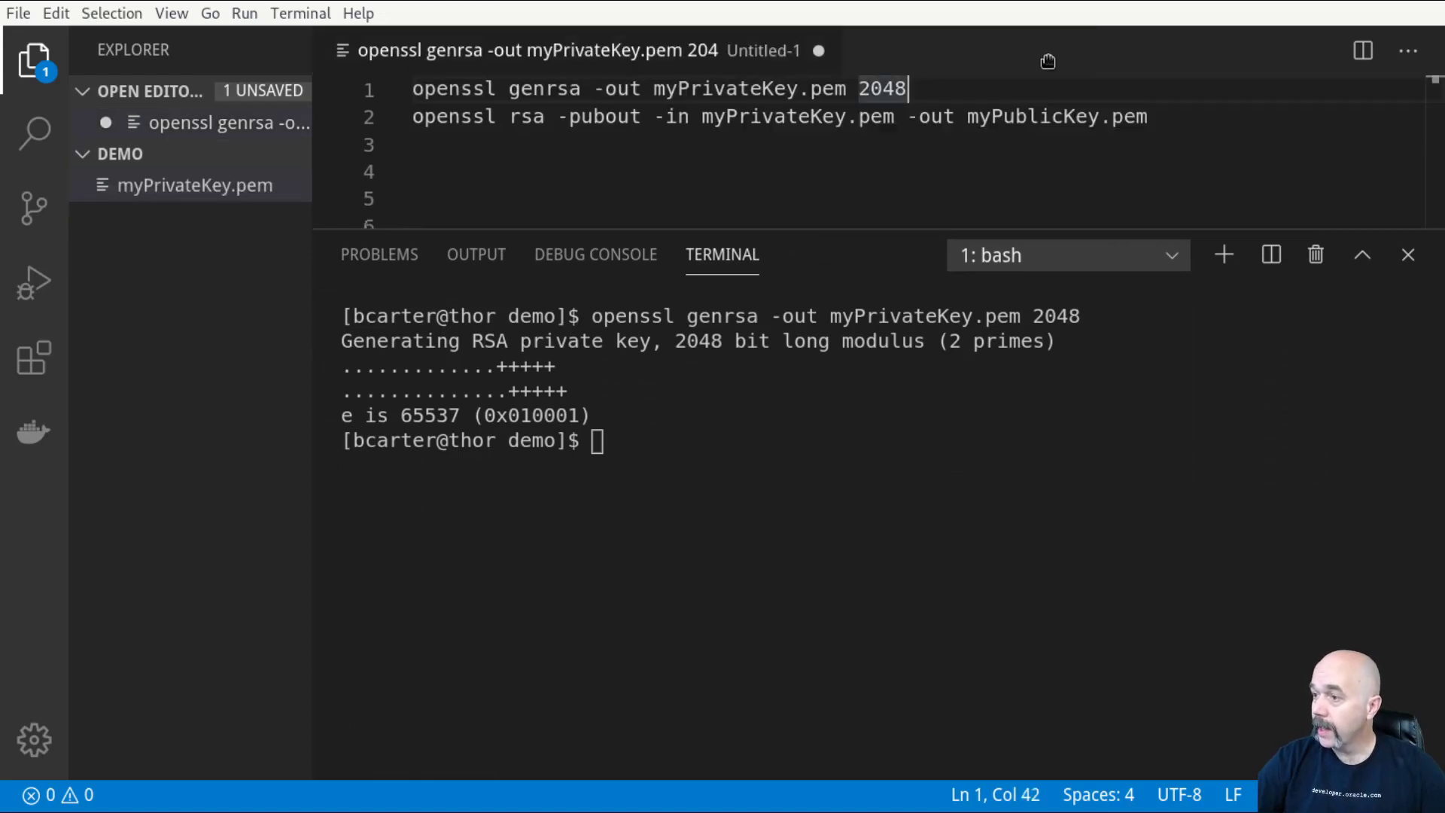
mouse_move(815, 229)
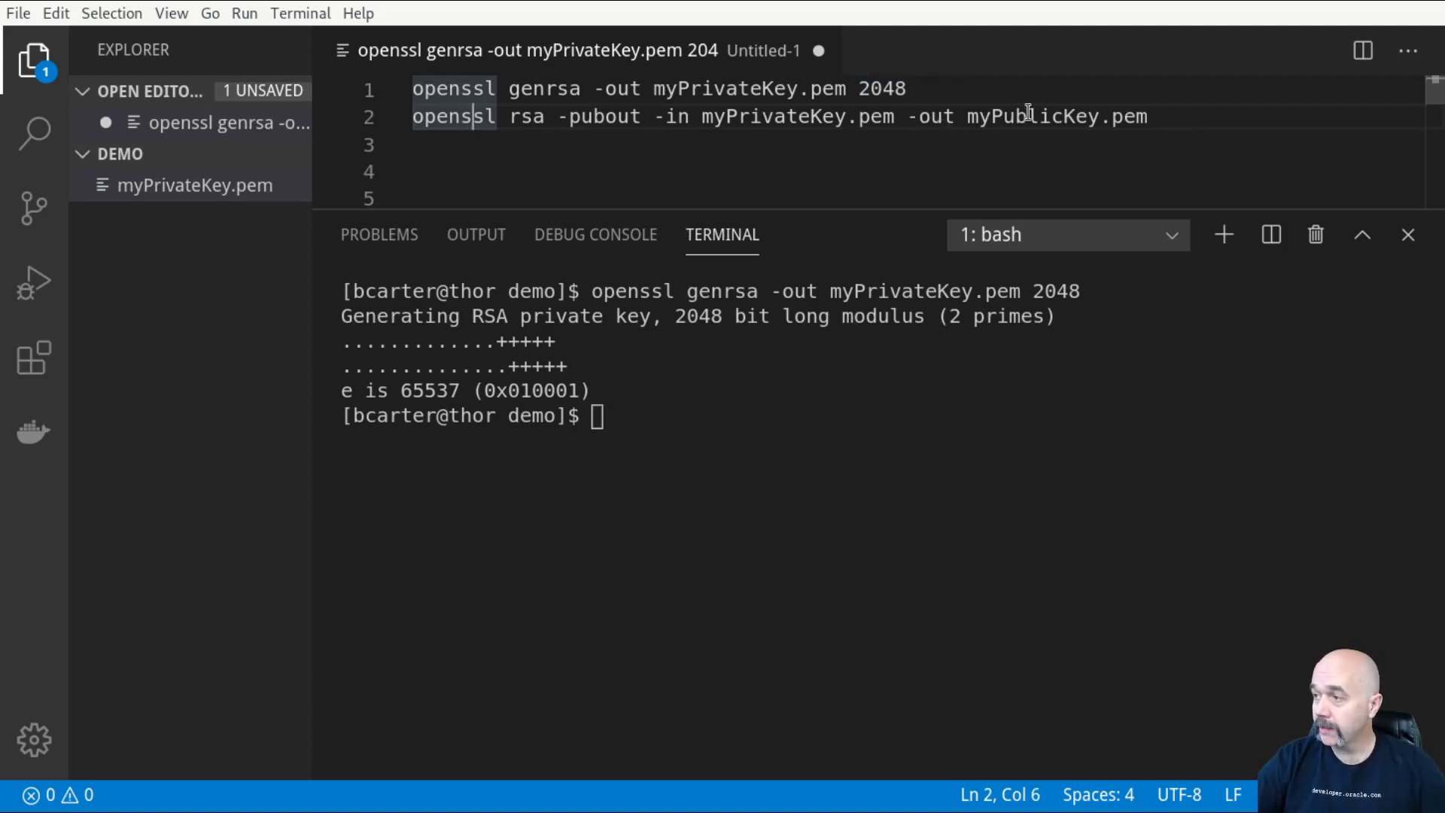
Step: Write myPublicKey.pem from myPrivateKey.pem with openssl rsa -pubout in the terminal
click(589, 117)
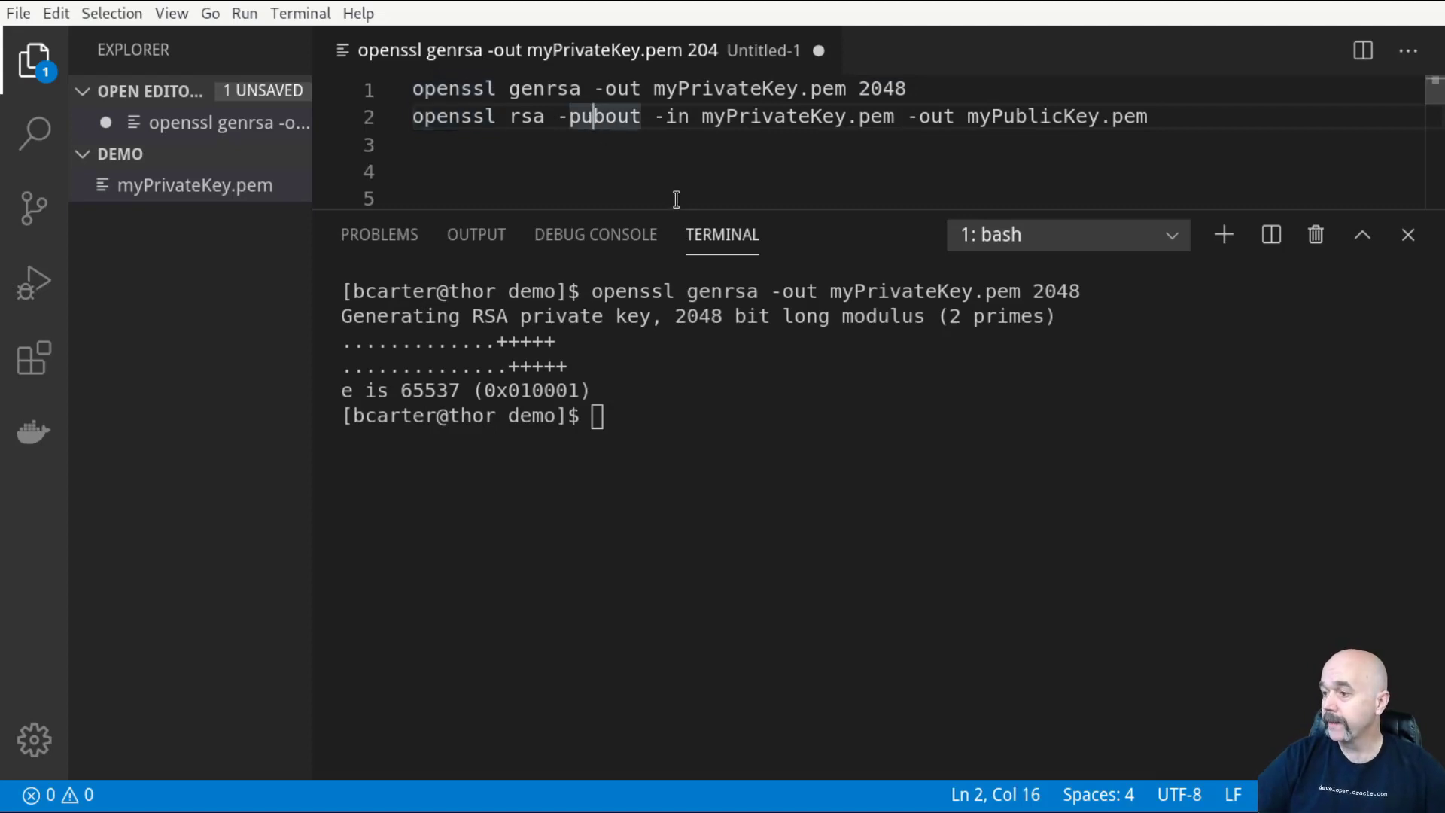
key(Enter)
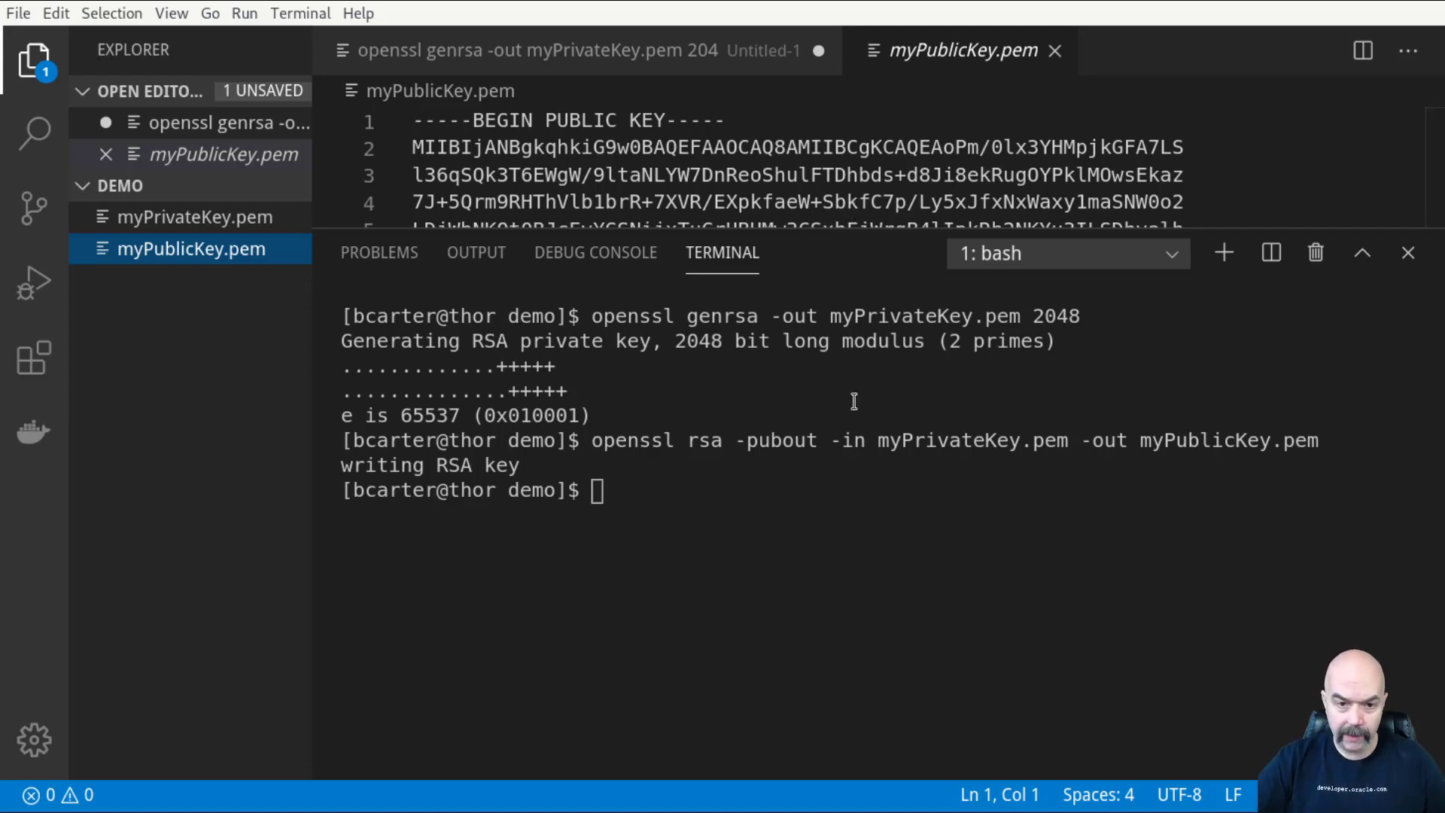
mouse_move(888, 507)
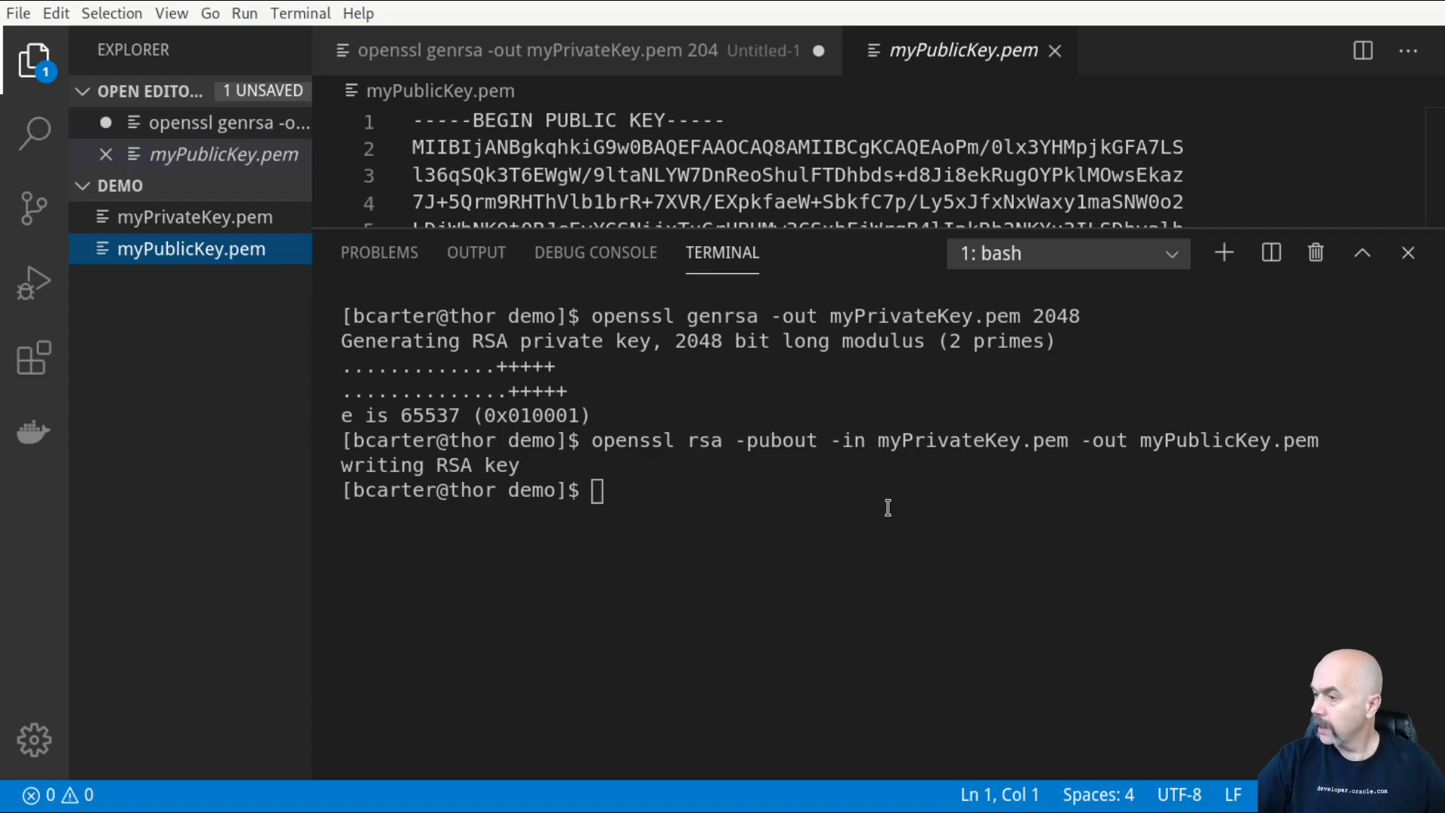
mouse_move(659, 453)
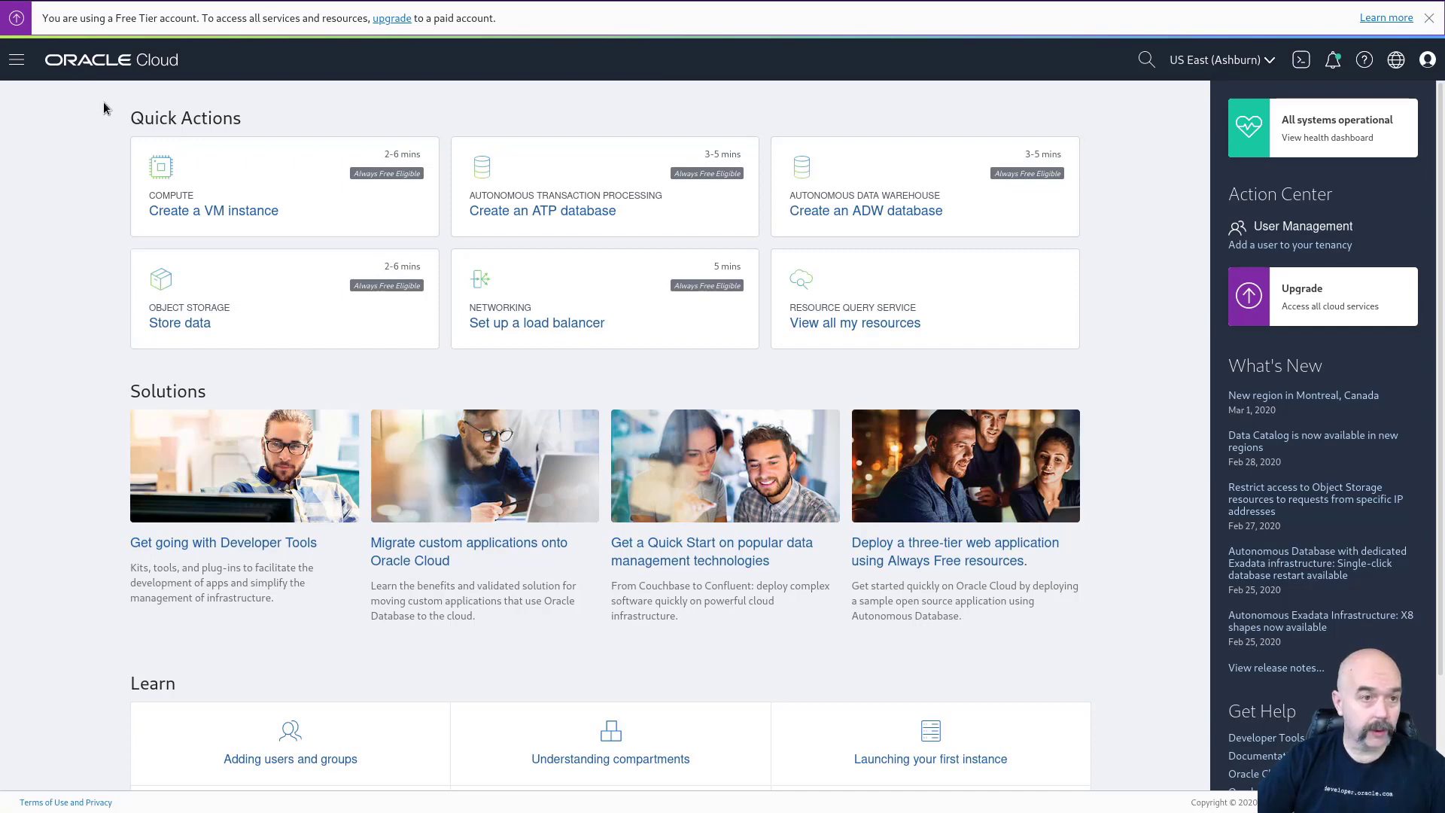
mouse_move(50, 125)
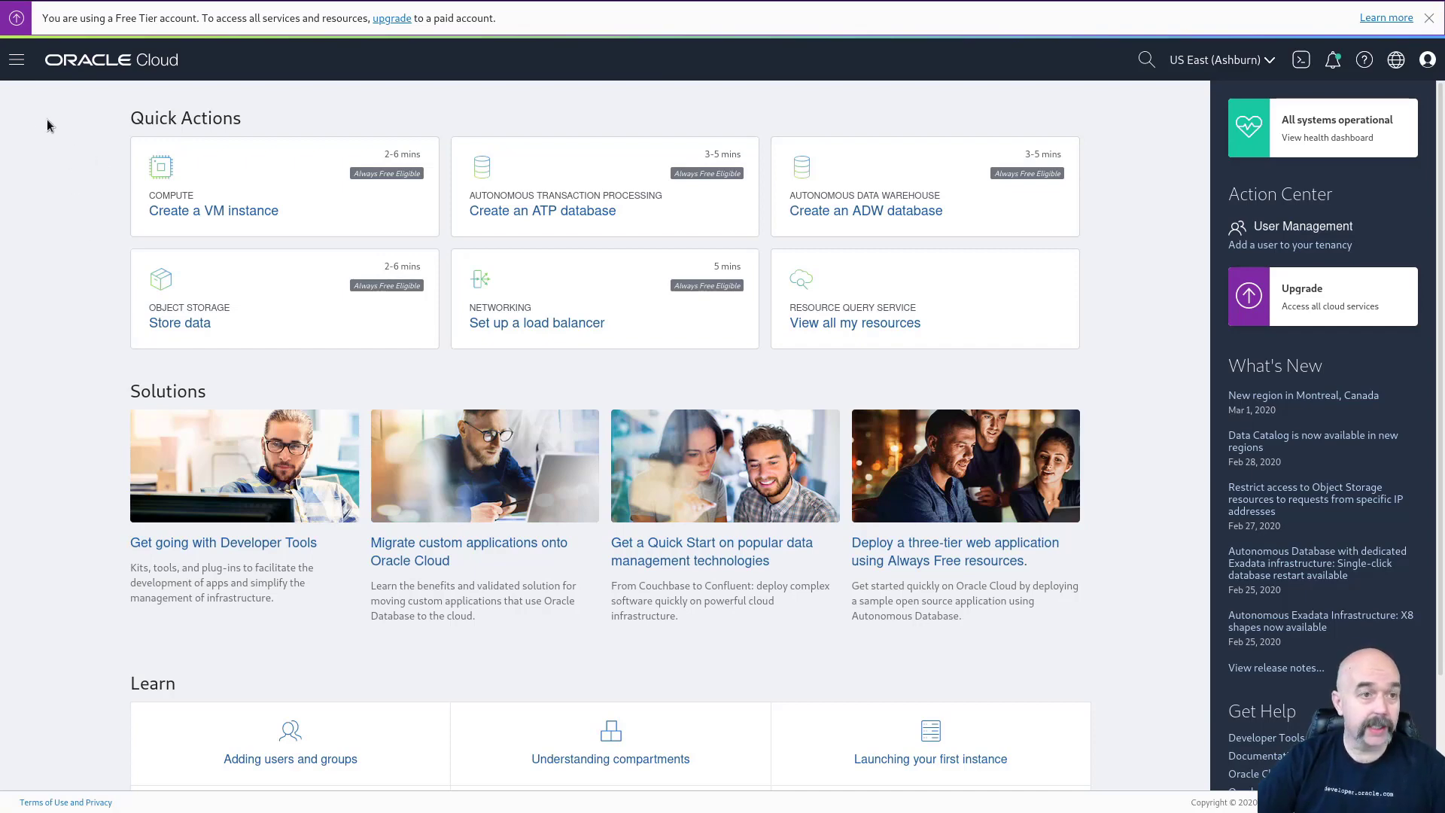
Step: Navigate via Identity > Users to the local user's details page with its OCID and API keys
click(17, 60)
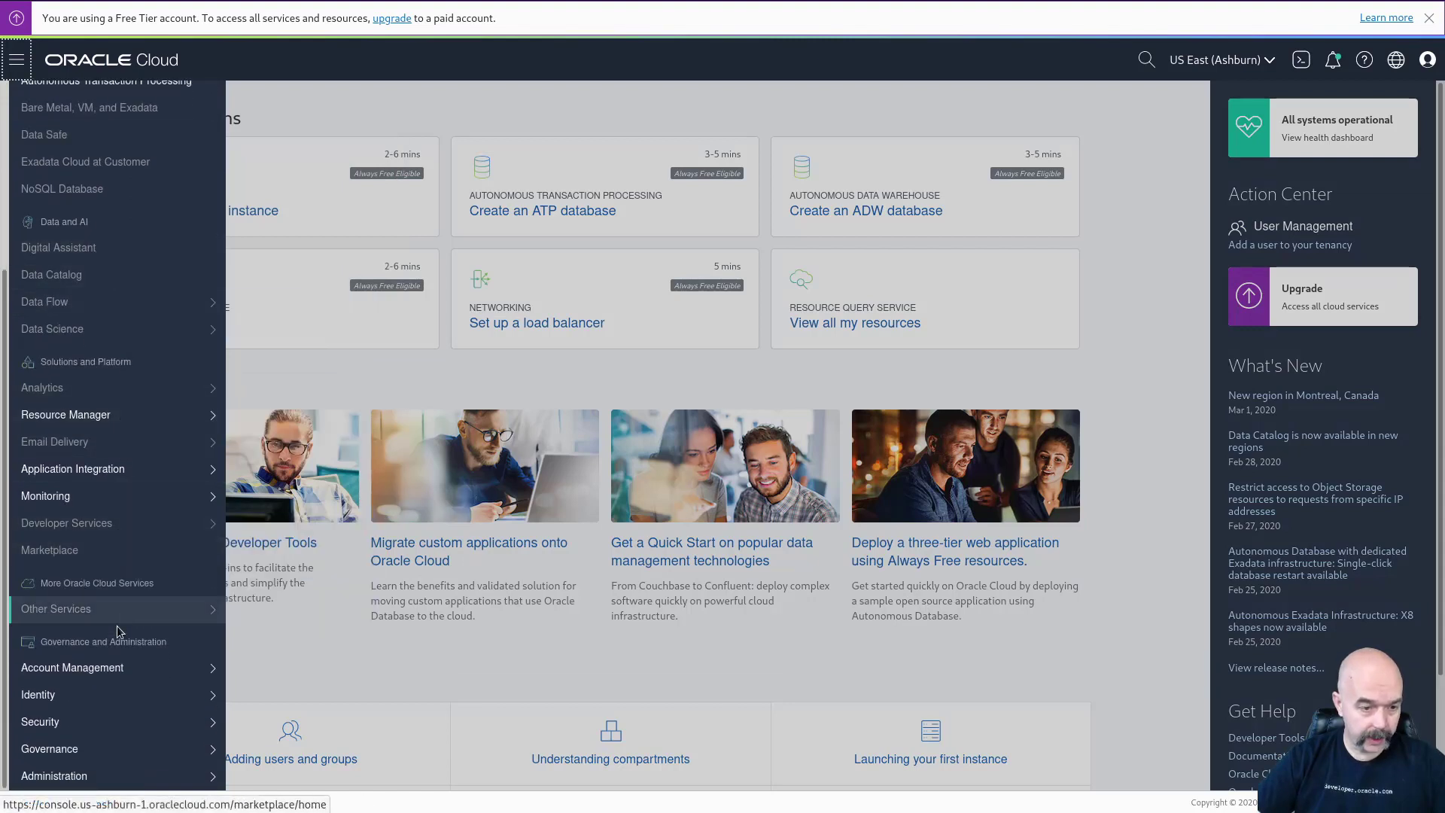
click(37, 695)
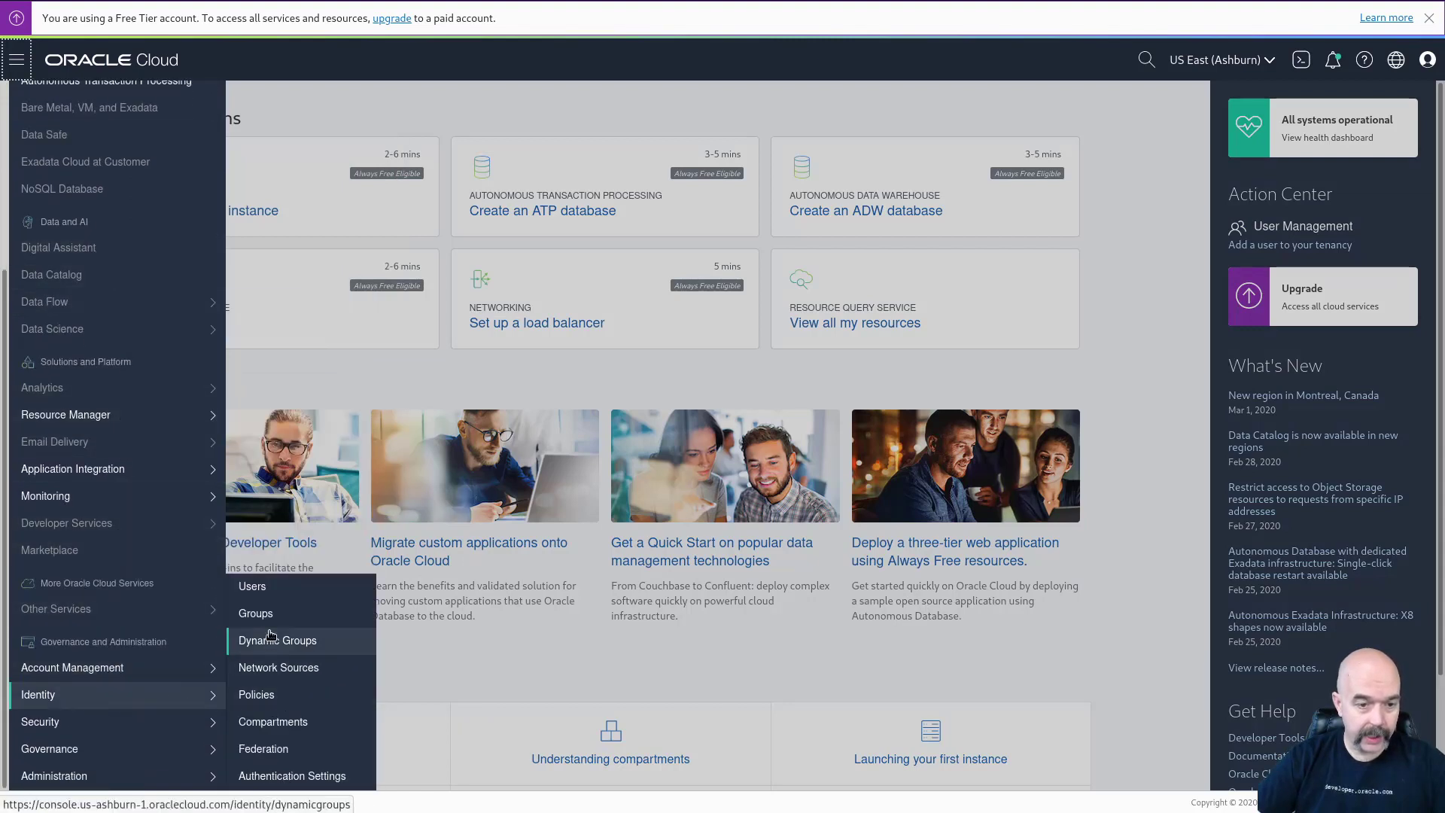
click(277, 641)
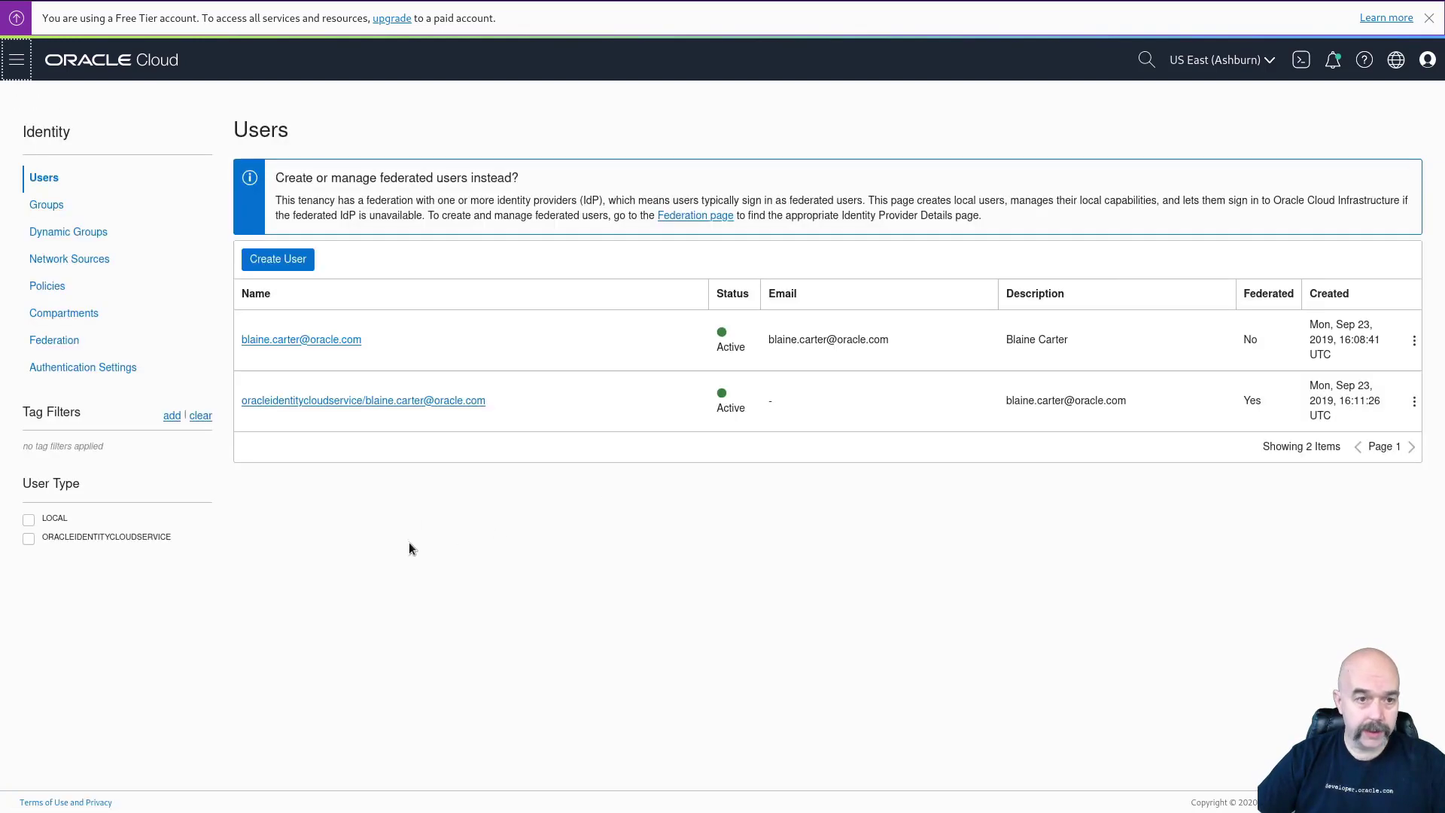
mouse_move(346, 370)
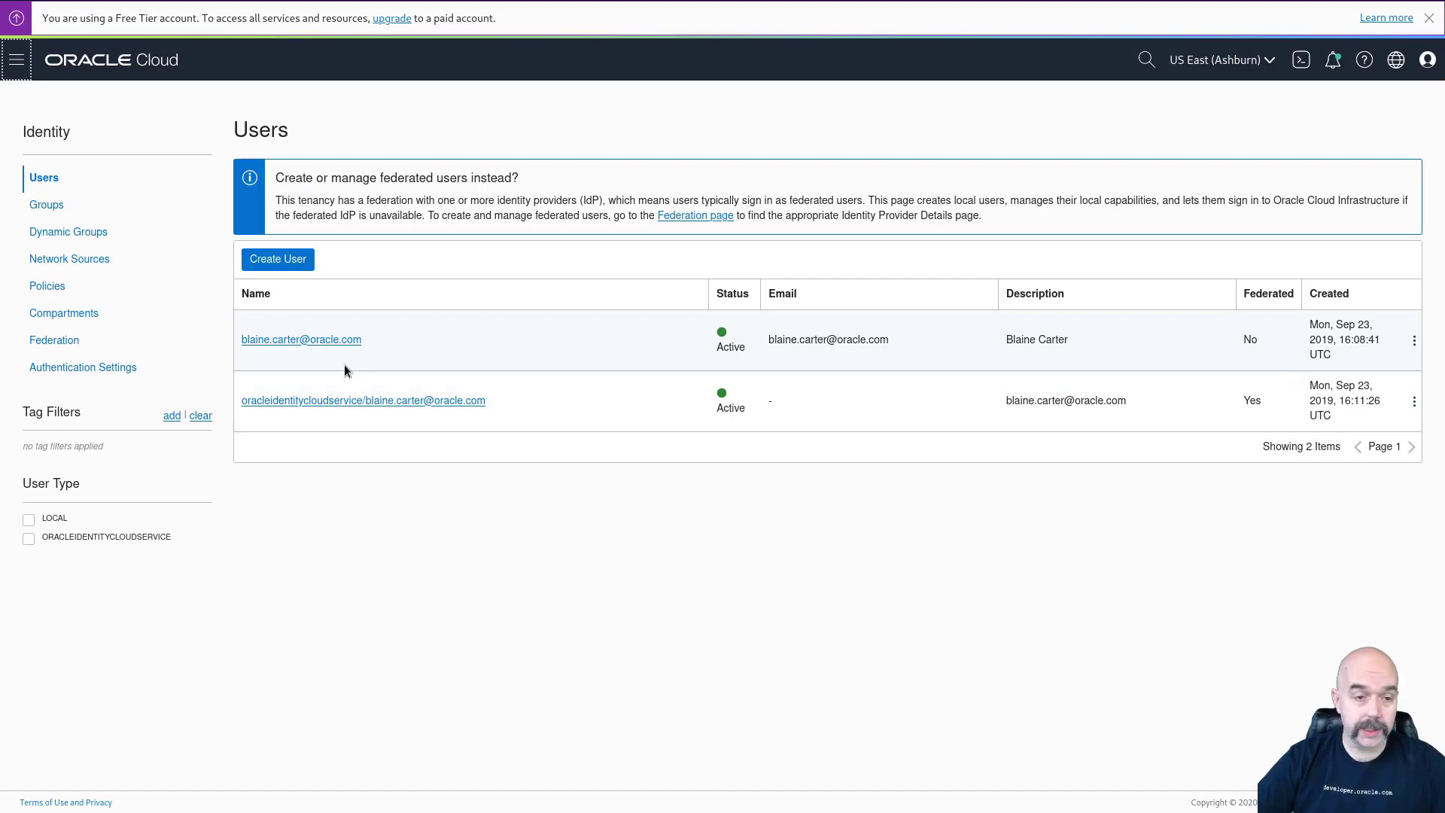
click(301, 340)
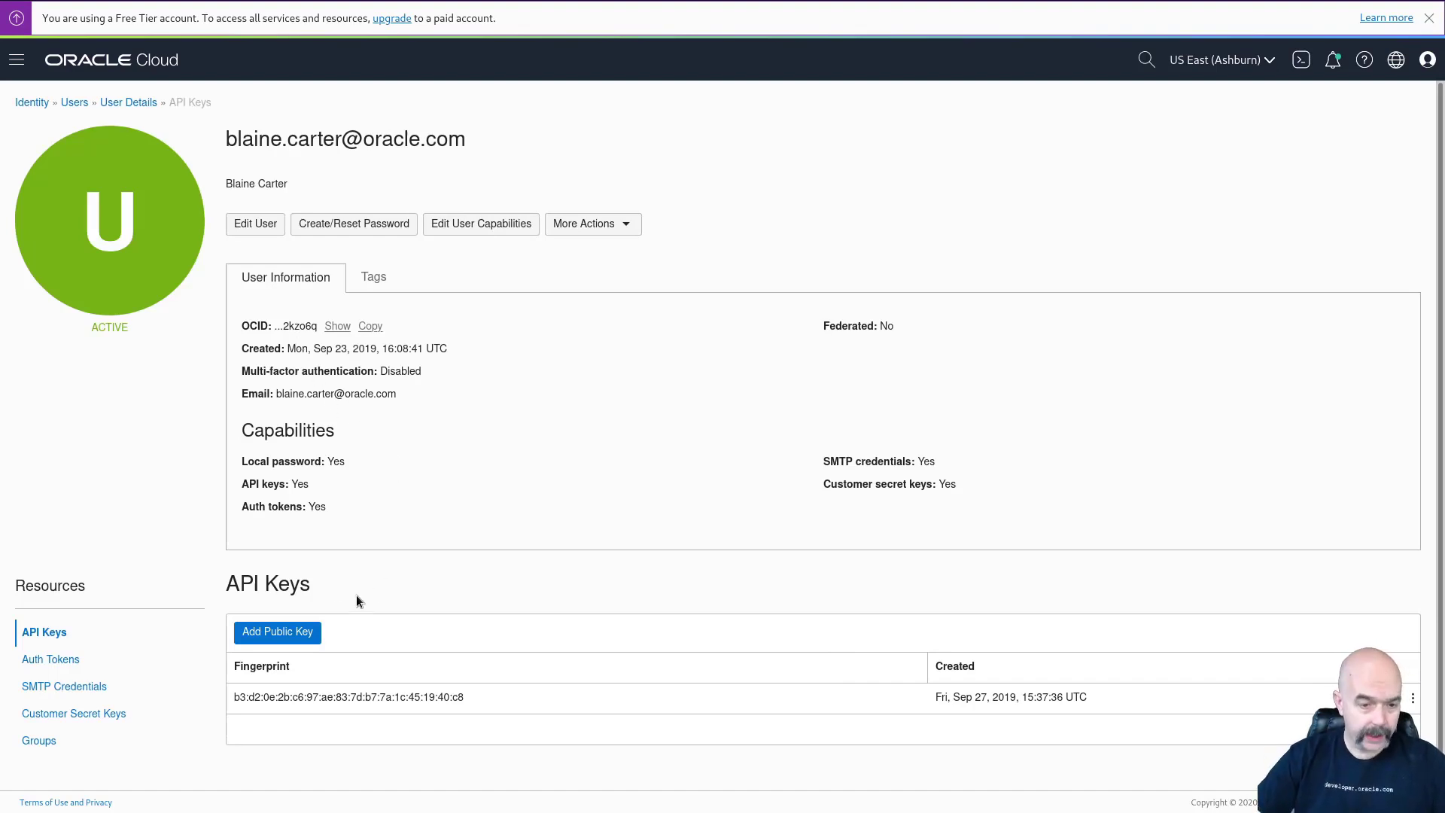
Step: Review the Add Public Key dialog options and cancel without uploading a key
click(276, 632)
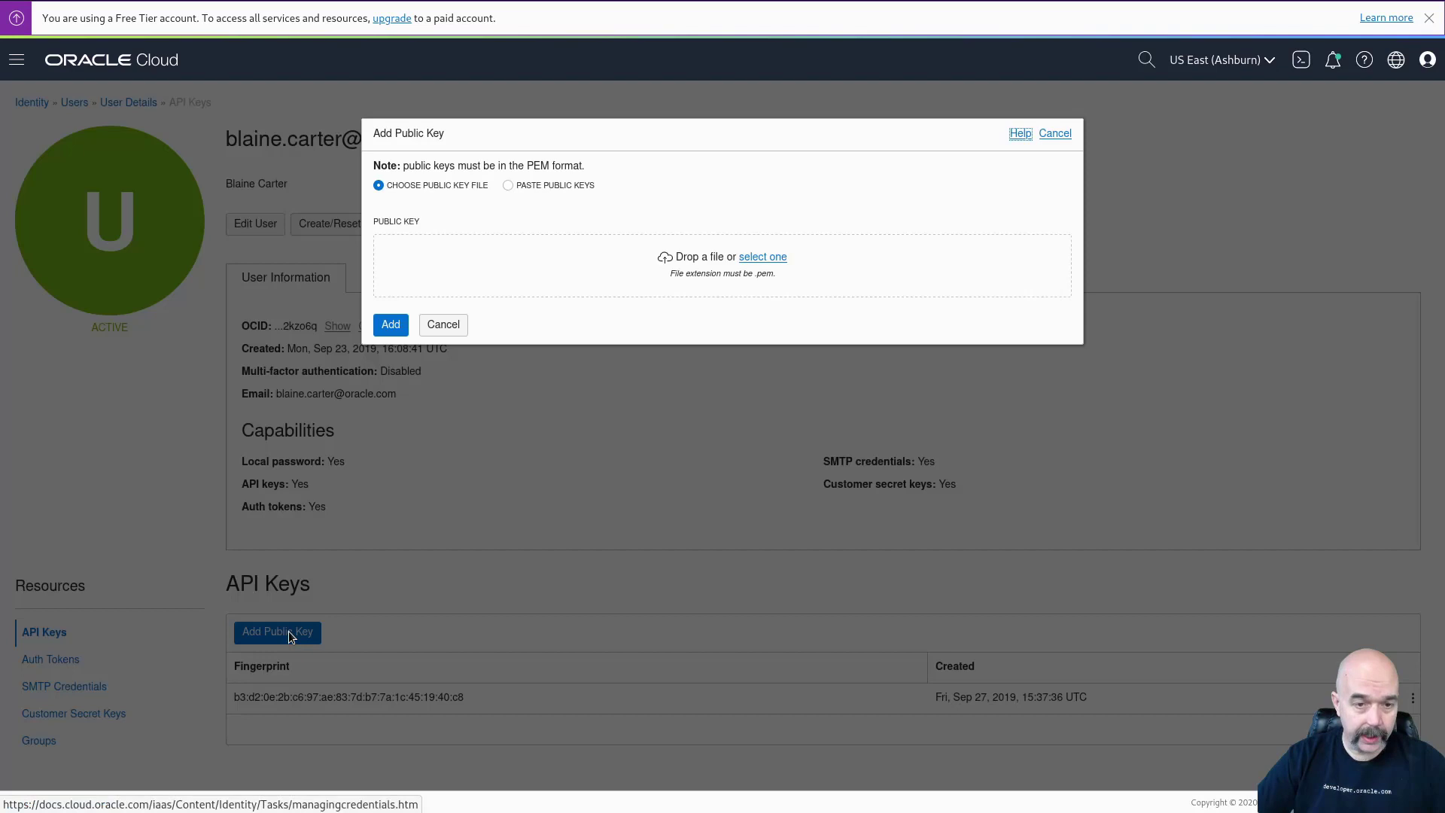
mouse_move(702, 352)
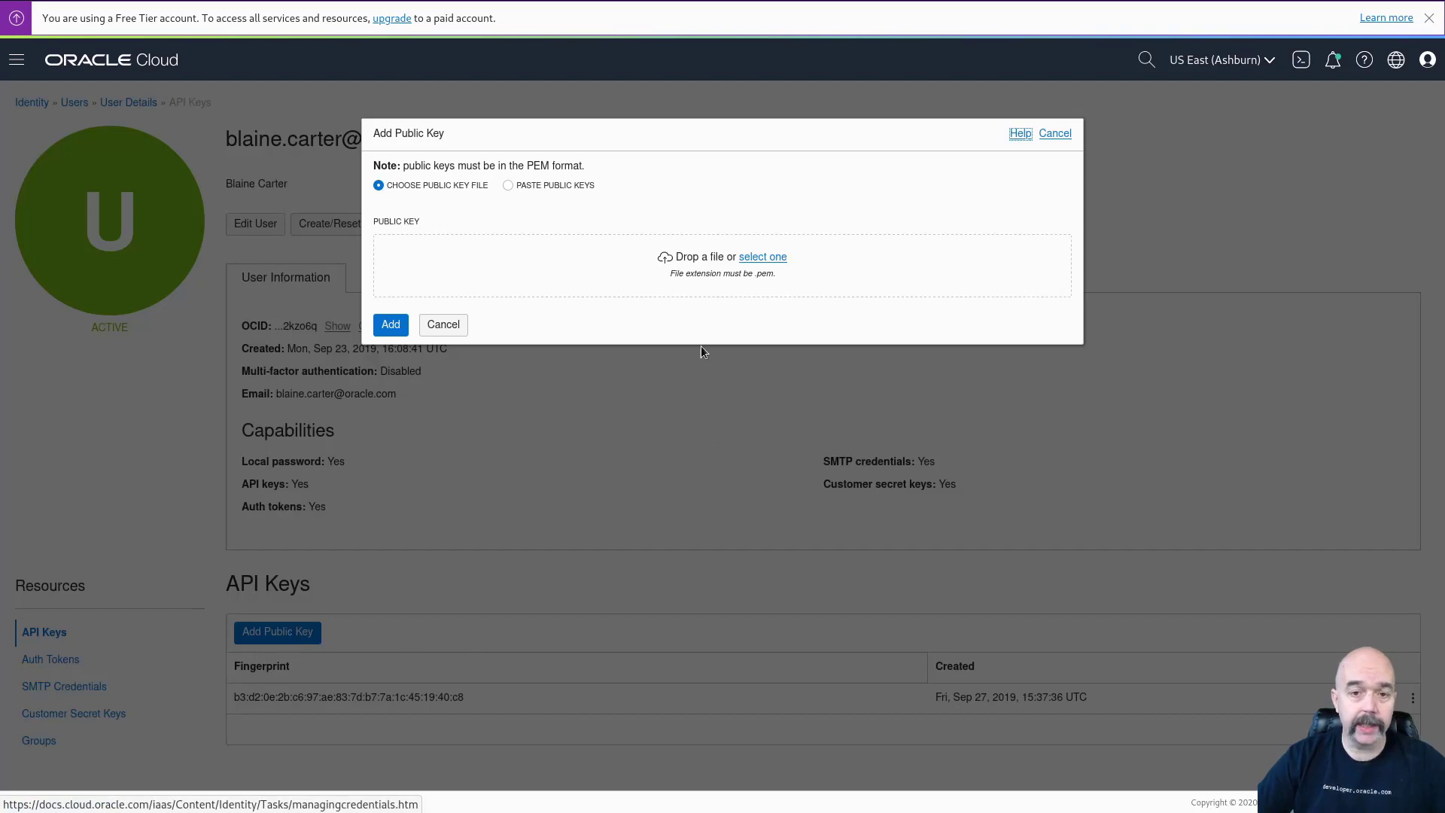
mouse_move(623, 265)
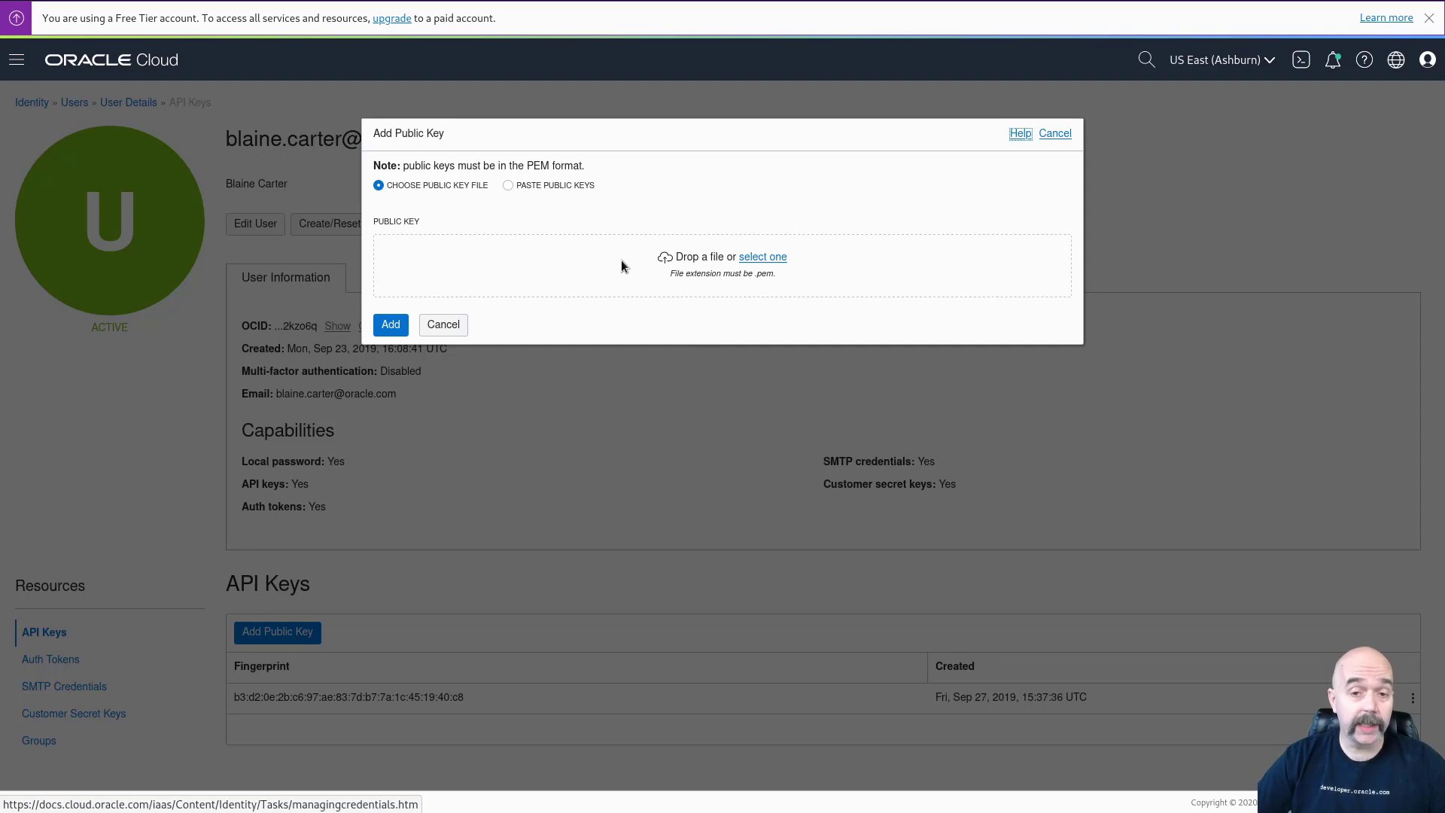
mouse_move(756, 277)
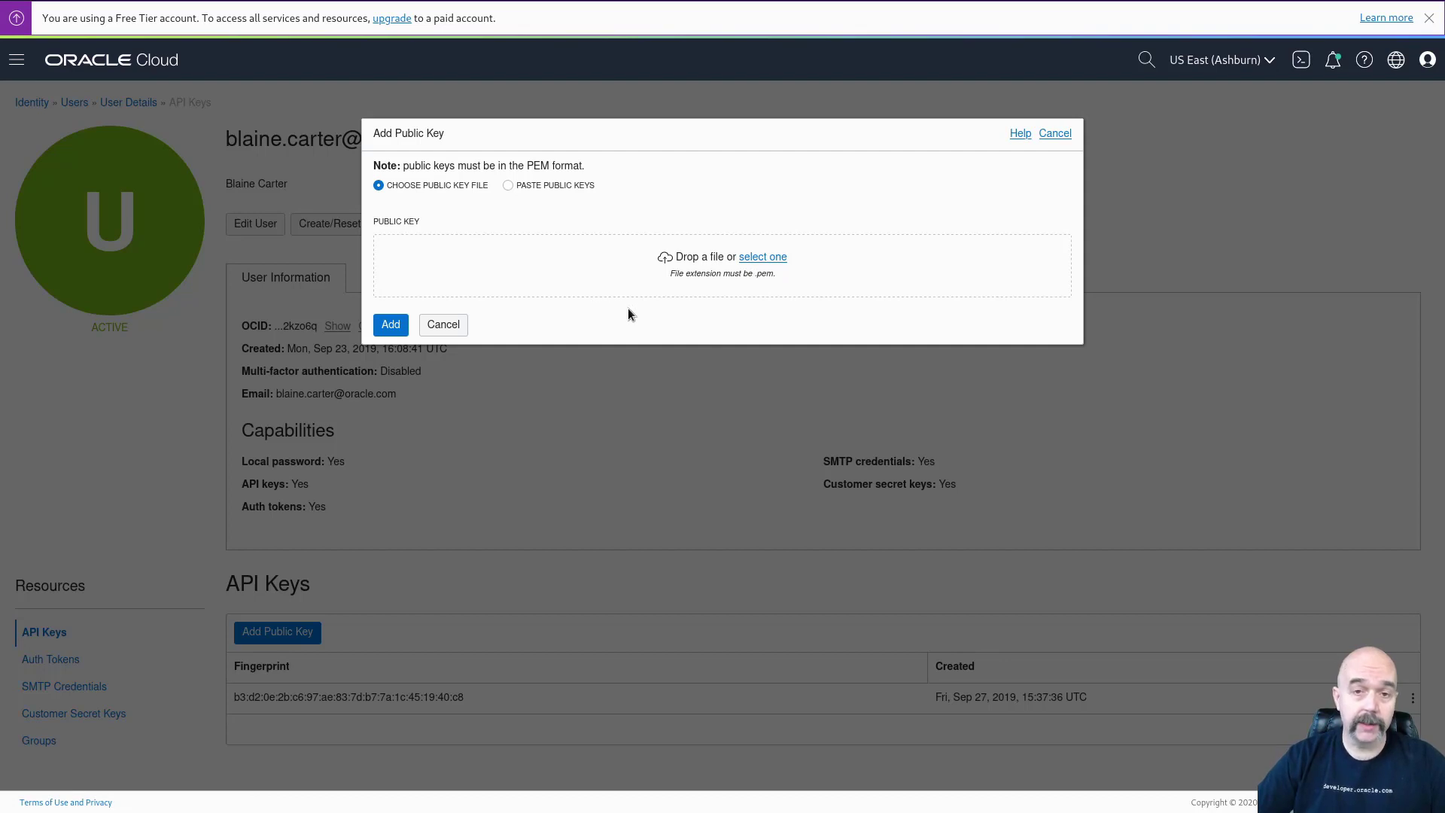
mouse_move(638, 286)
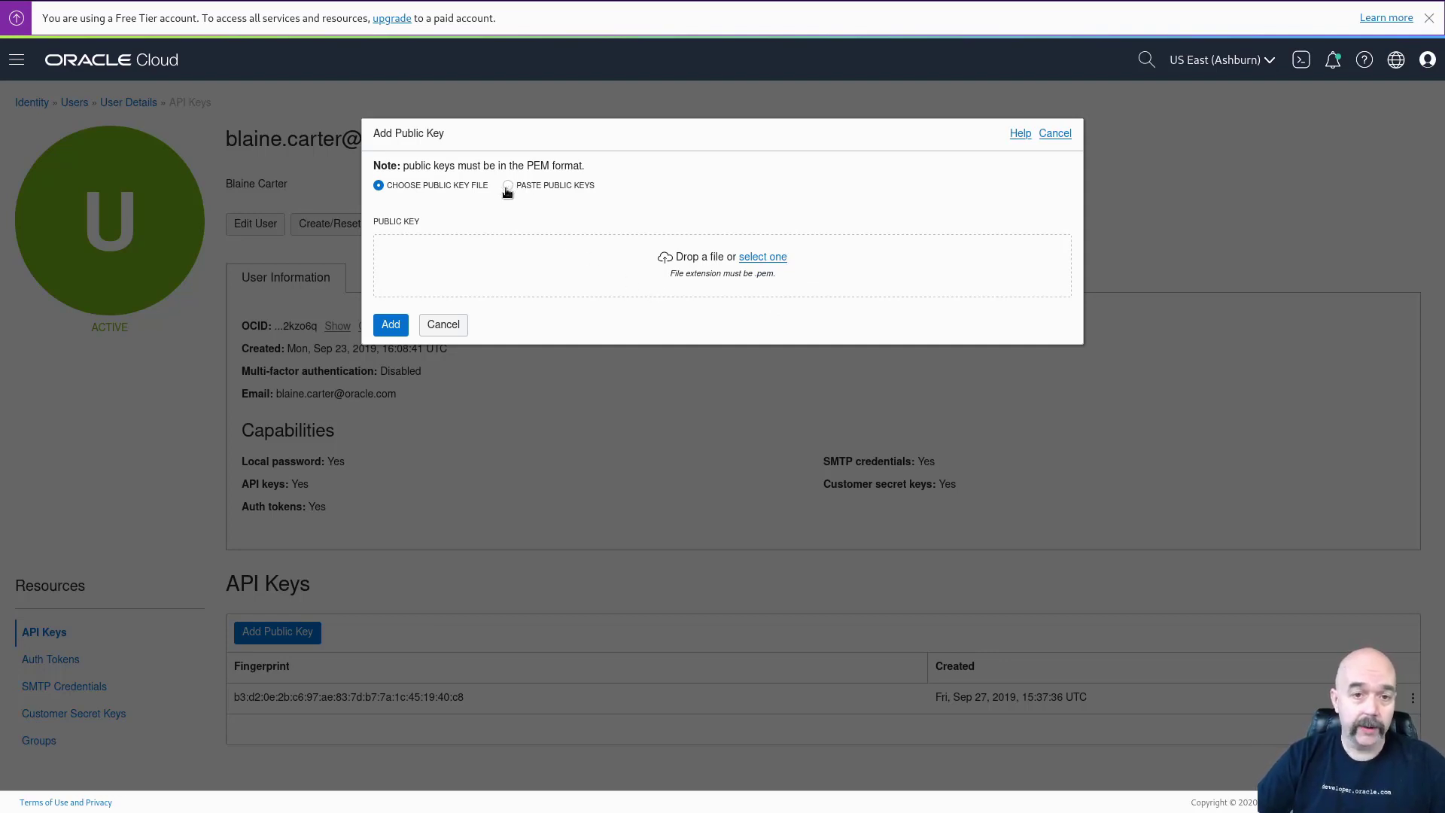
mouse_move(608, 288)
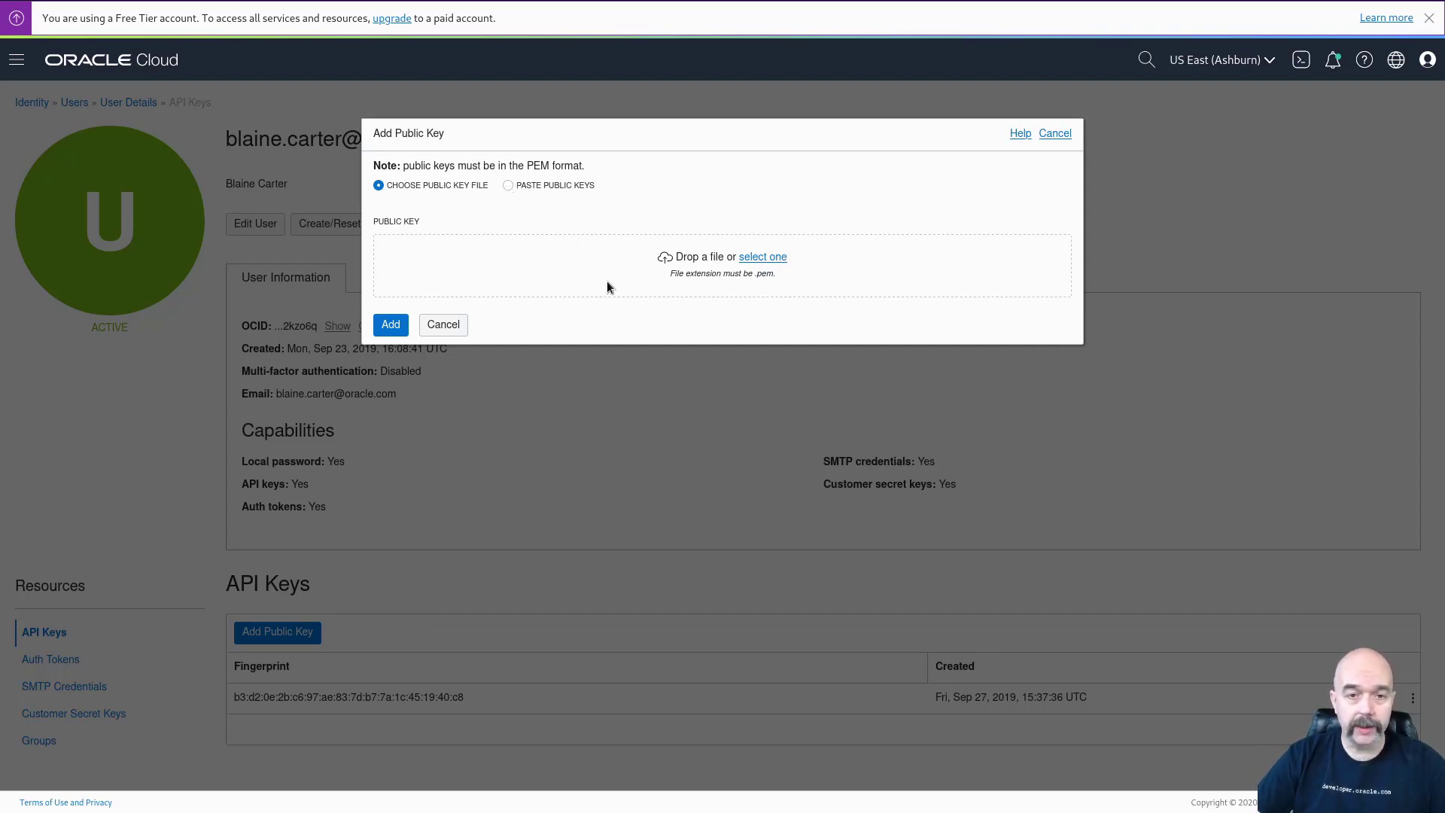
mouse_move(422, 333)
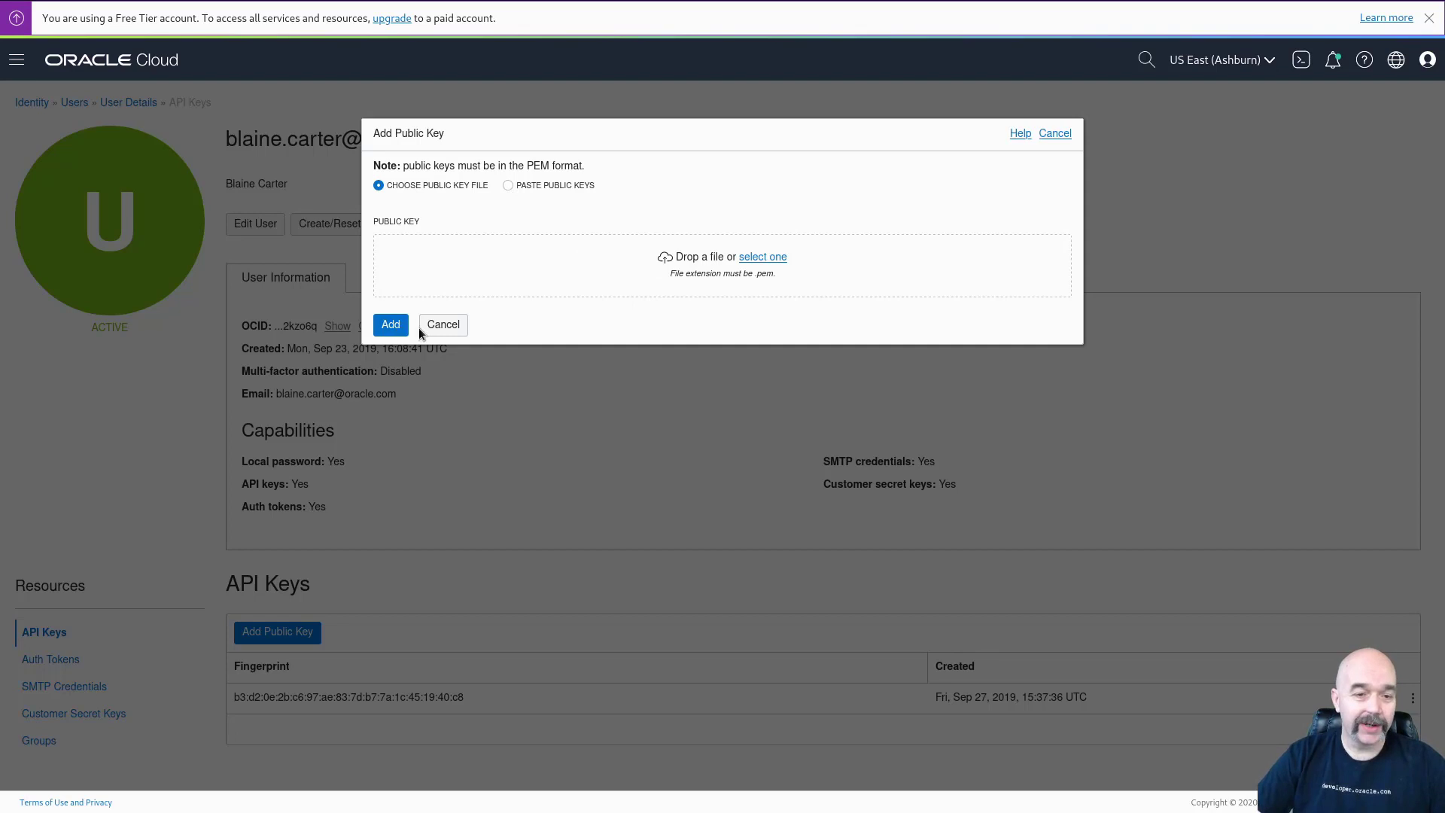
click(443, 325)
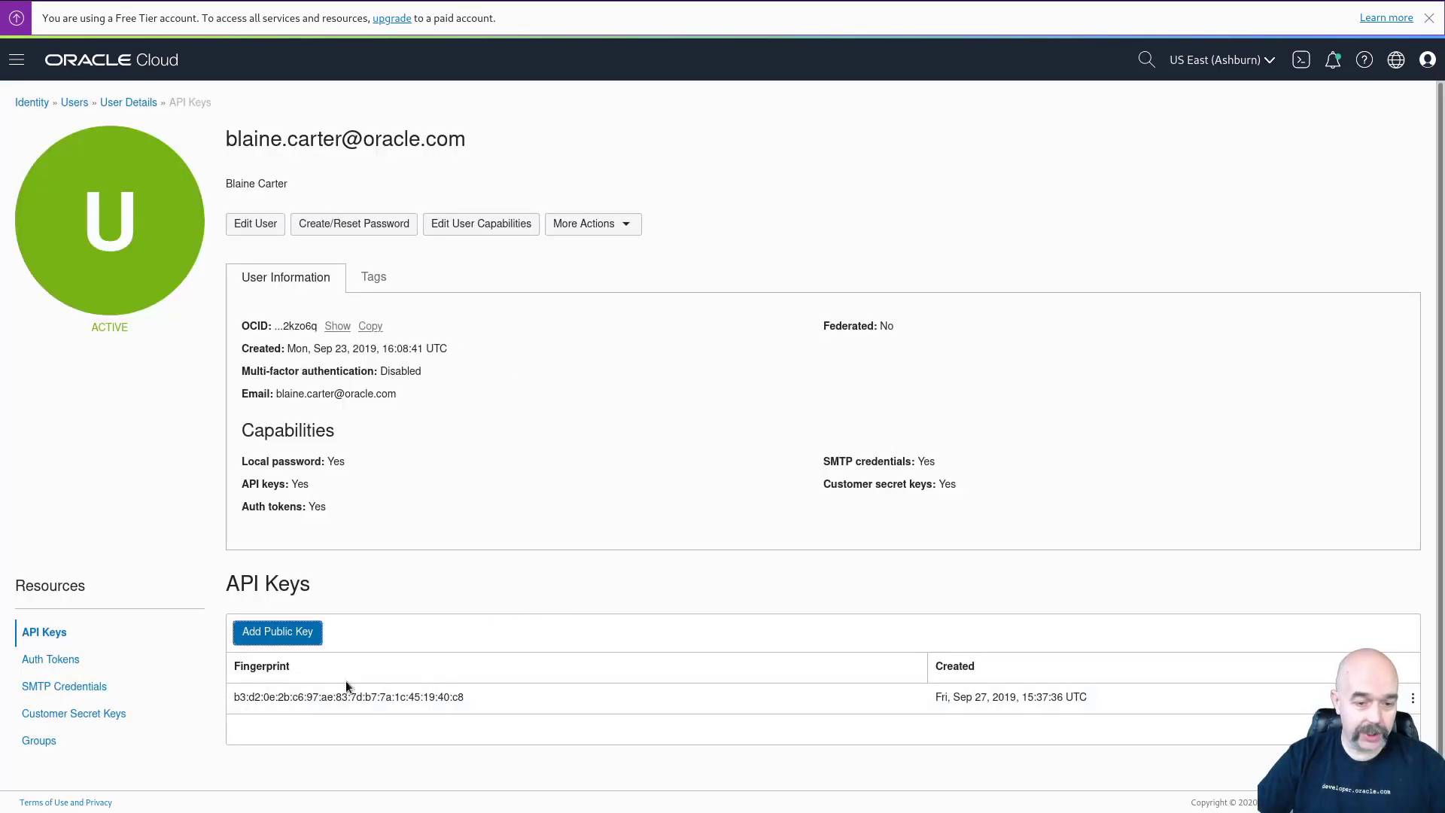
mouse_move(220, 719)
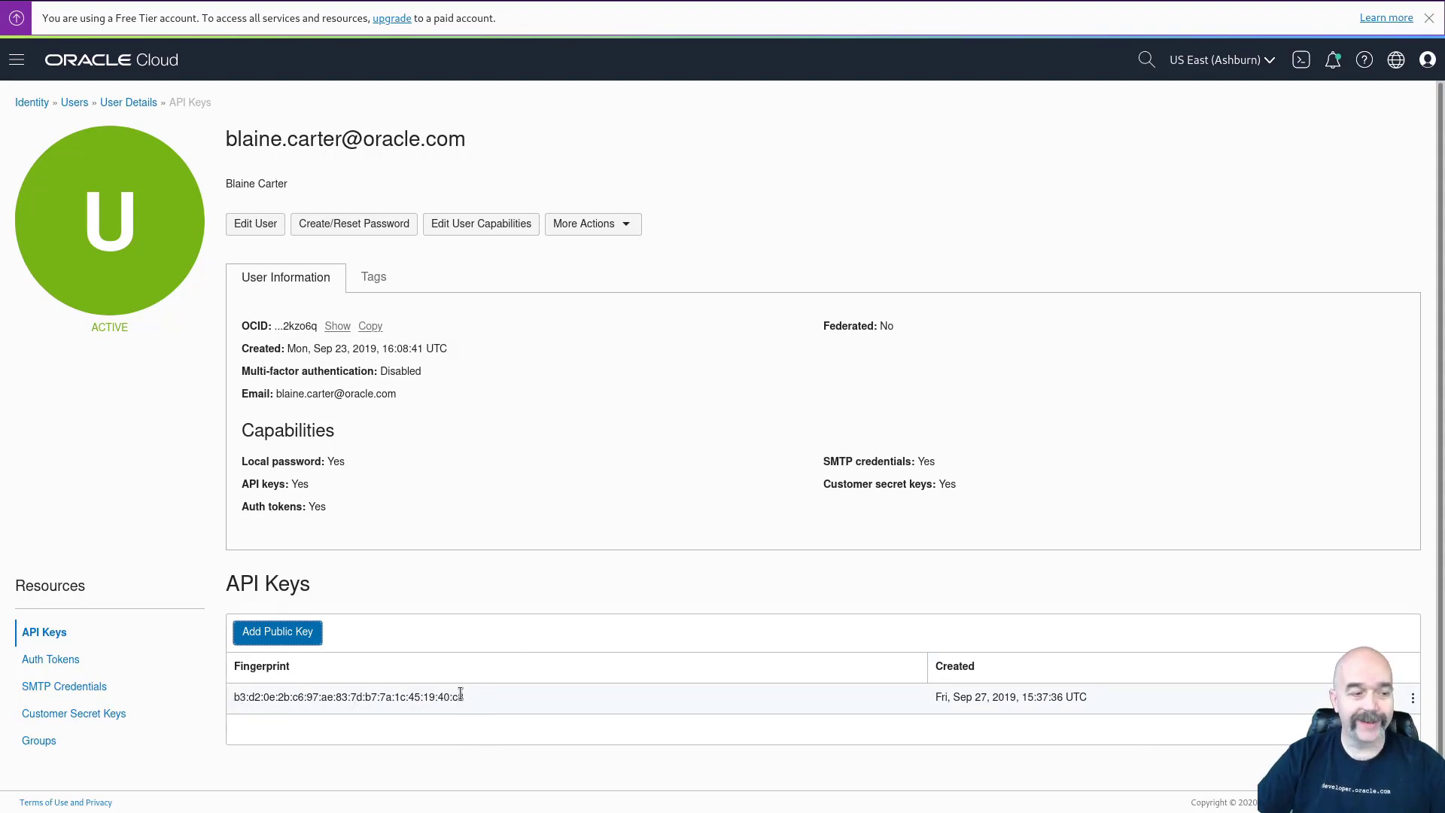
mouse_move(463, 699)
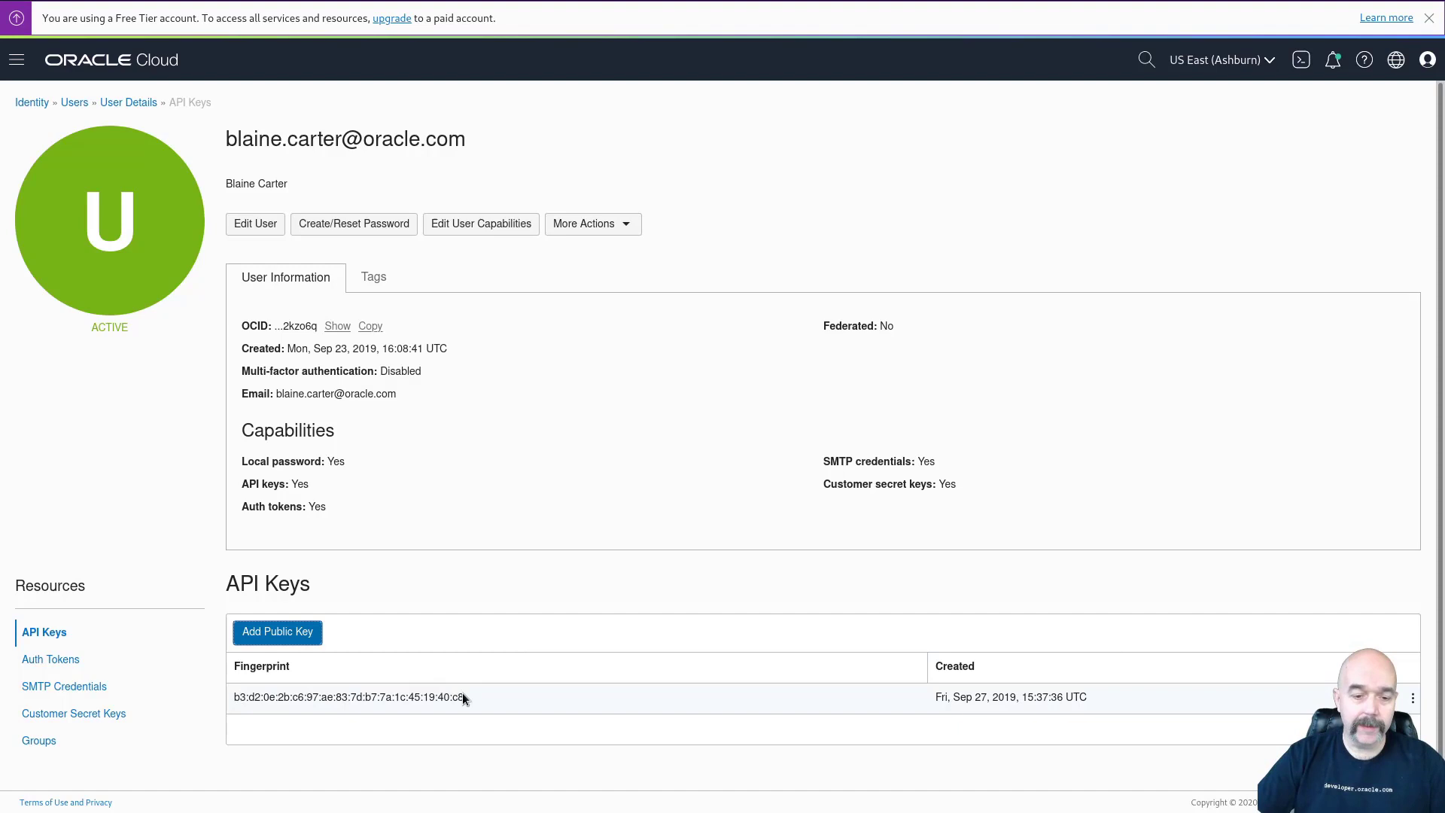
mouse_move(265, 698)
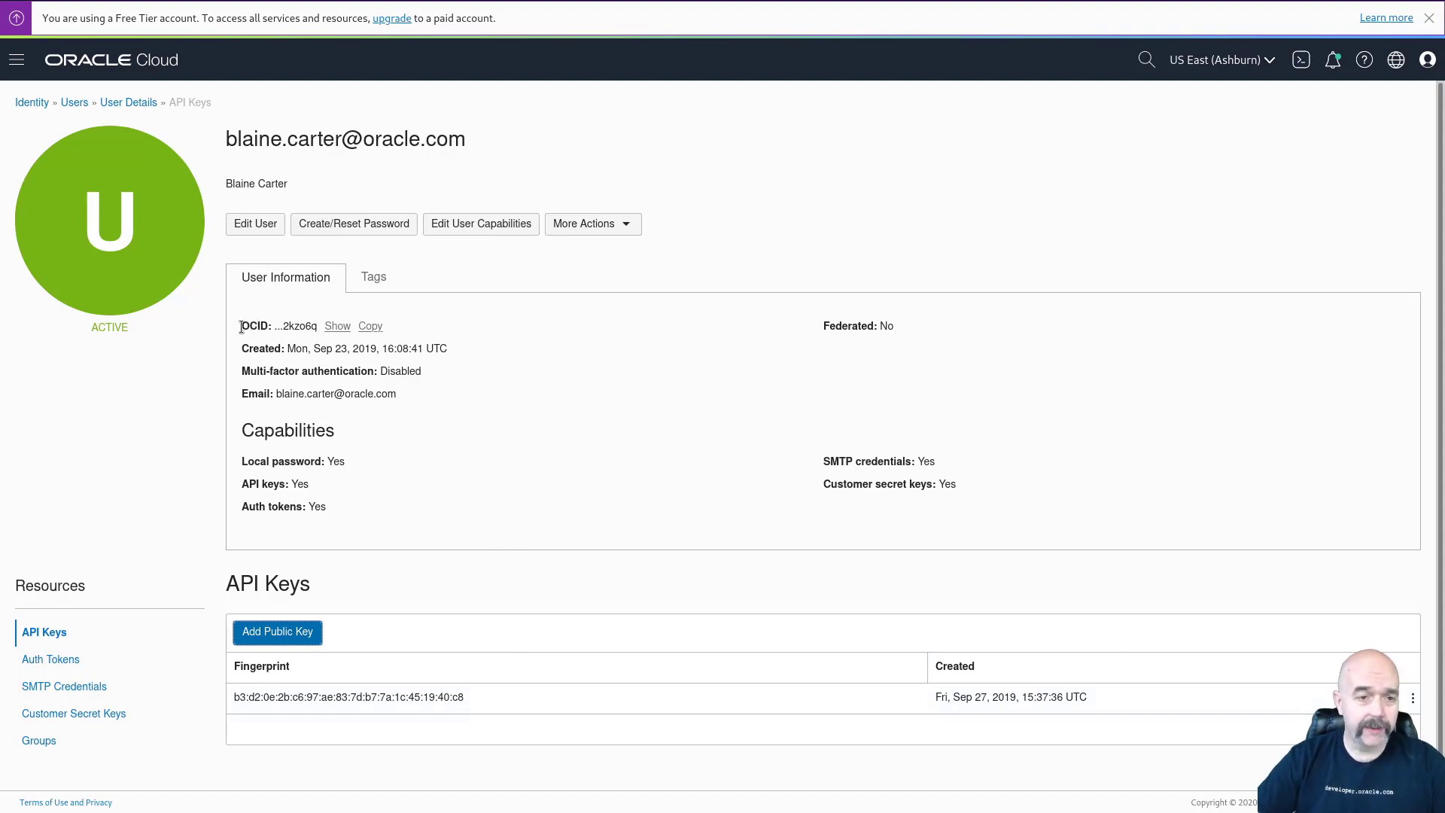
Step: Copy the user OCID, then reach Tenancy Details and copy the tenancy OCID
double_click(254, 325)
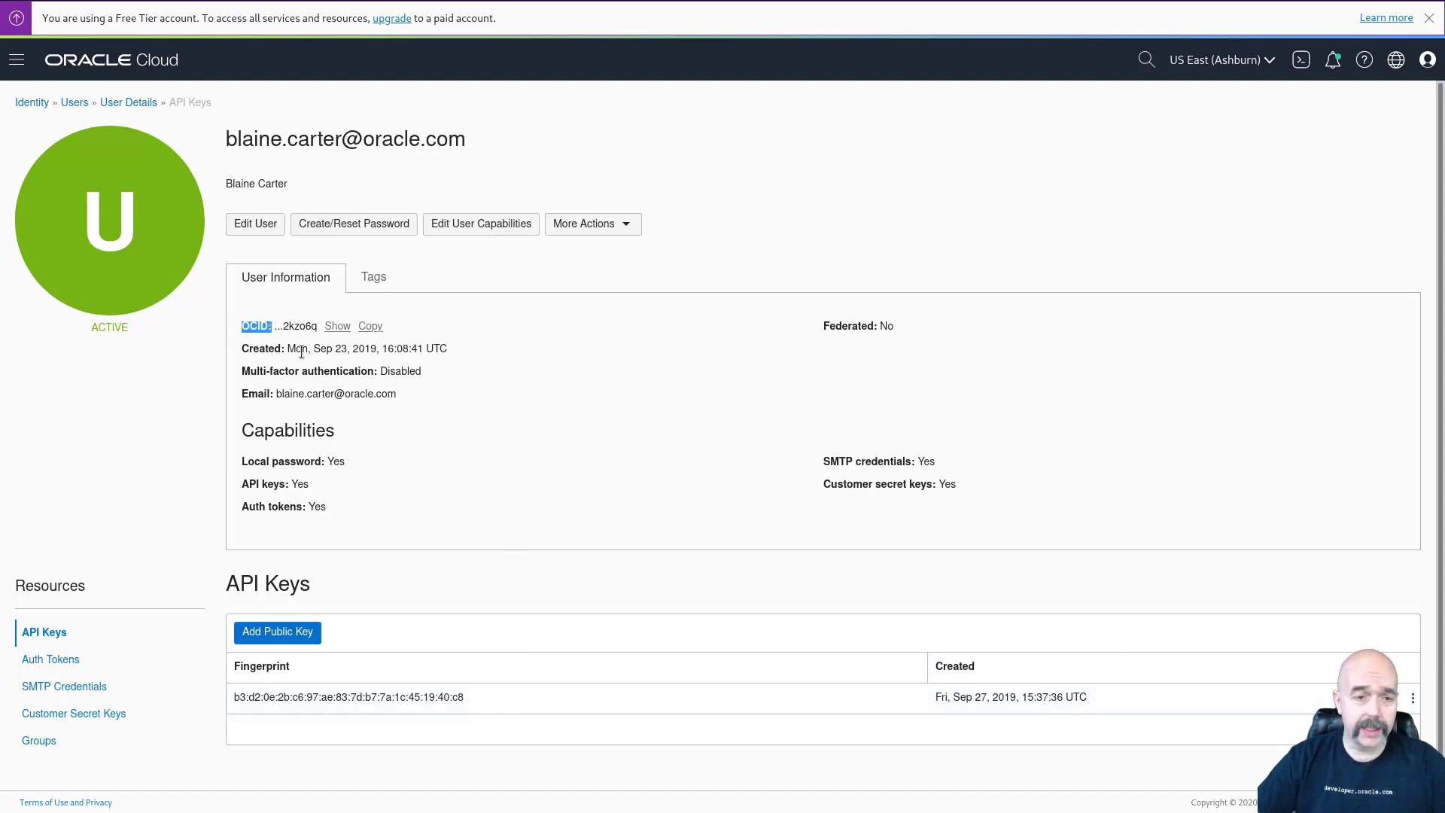
click(370, 325)
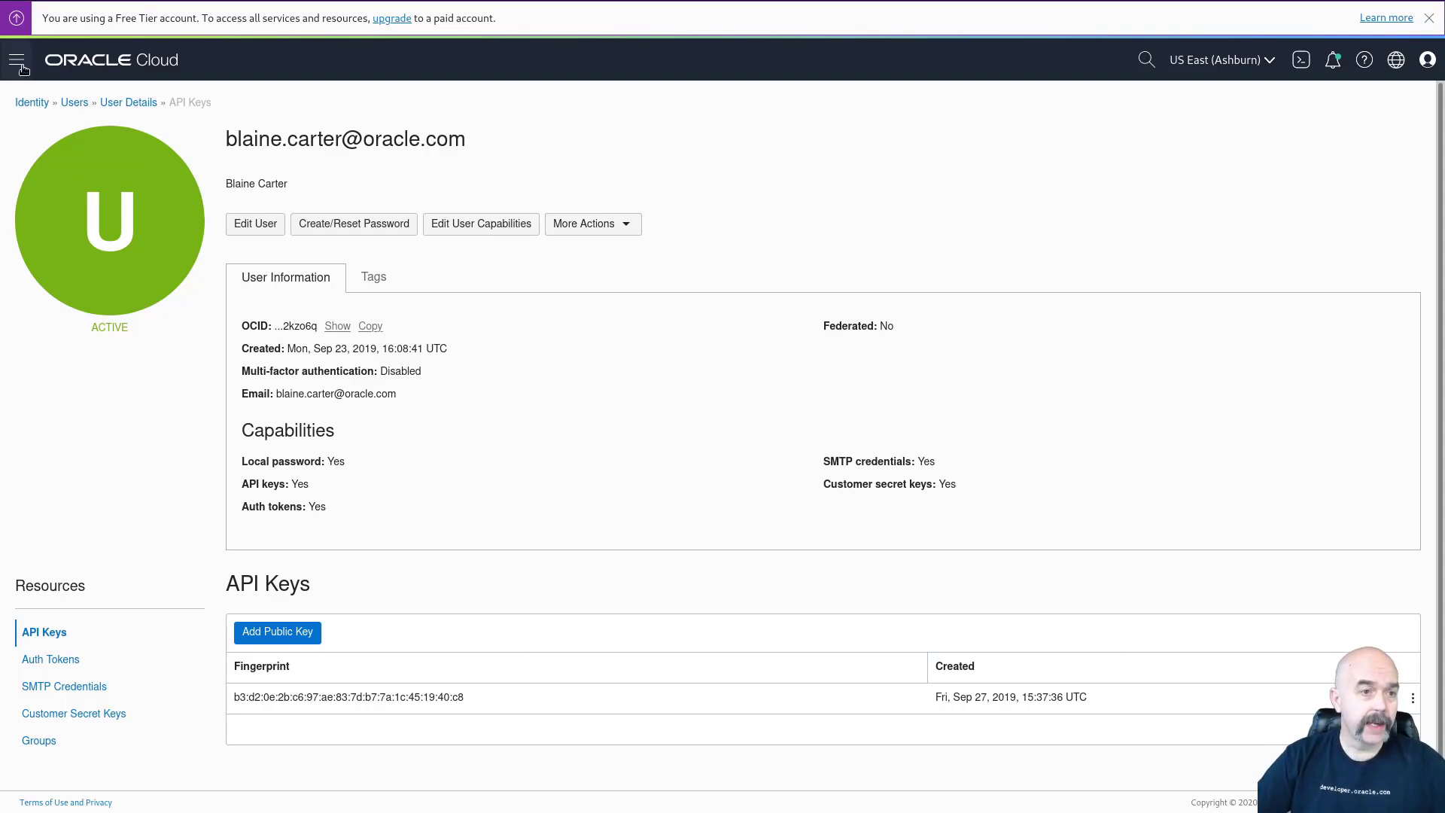
click(15, 59)
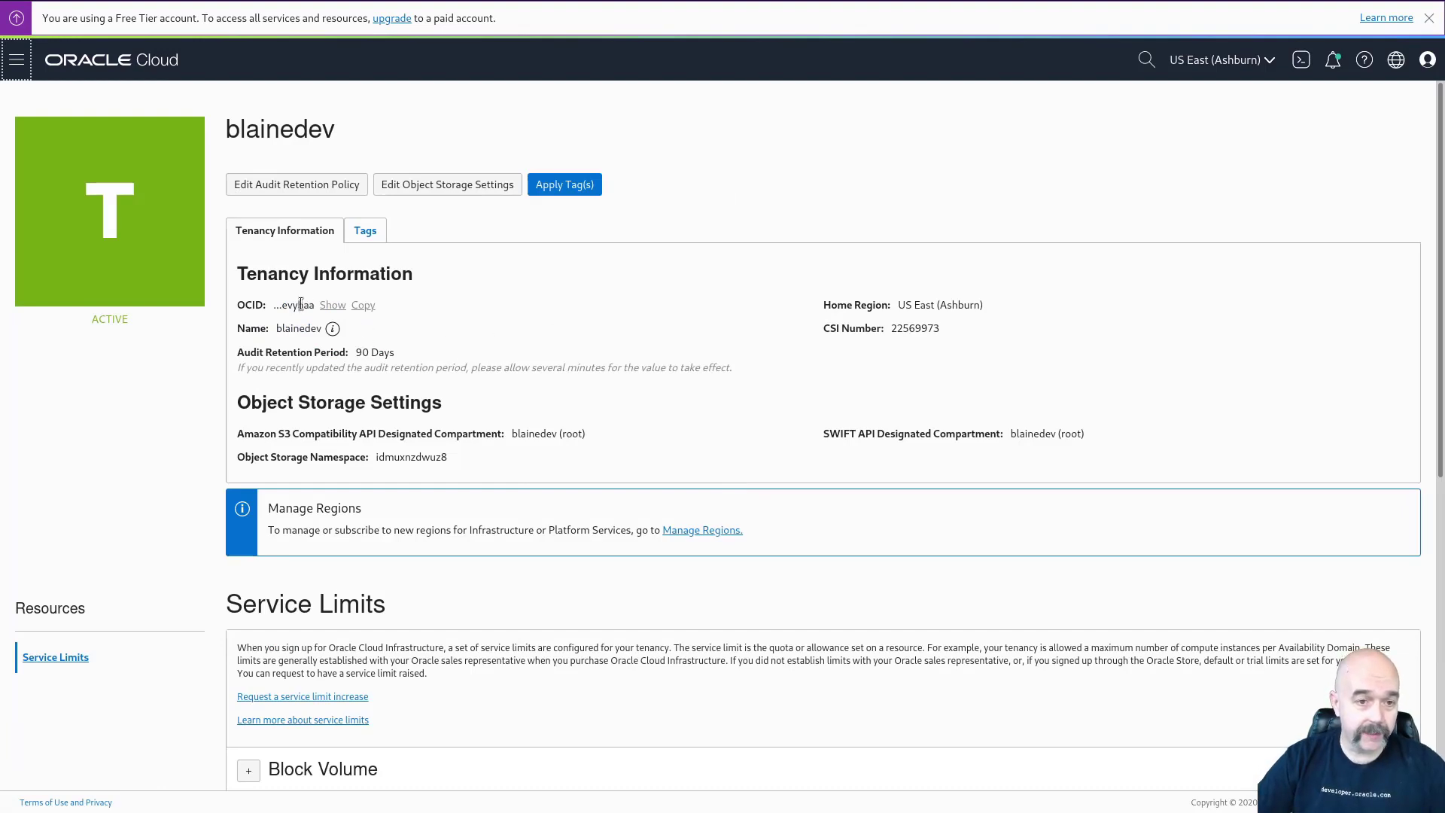
mouse_move(331, 328)
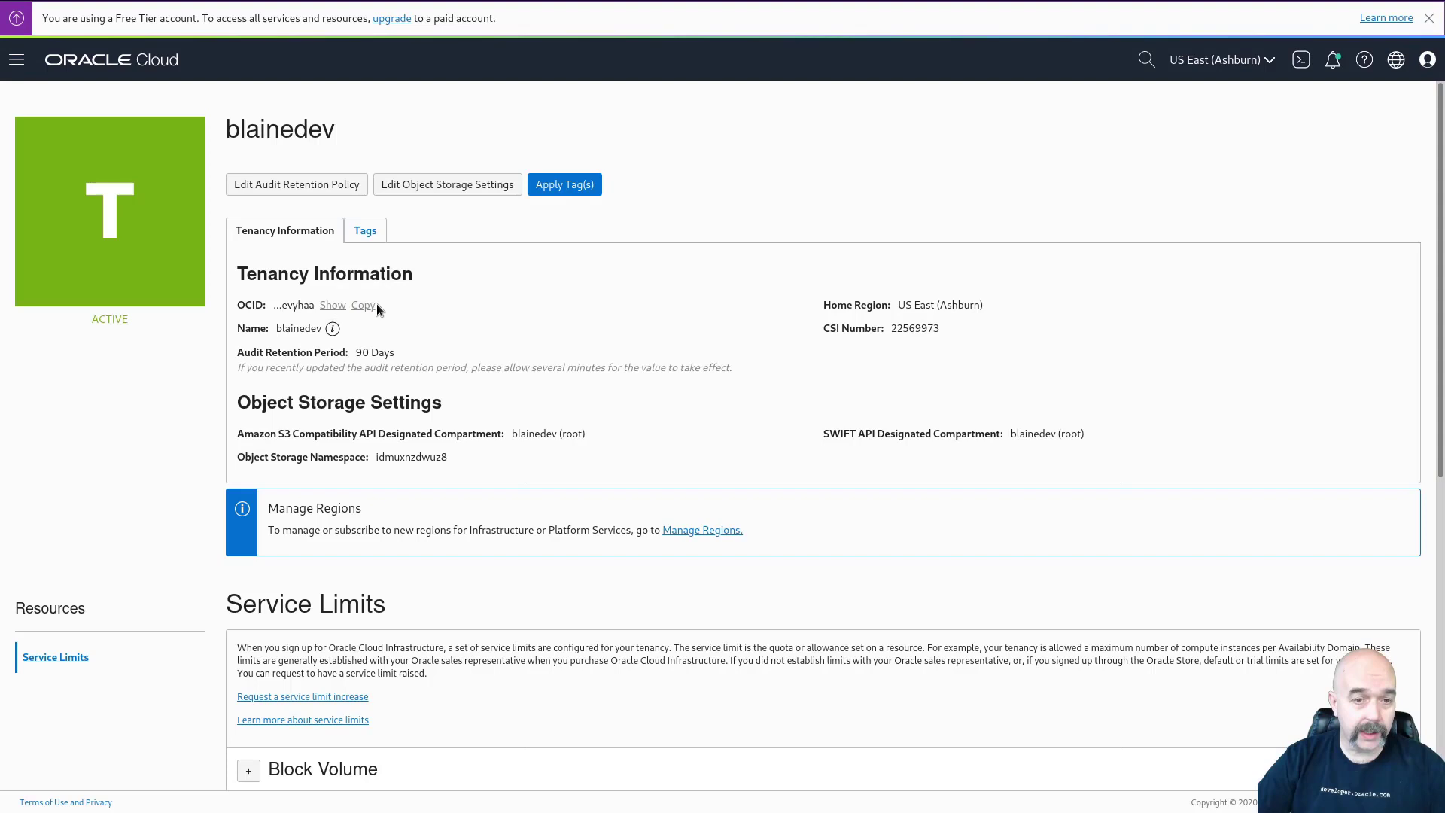
click(363, 304)
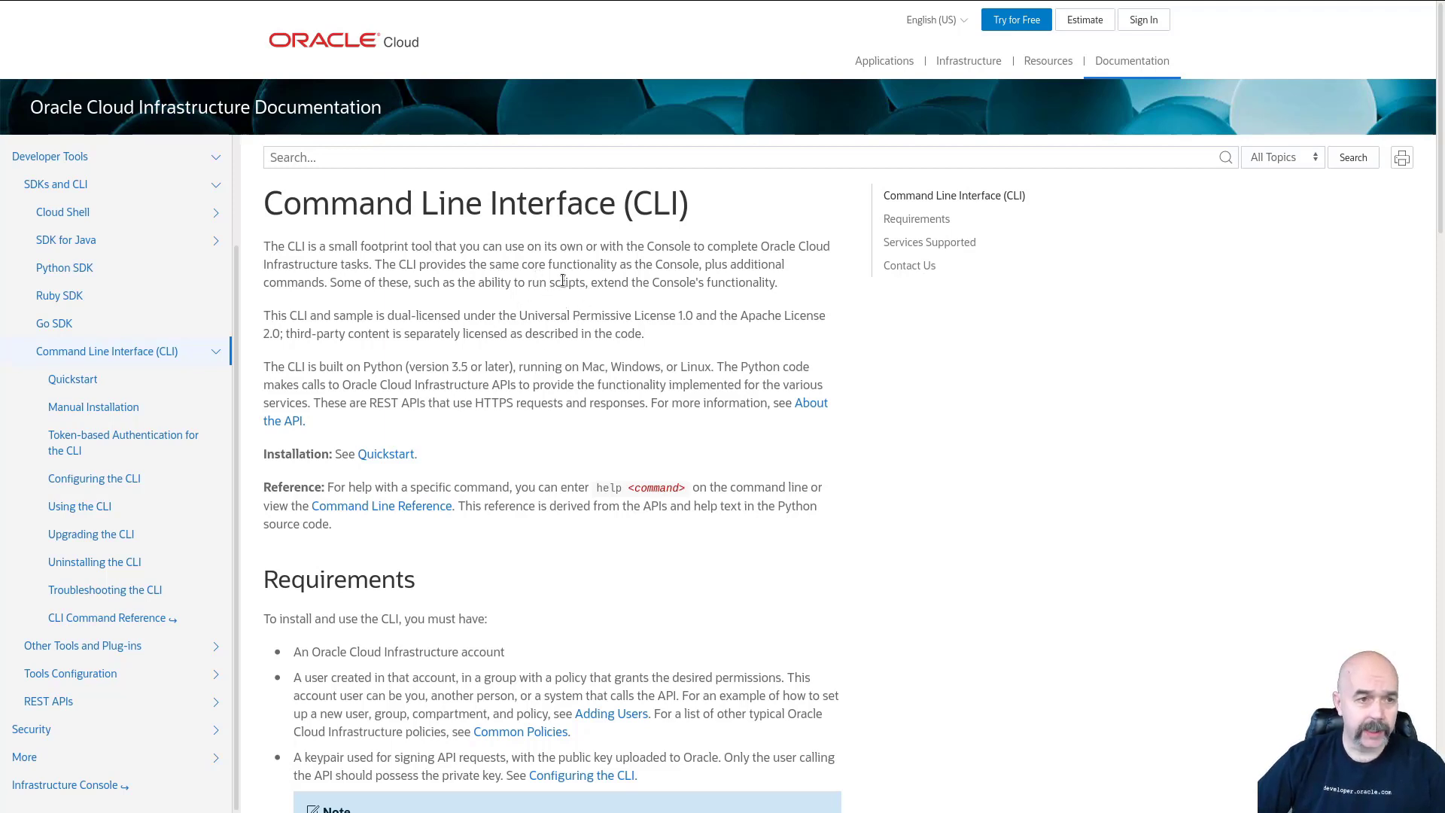
mouse_move(629, 350)
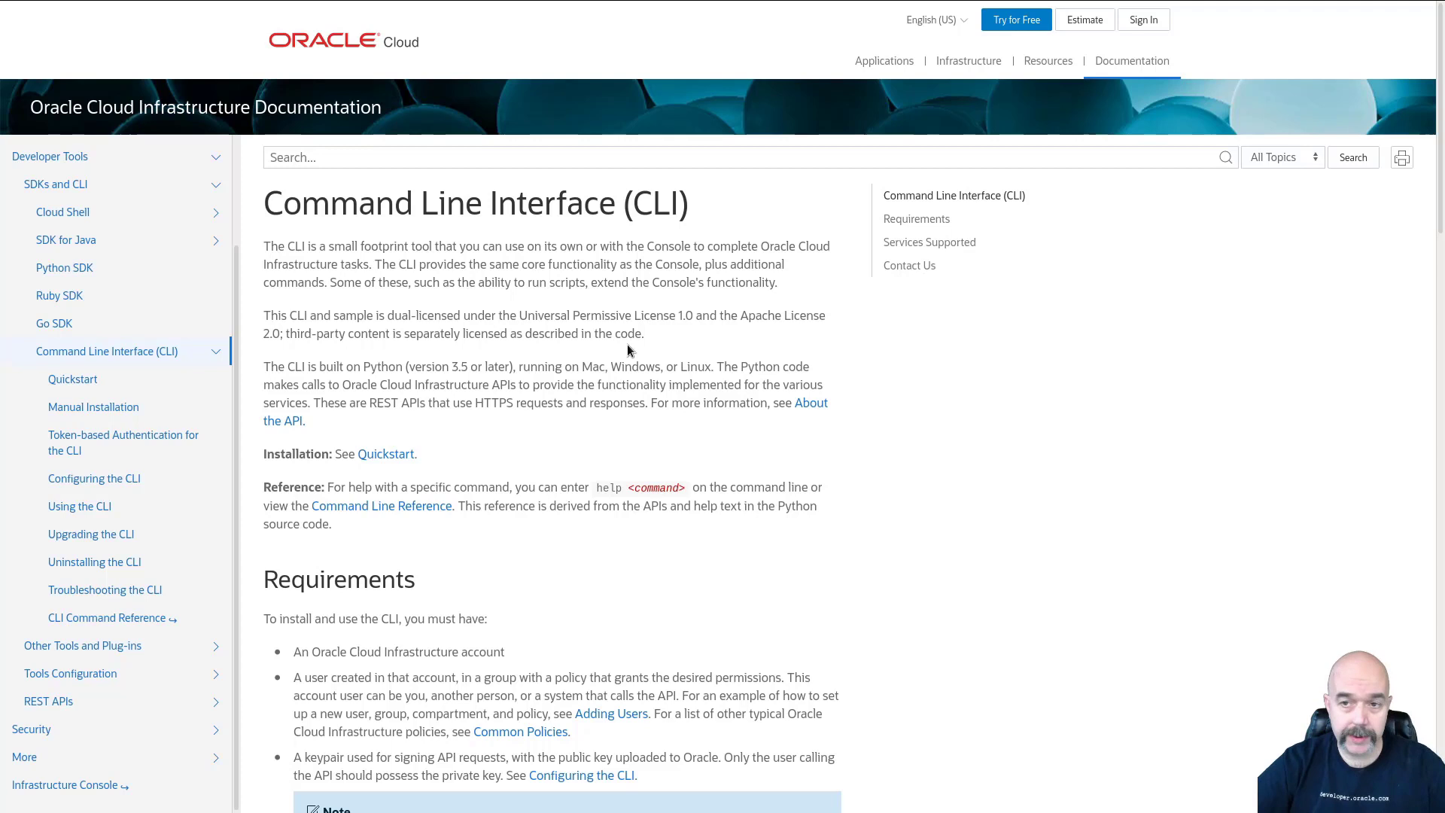
mouse_move(72, 379)
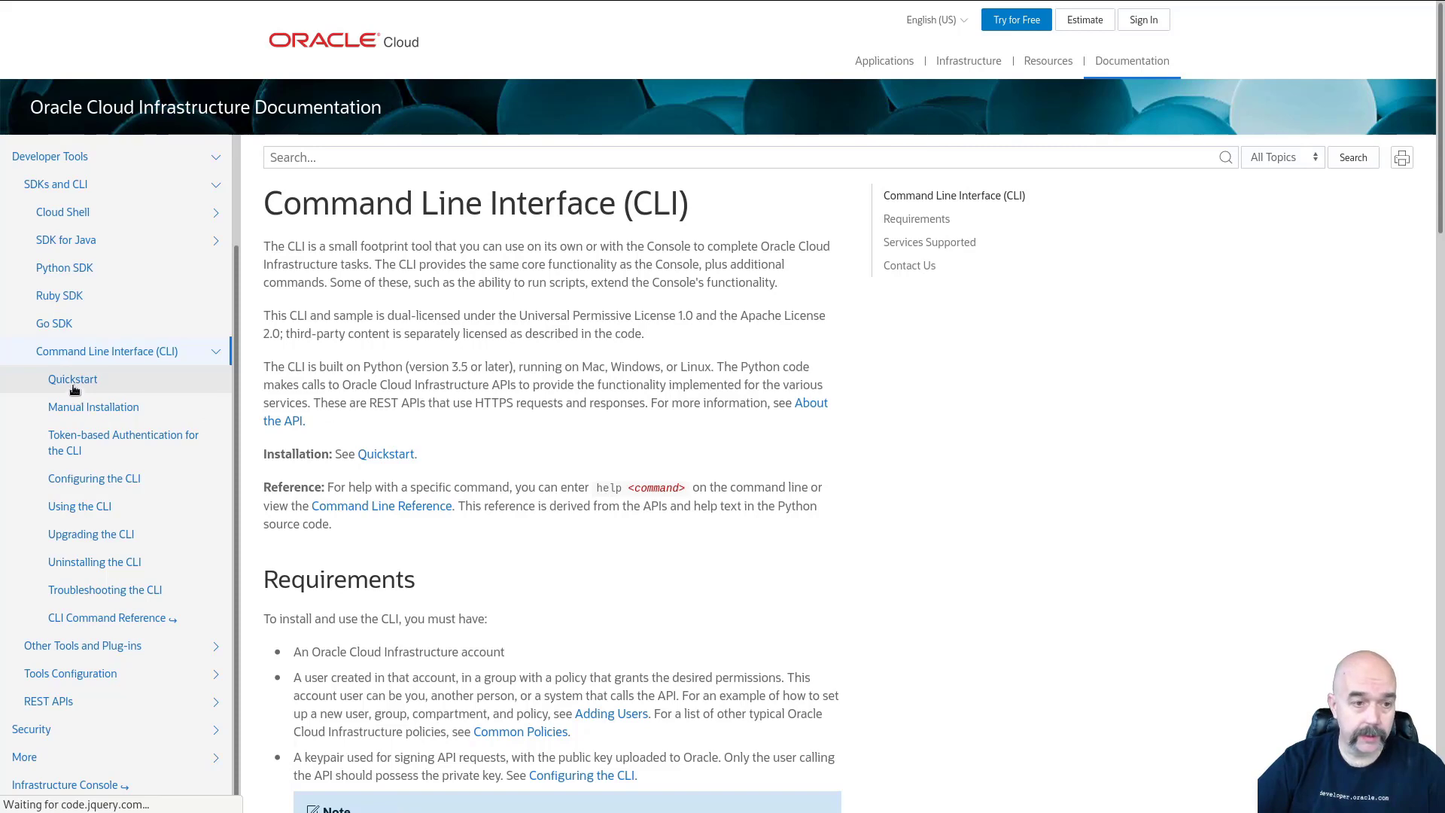
Step: View the CLI Quickstart page's installer commands for macOS/Linux and Windows PowerShell
click(73, 379)
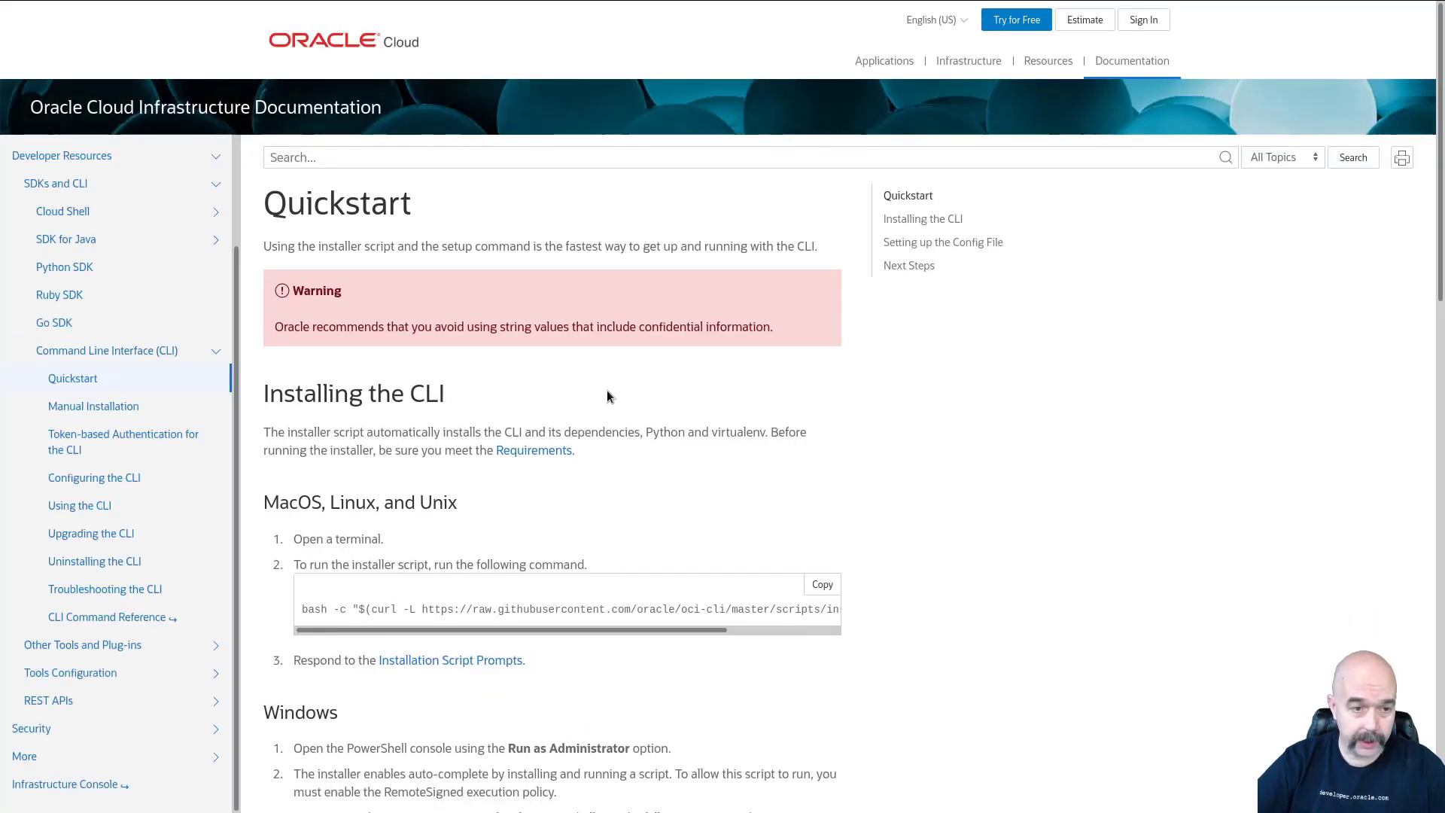
scroll(down, 3)
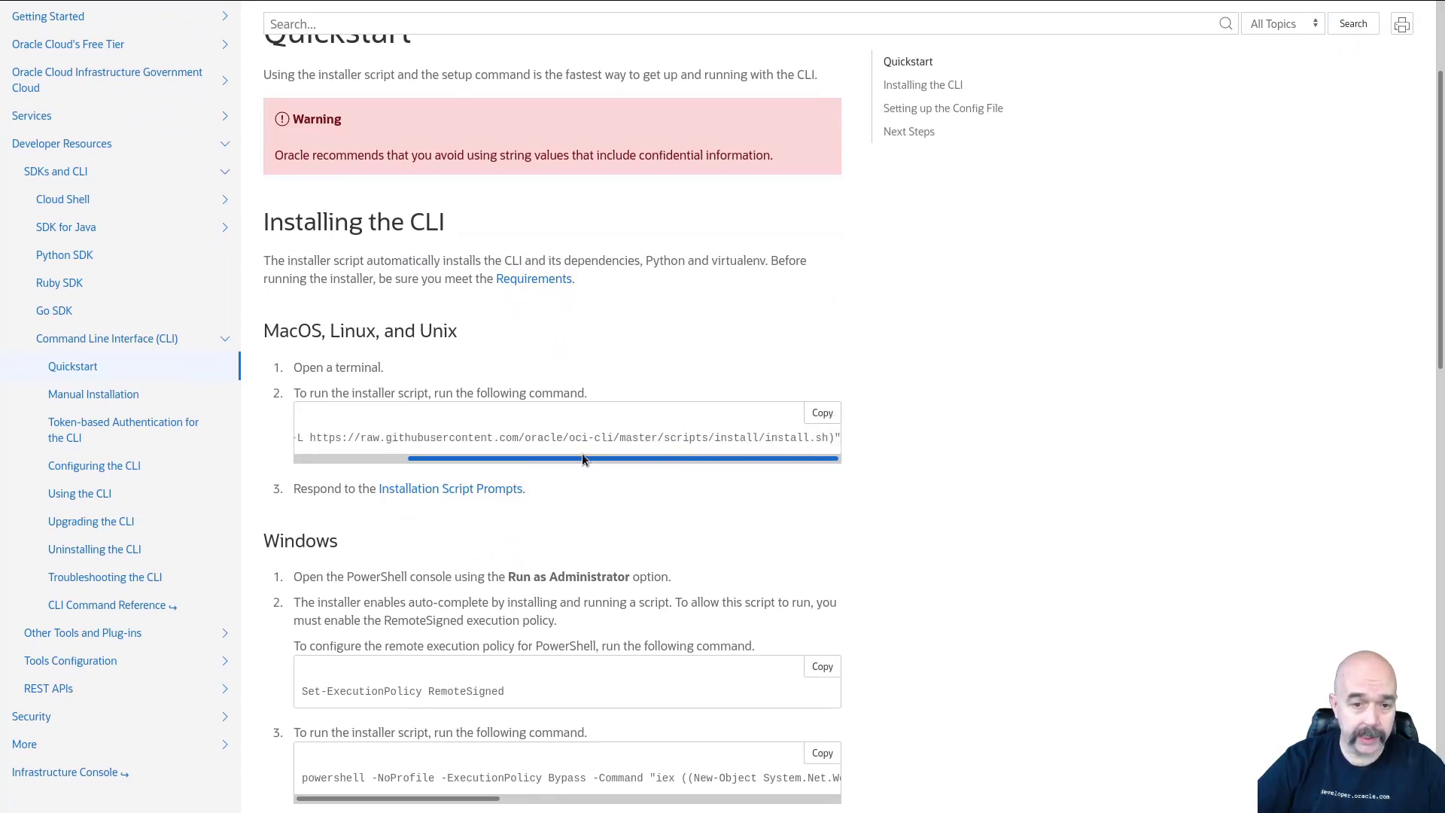
drag(582, 457, 426, 458)
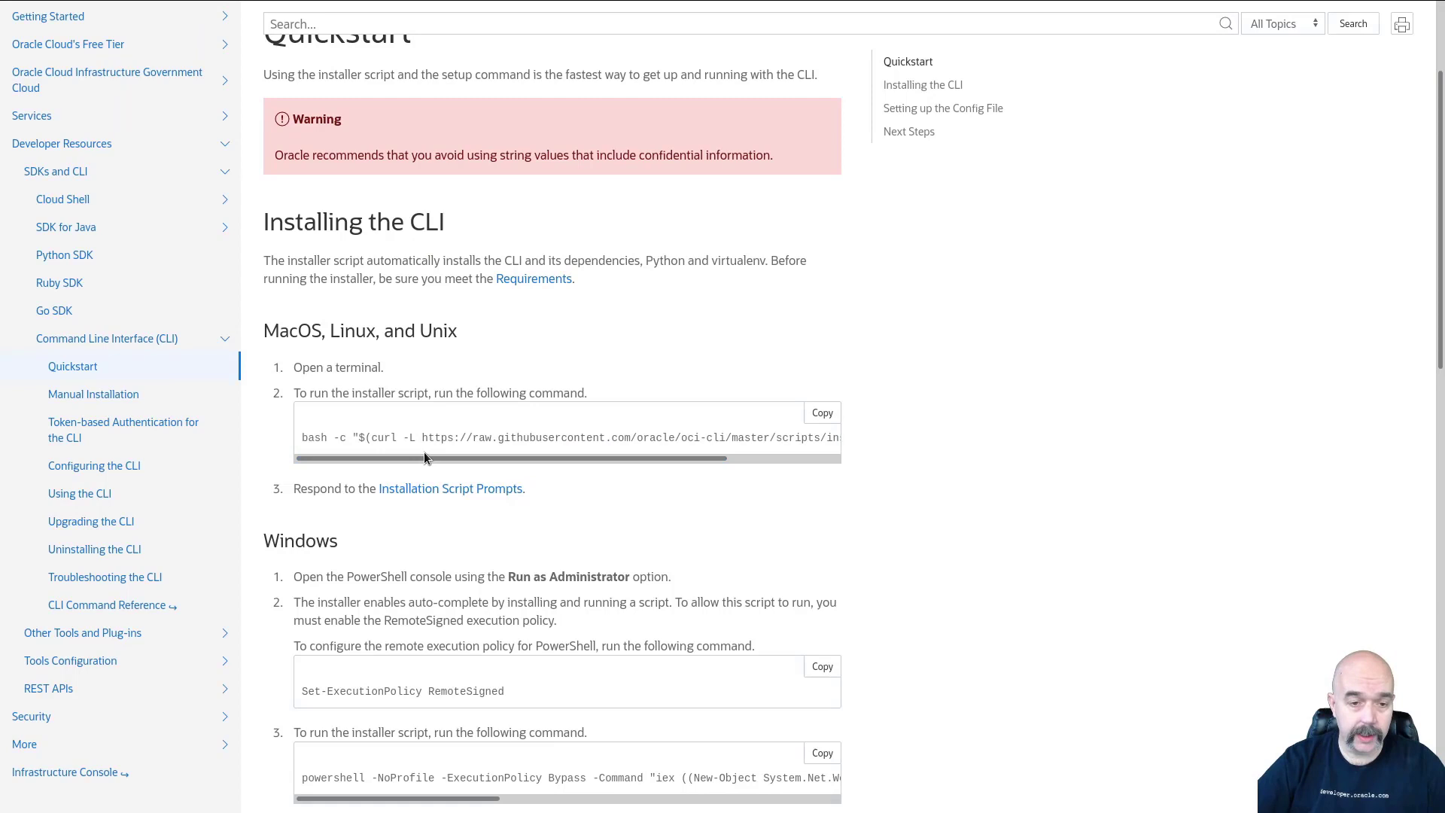
scroll(down, 3)
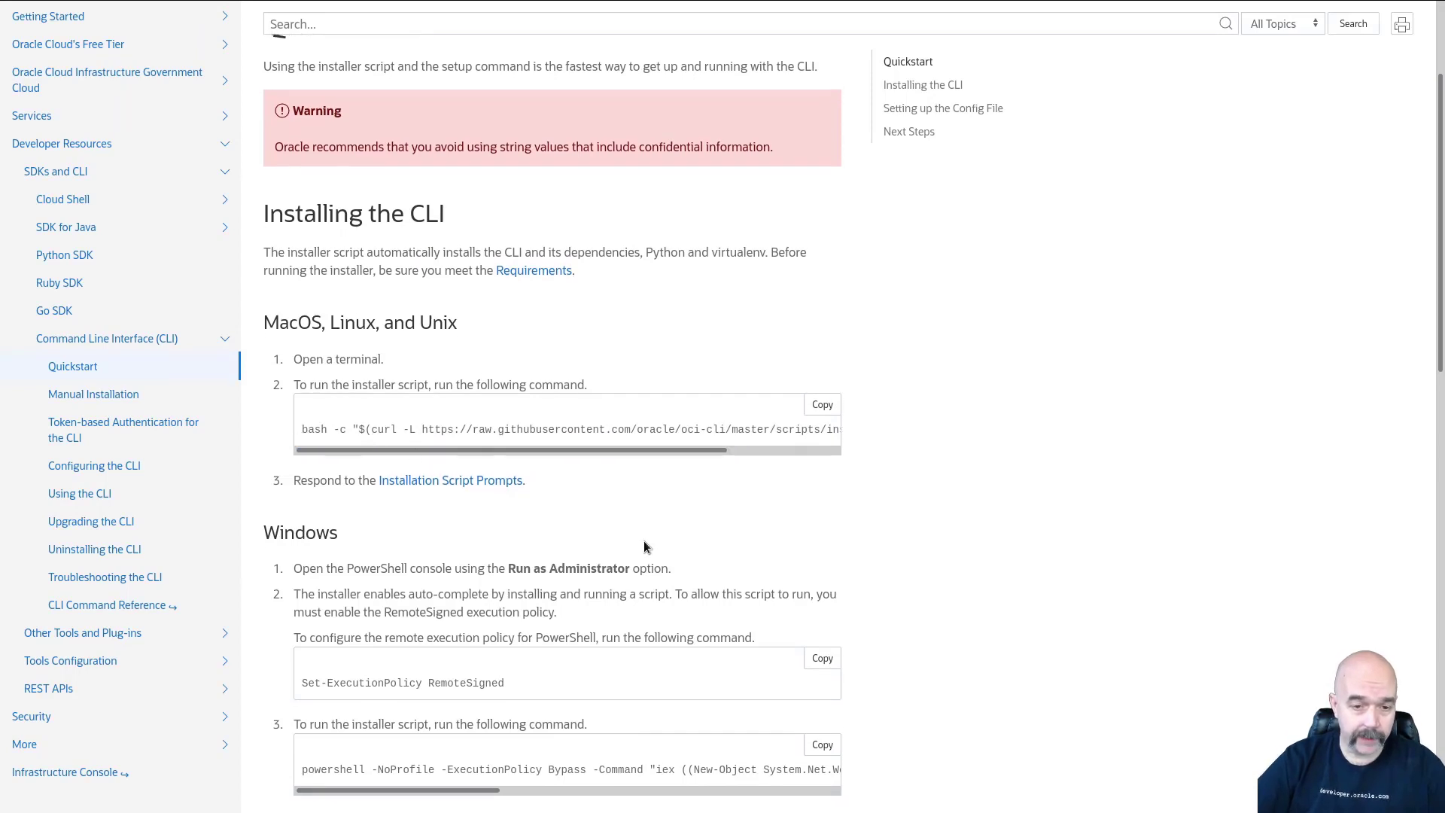
scroll(down, 3)
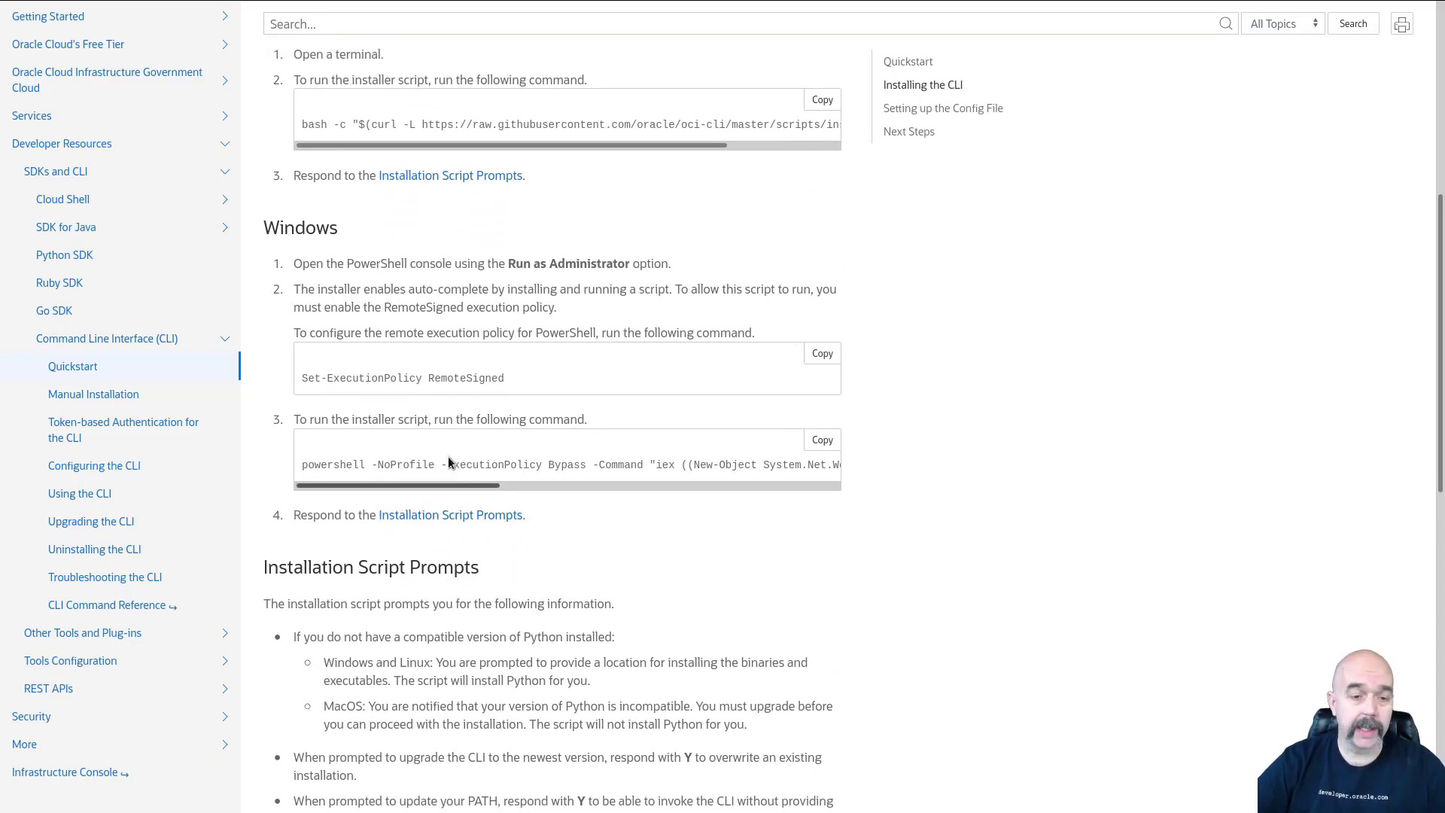
scroll(up, 3)
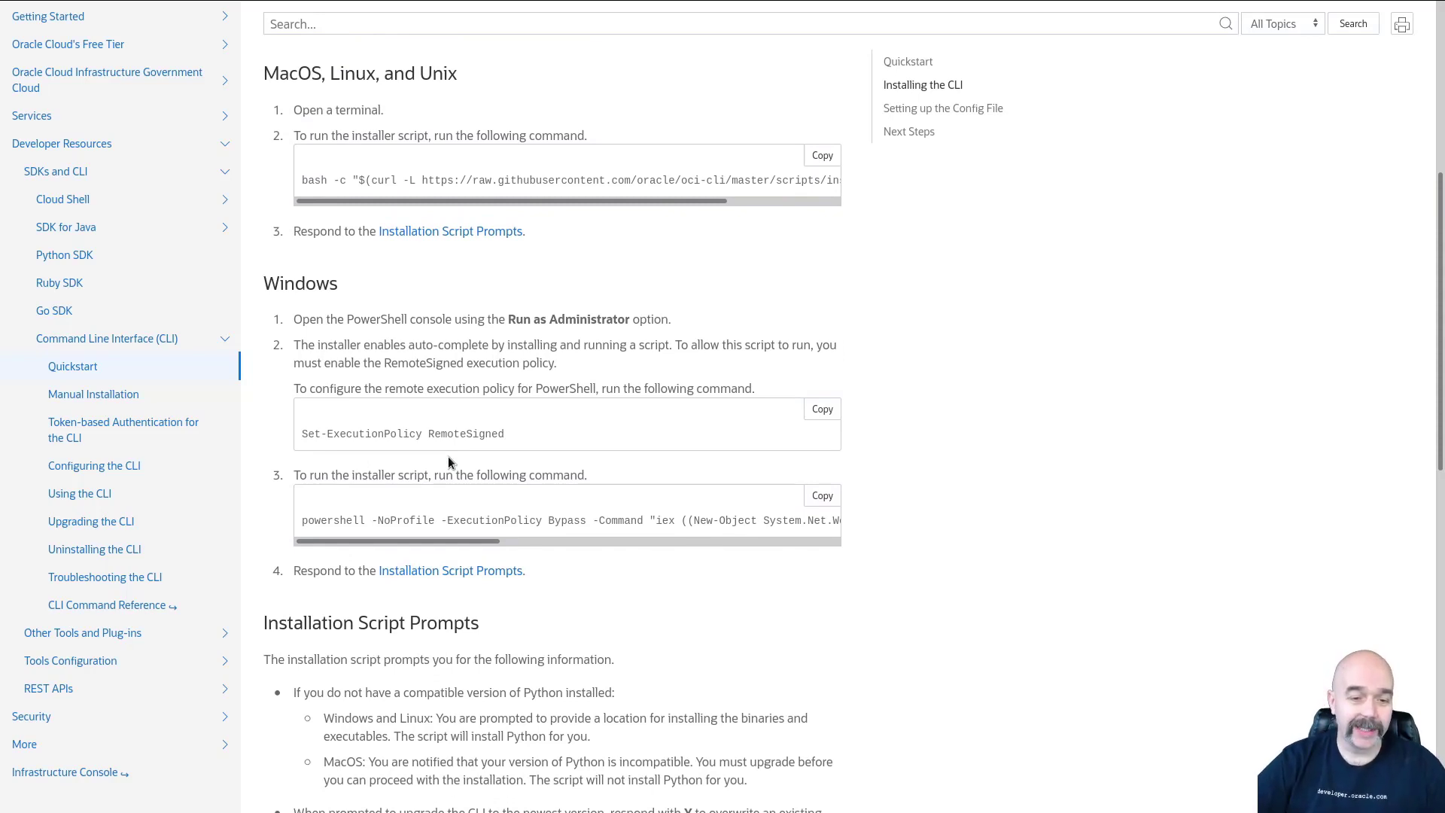
mouse_move(497, 319)
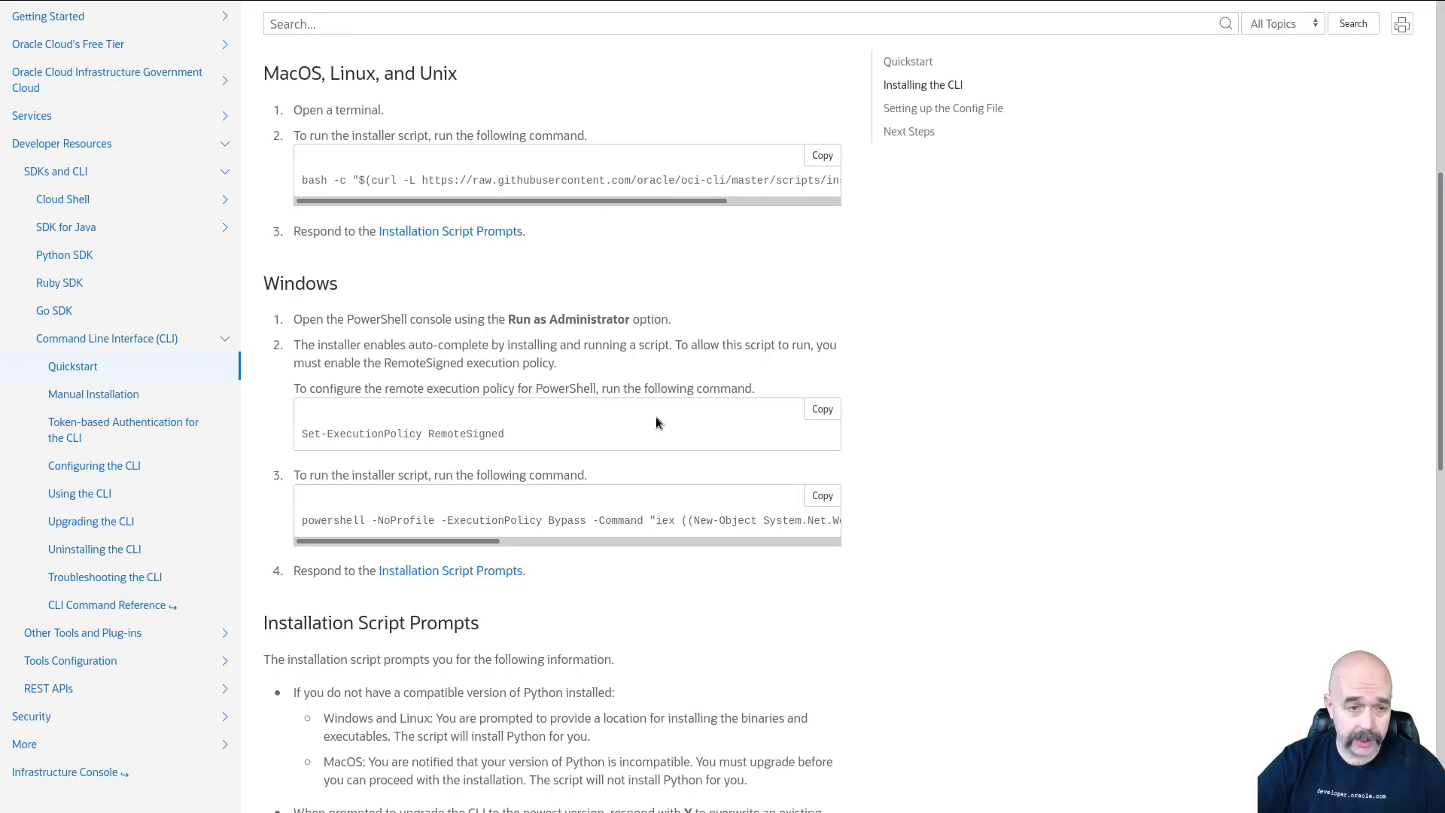
mouse_move(93, 395)
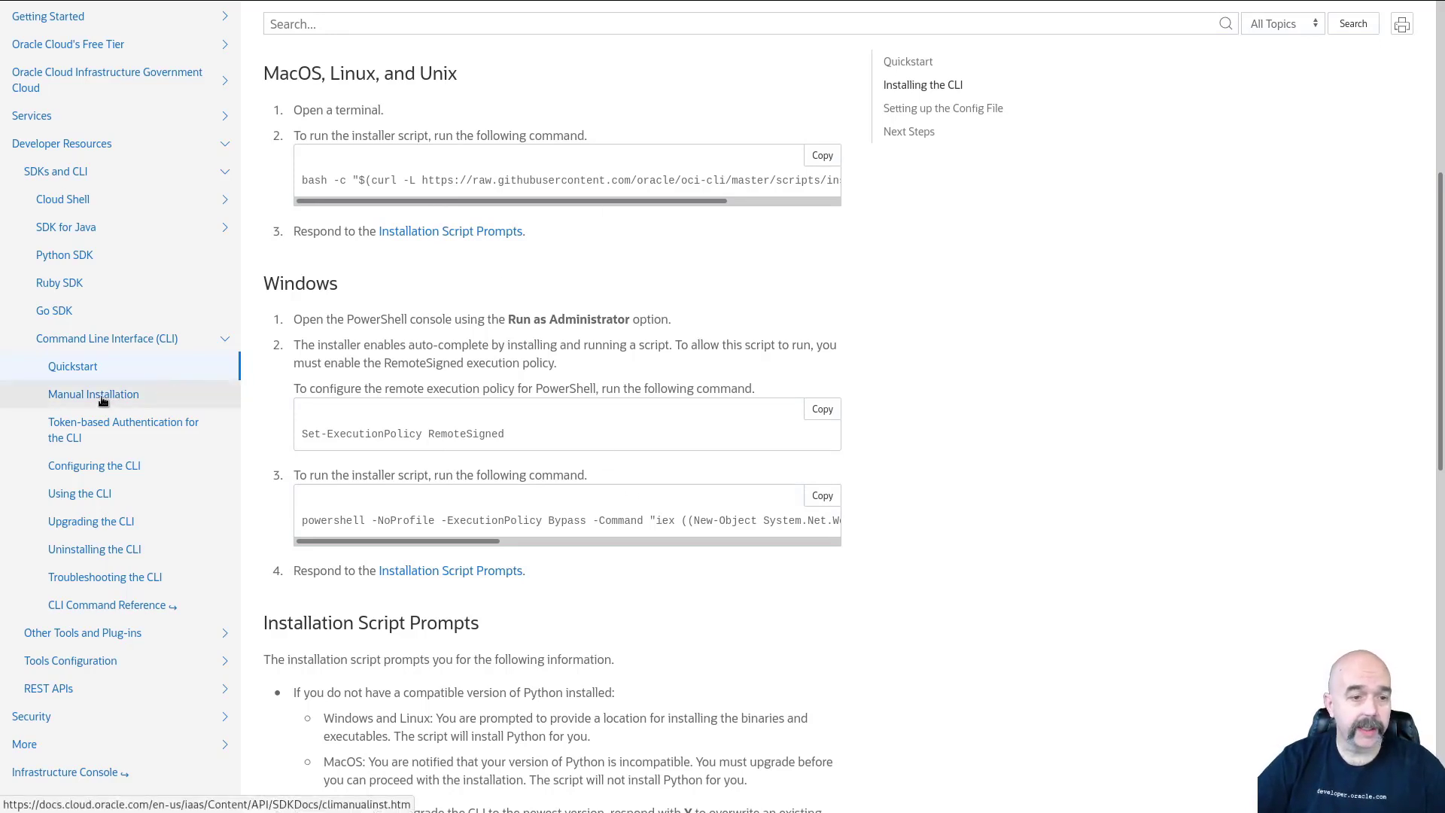
Step: Review the Manual Installation page down to Step 3 with the pip install command
click(94, 394)
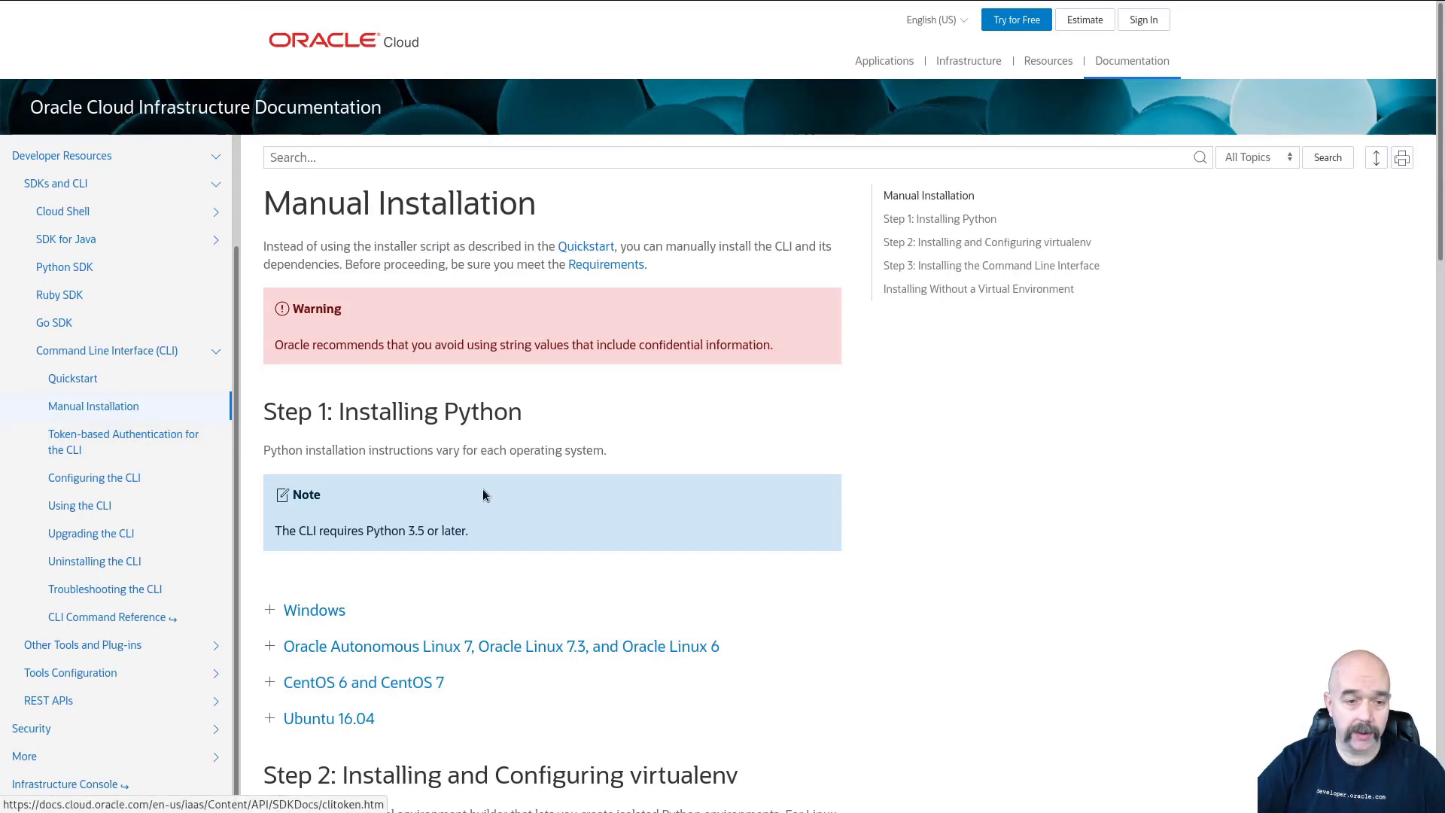
scroll(down, 3)
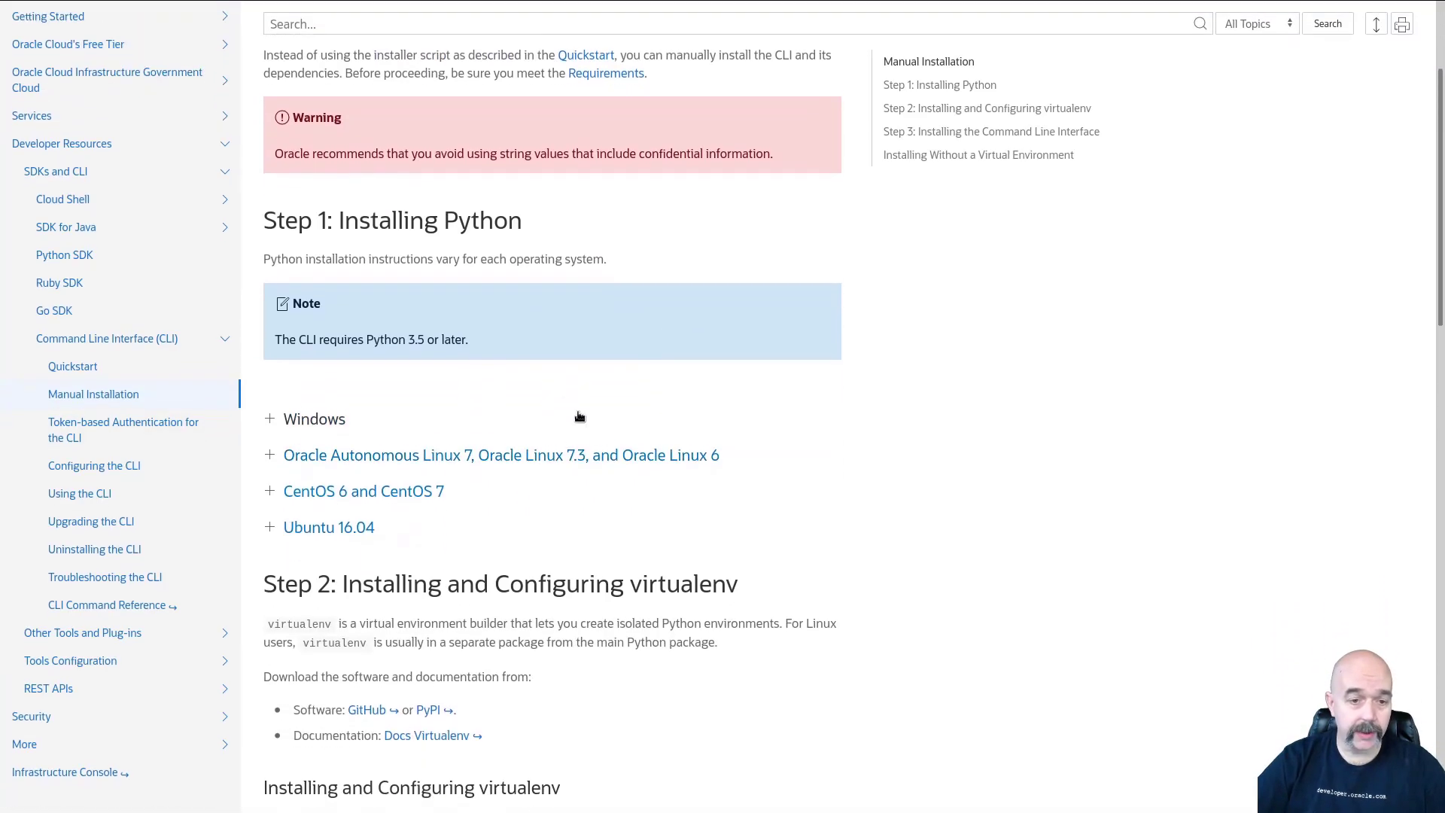
scroll(down, 3)
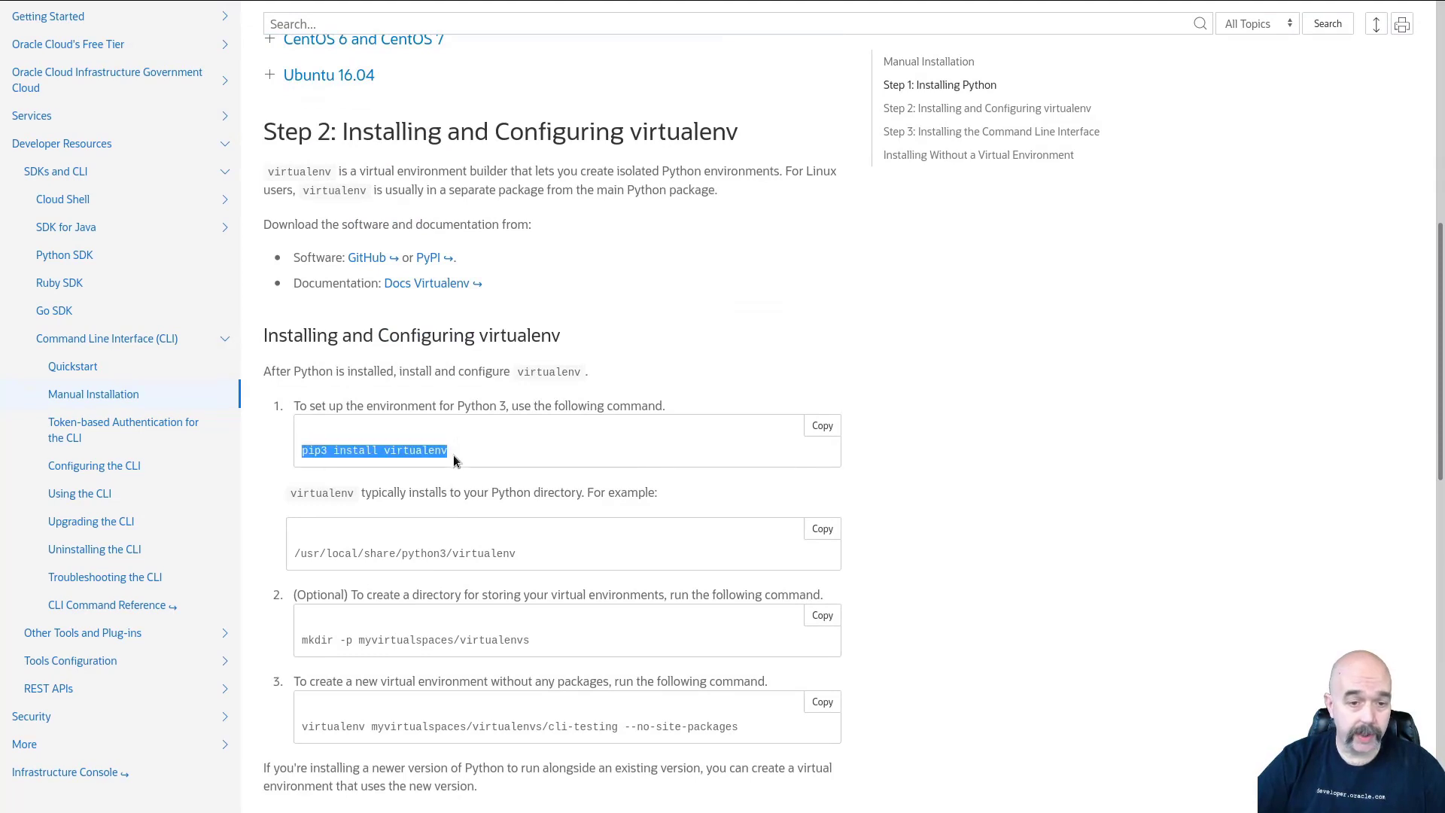
scroll(down, 3)
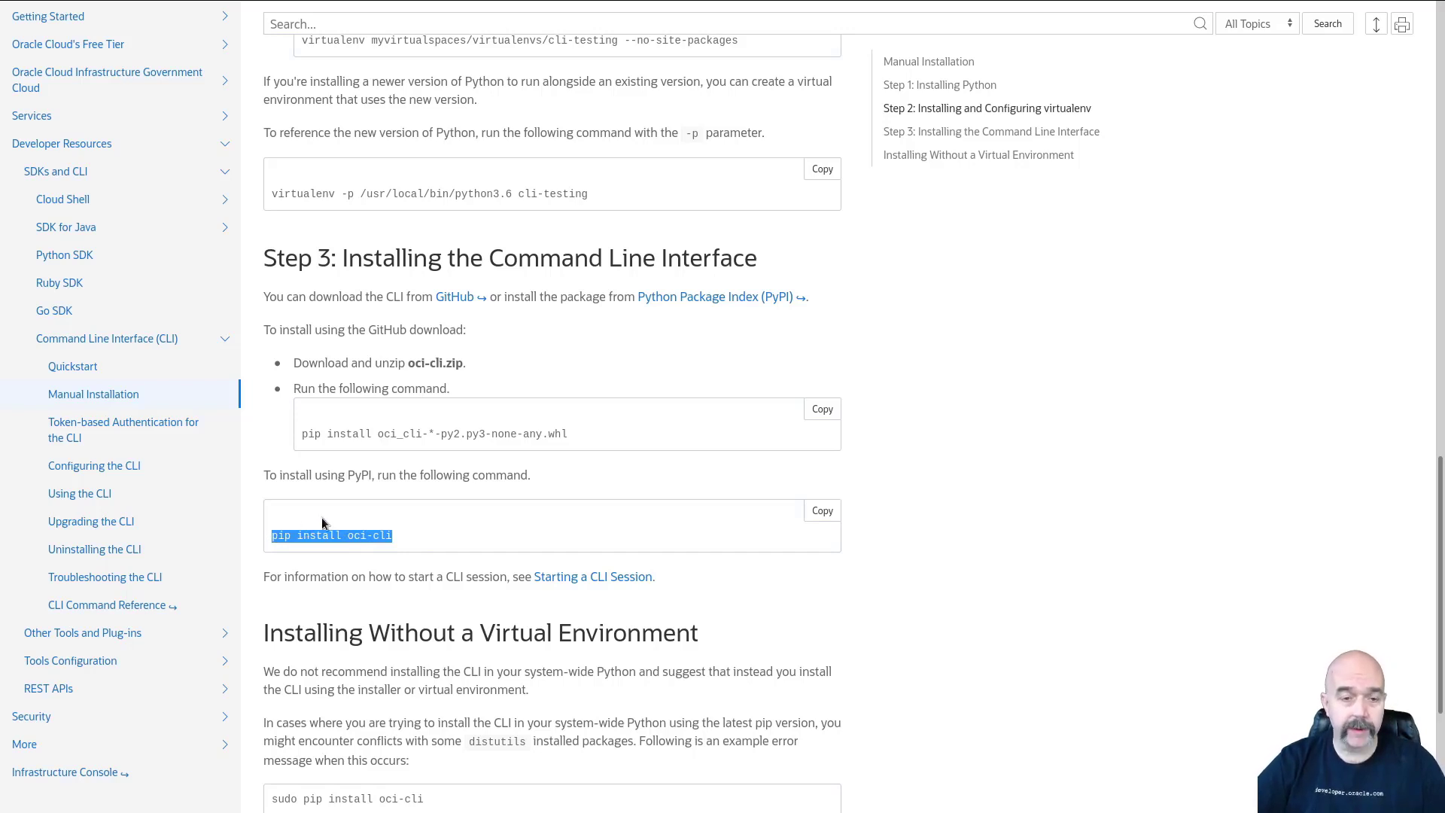
scroll(up, 3)
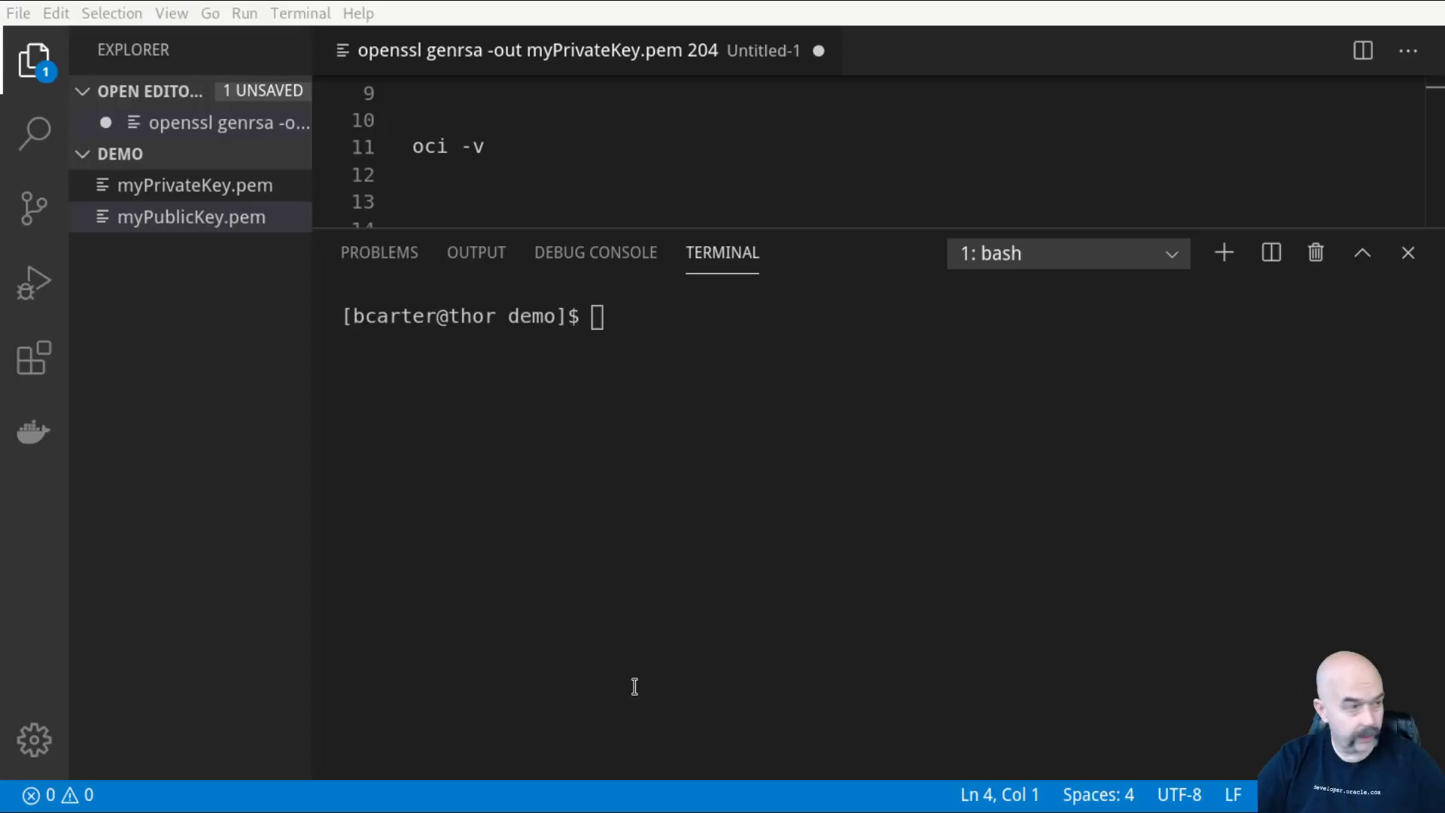
Step: Return to Visual Studio Code with the notes file at the oci setup config line
click(482, 146)
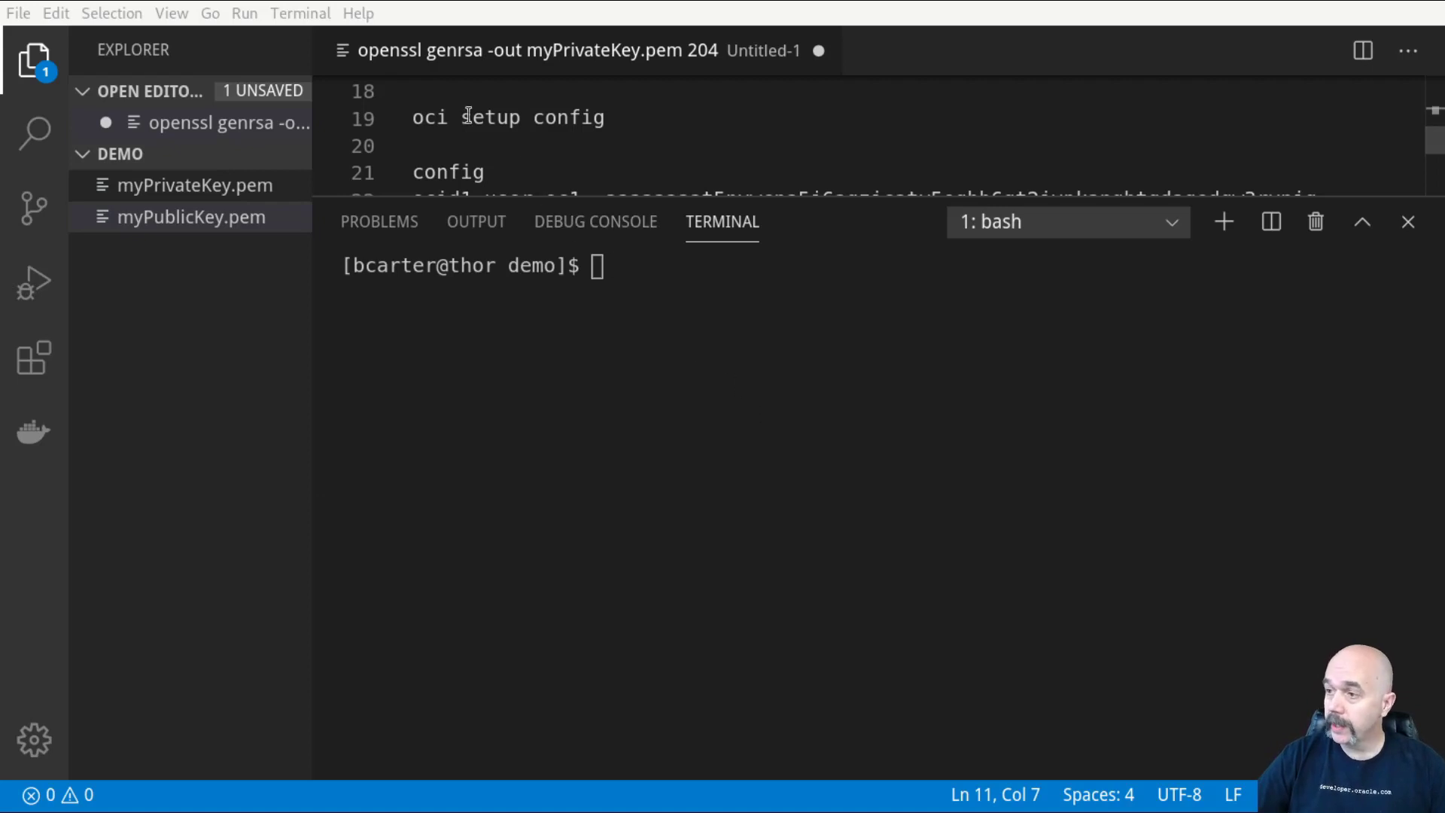
Step: Run oci setup config, writing a config file with the user and tenancy OCIDs, us-ashburn-1 and myPrivateKey.pem
double_click(488, 118)
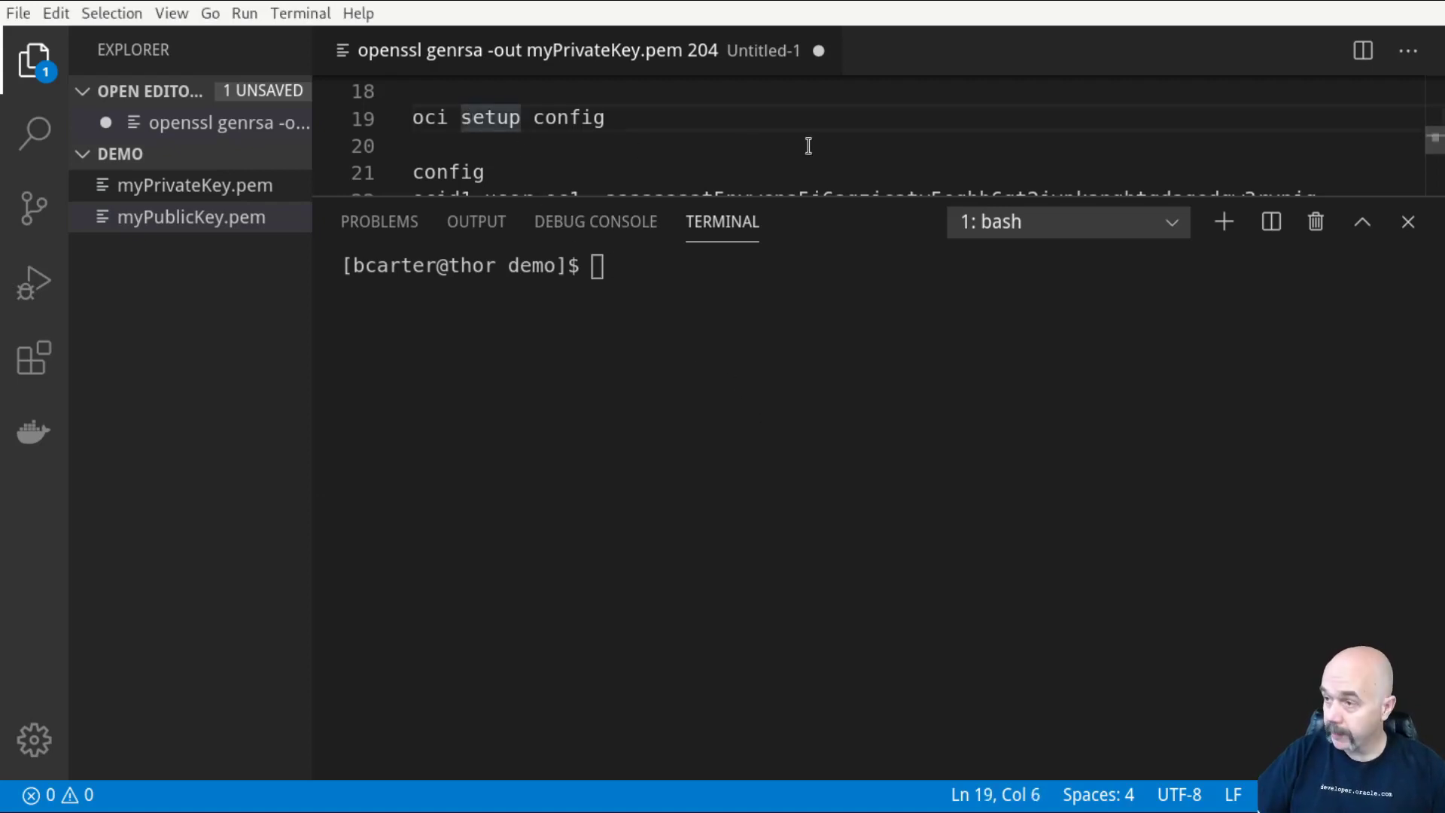
text(oci setup config)
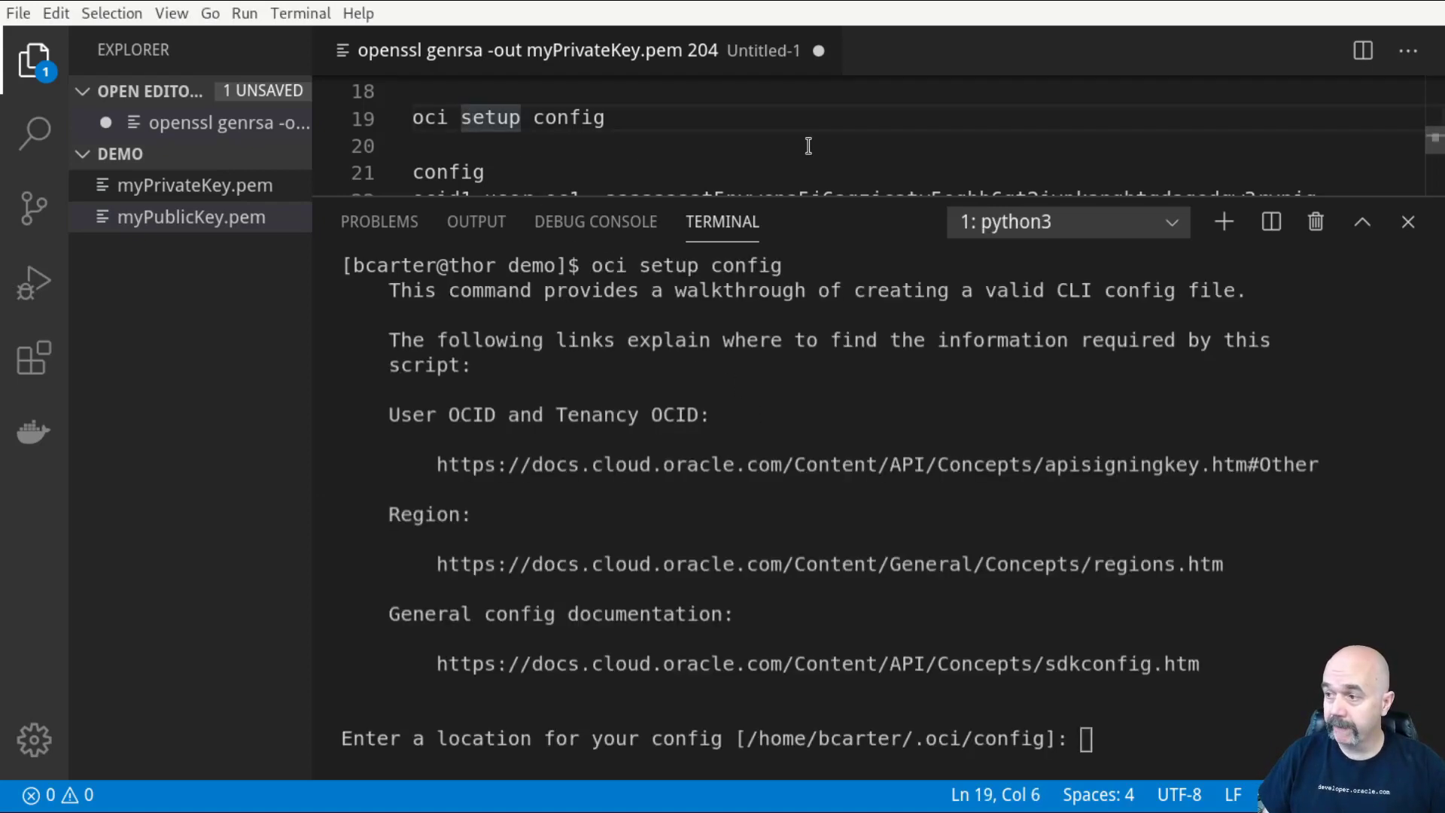
mouse_move(485, 546)
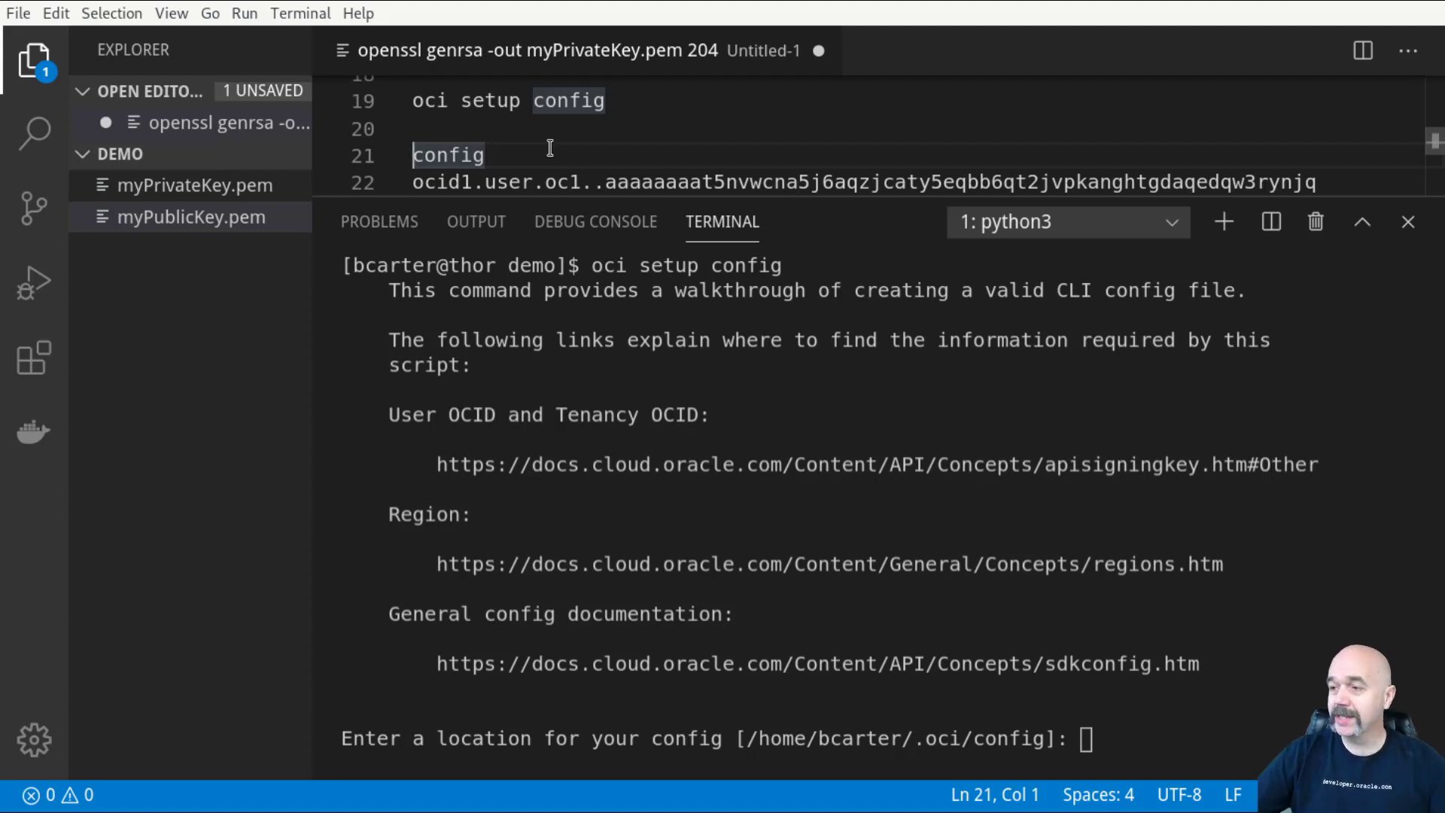
click(494, 155)
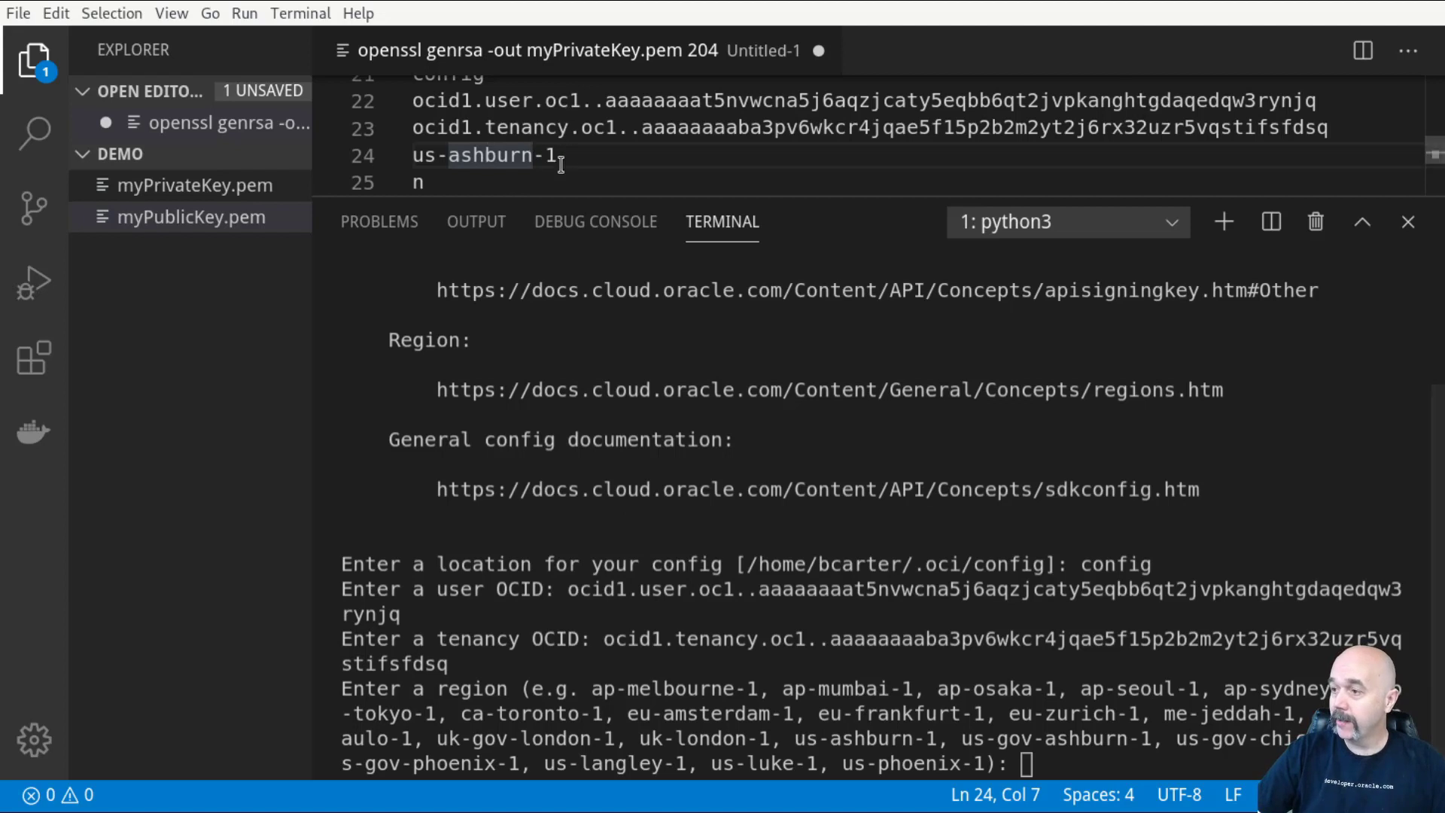
key(Enter)
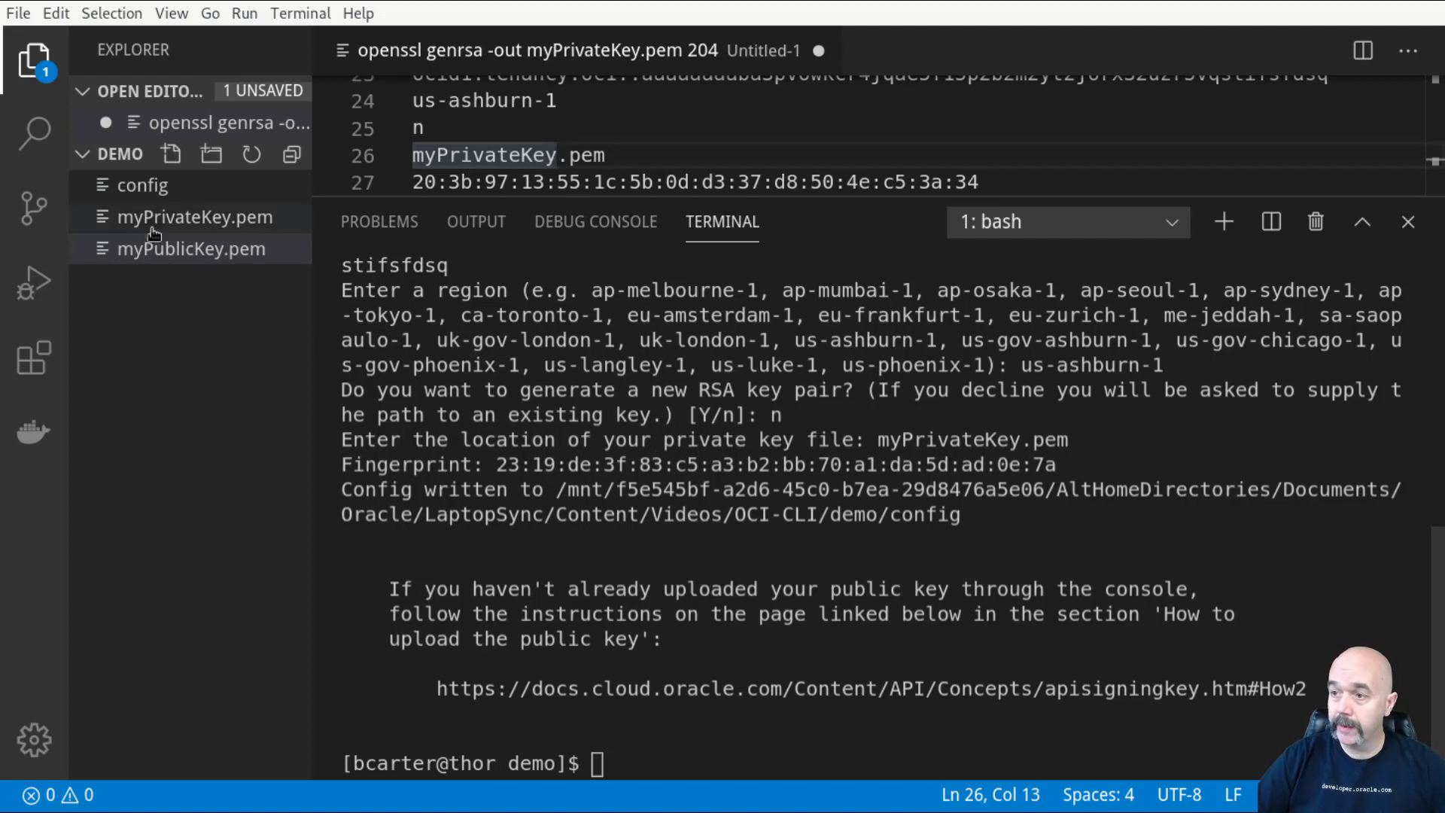
double_click(141, 185)
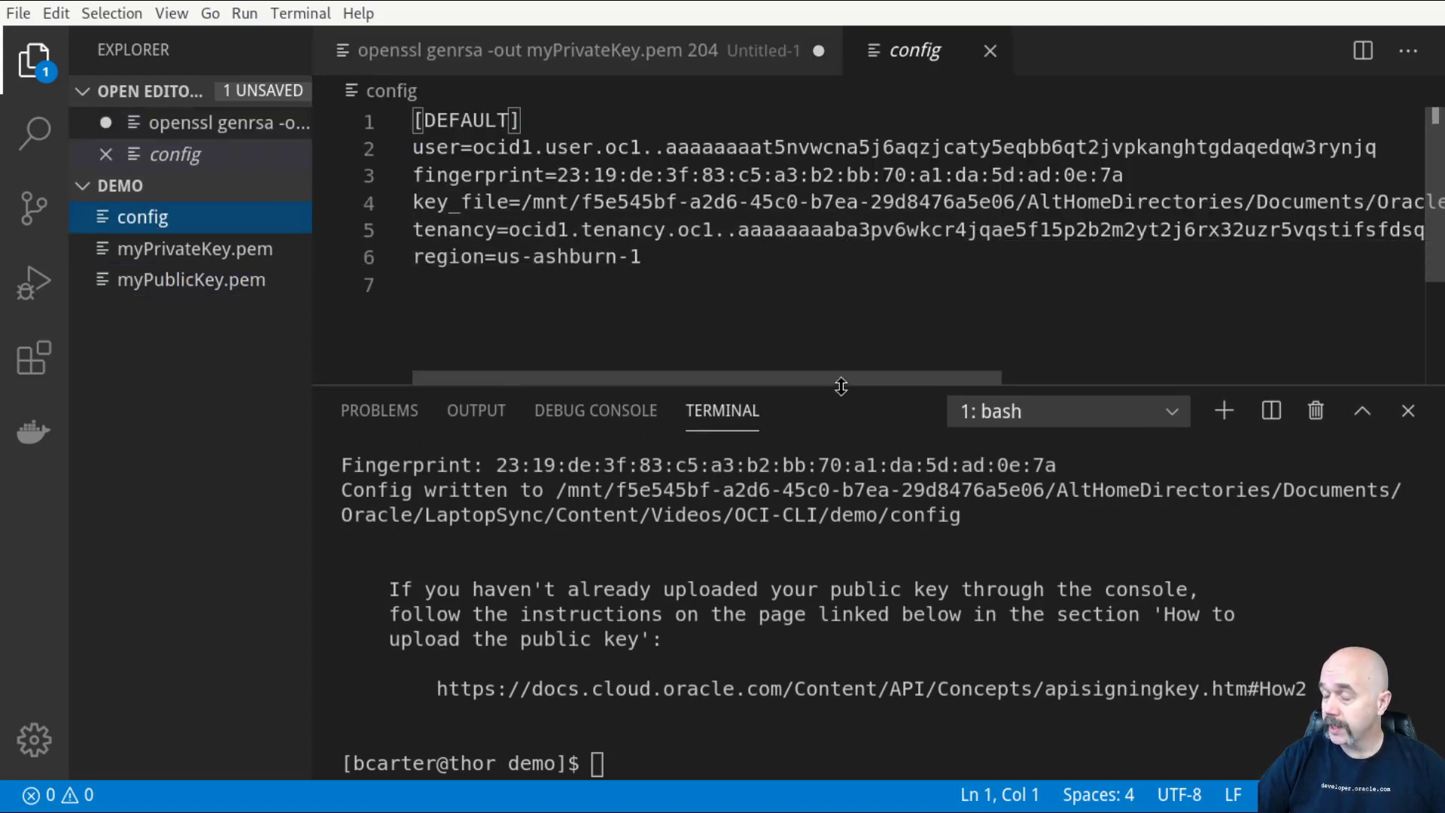
mouse_move(469, 179)
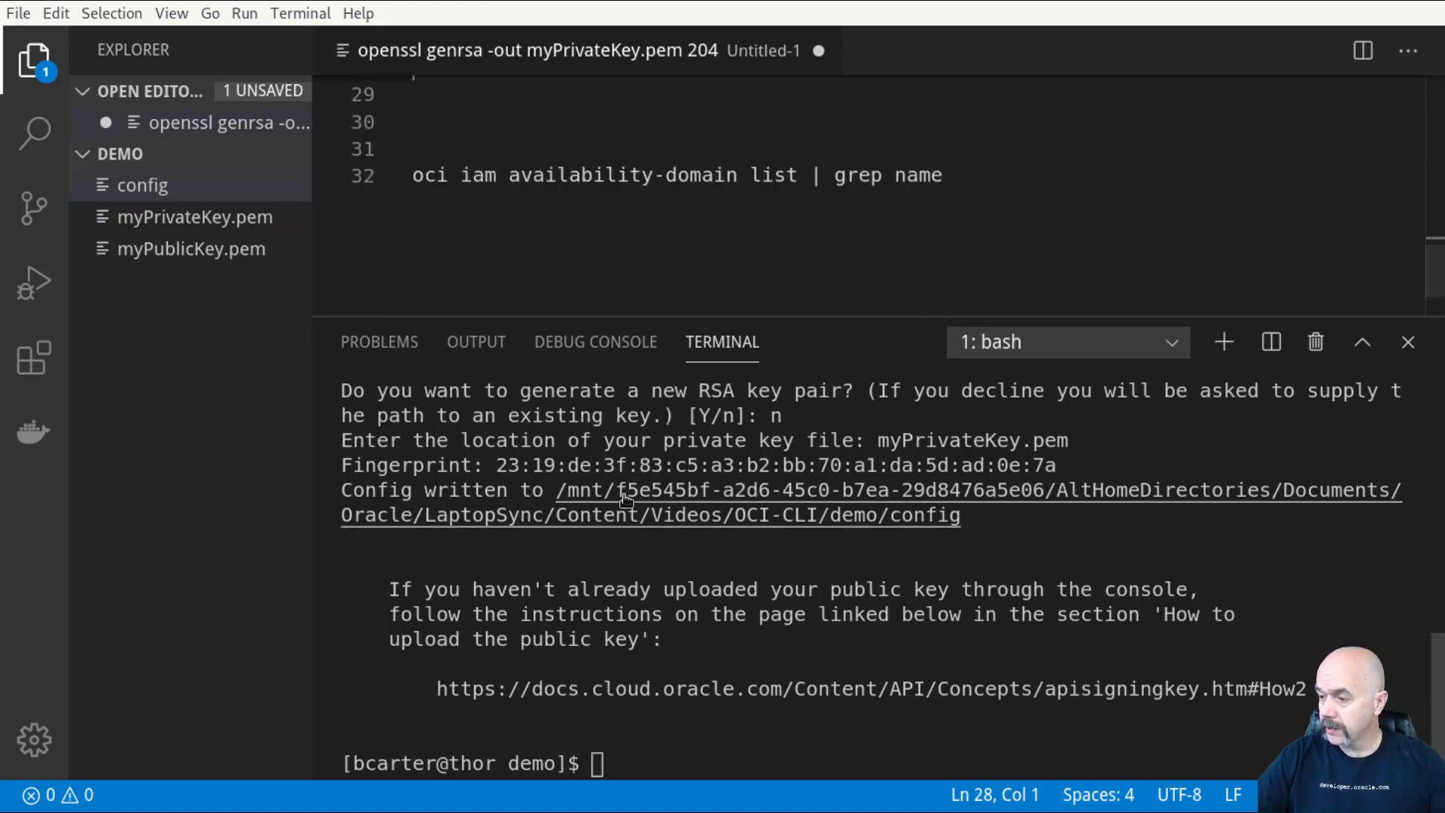
Step: Clear the terminal, run 'oci iam availability-domain list | grep name' and highlight the three US-ASHBURN-AD results
text(clear)
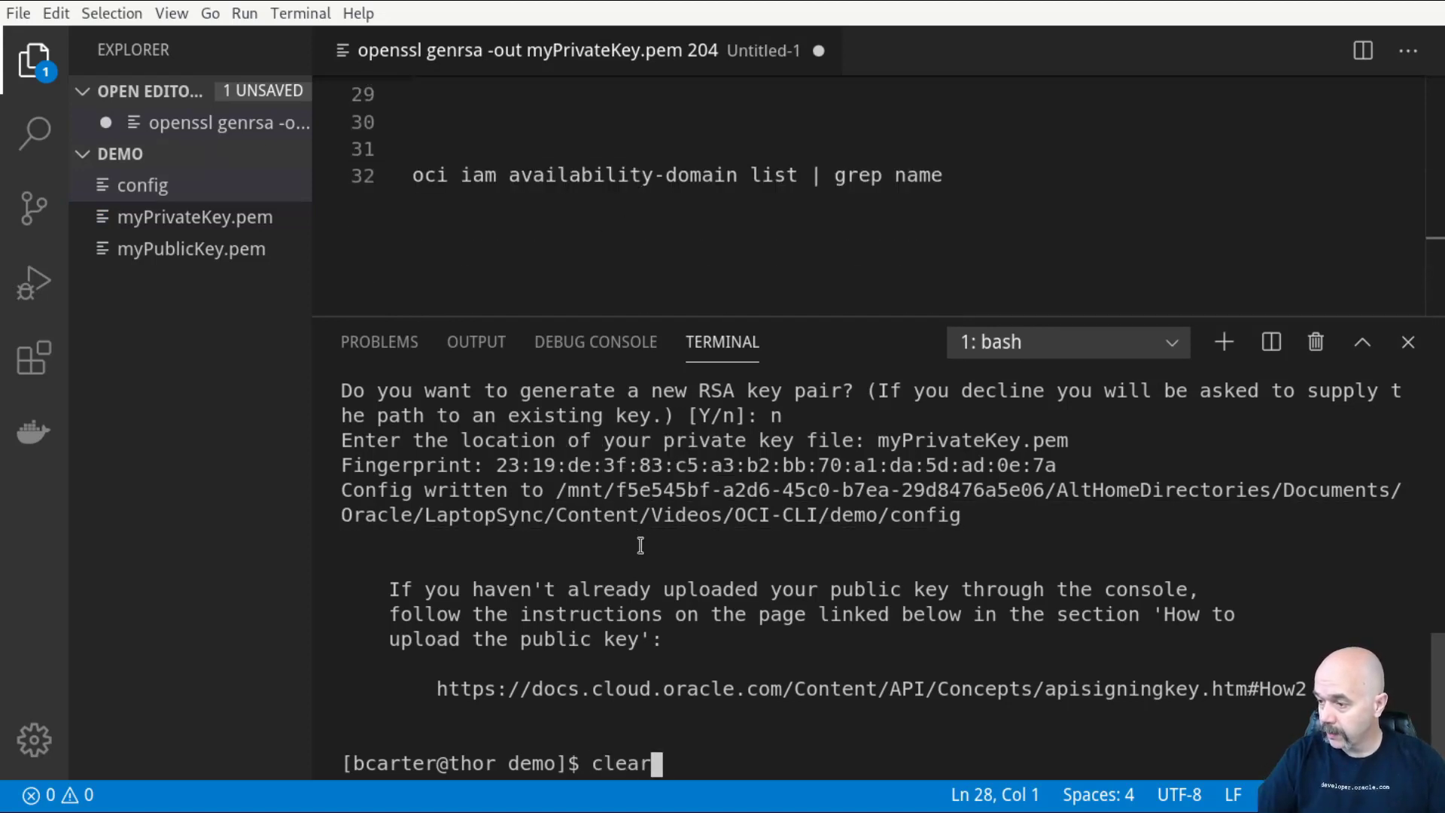
key(Enter)
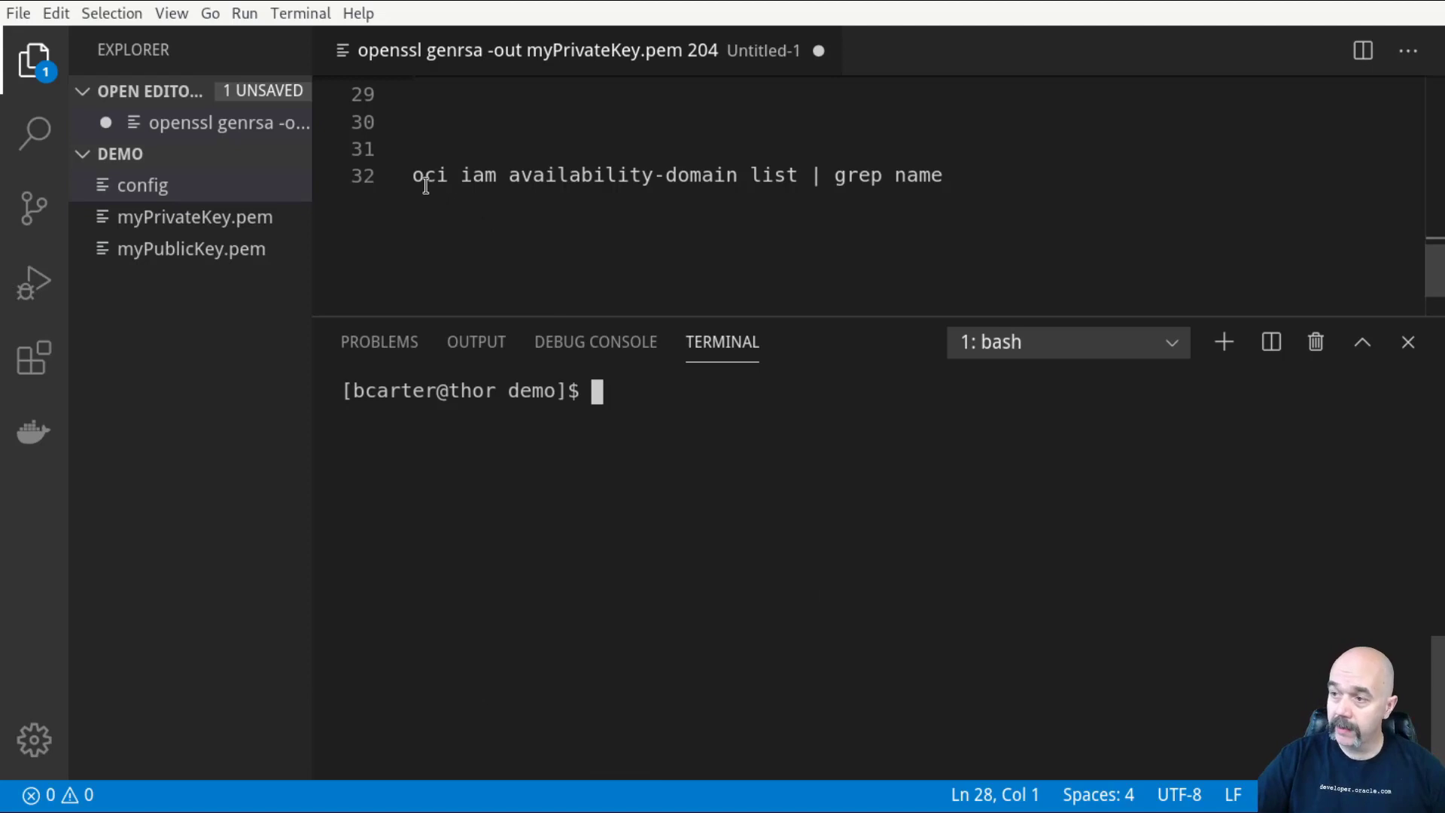
double_click(431, 175)
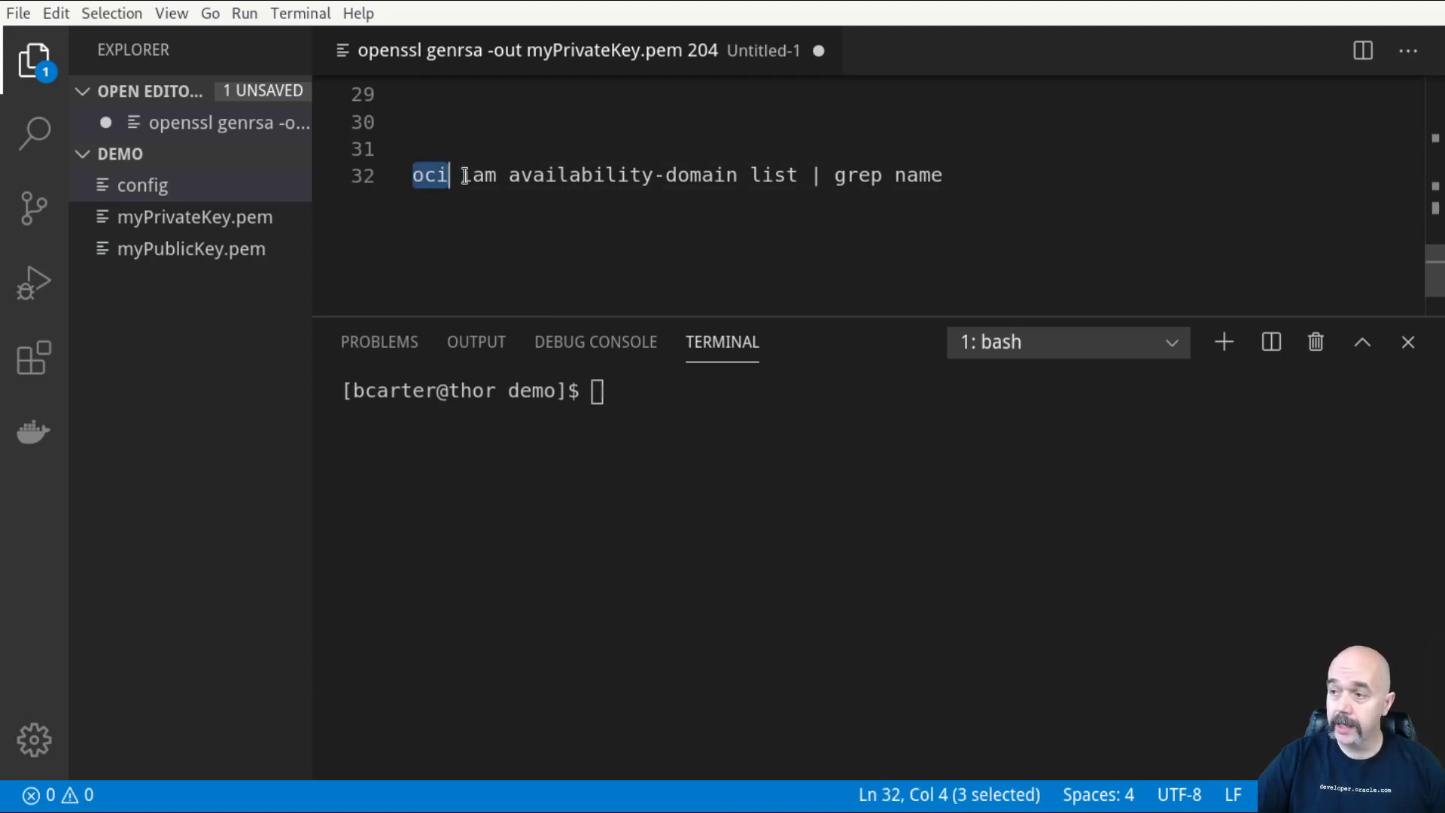
mouse_move(768, 175)
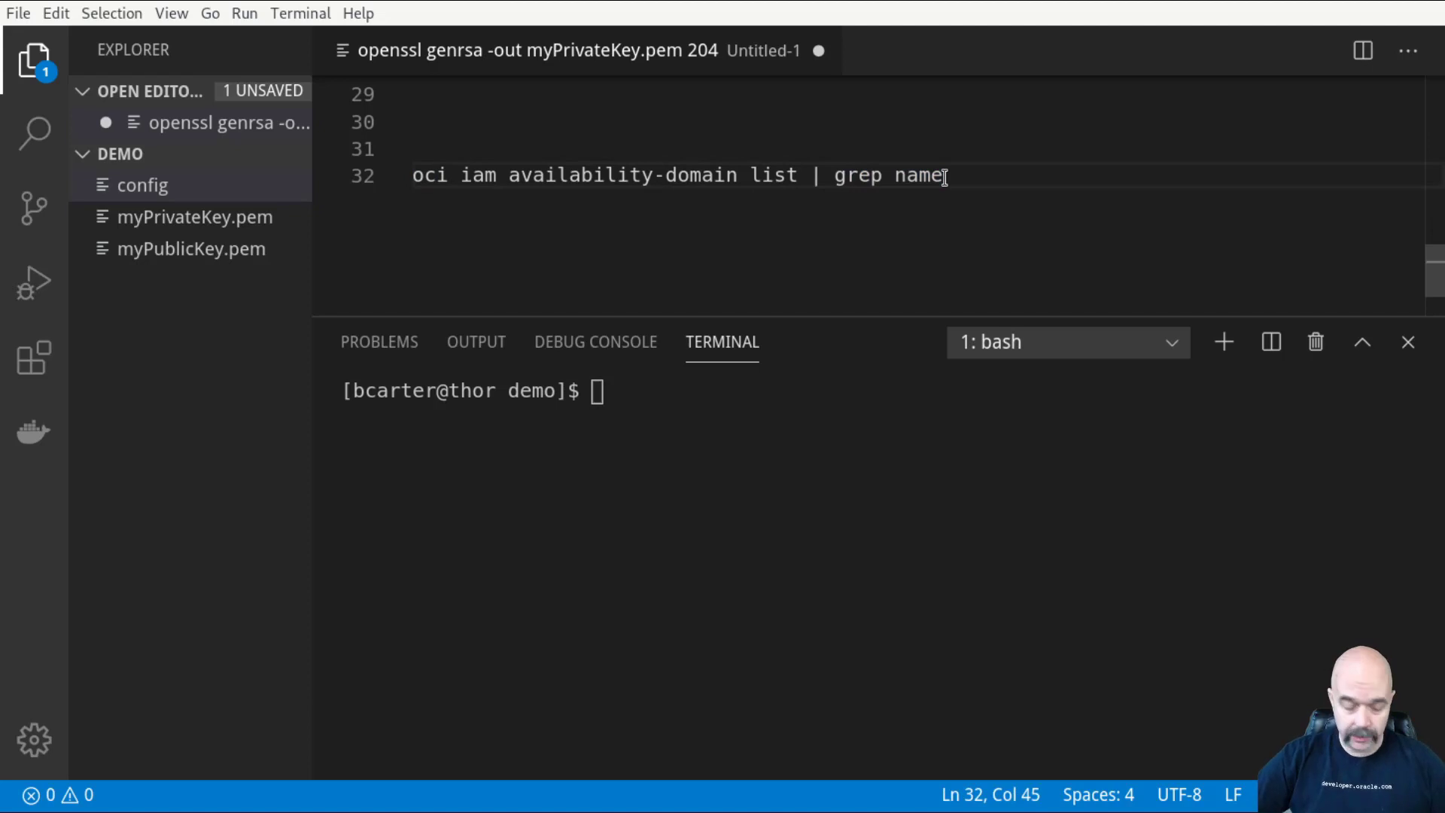
key(Enter)
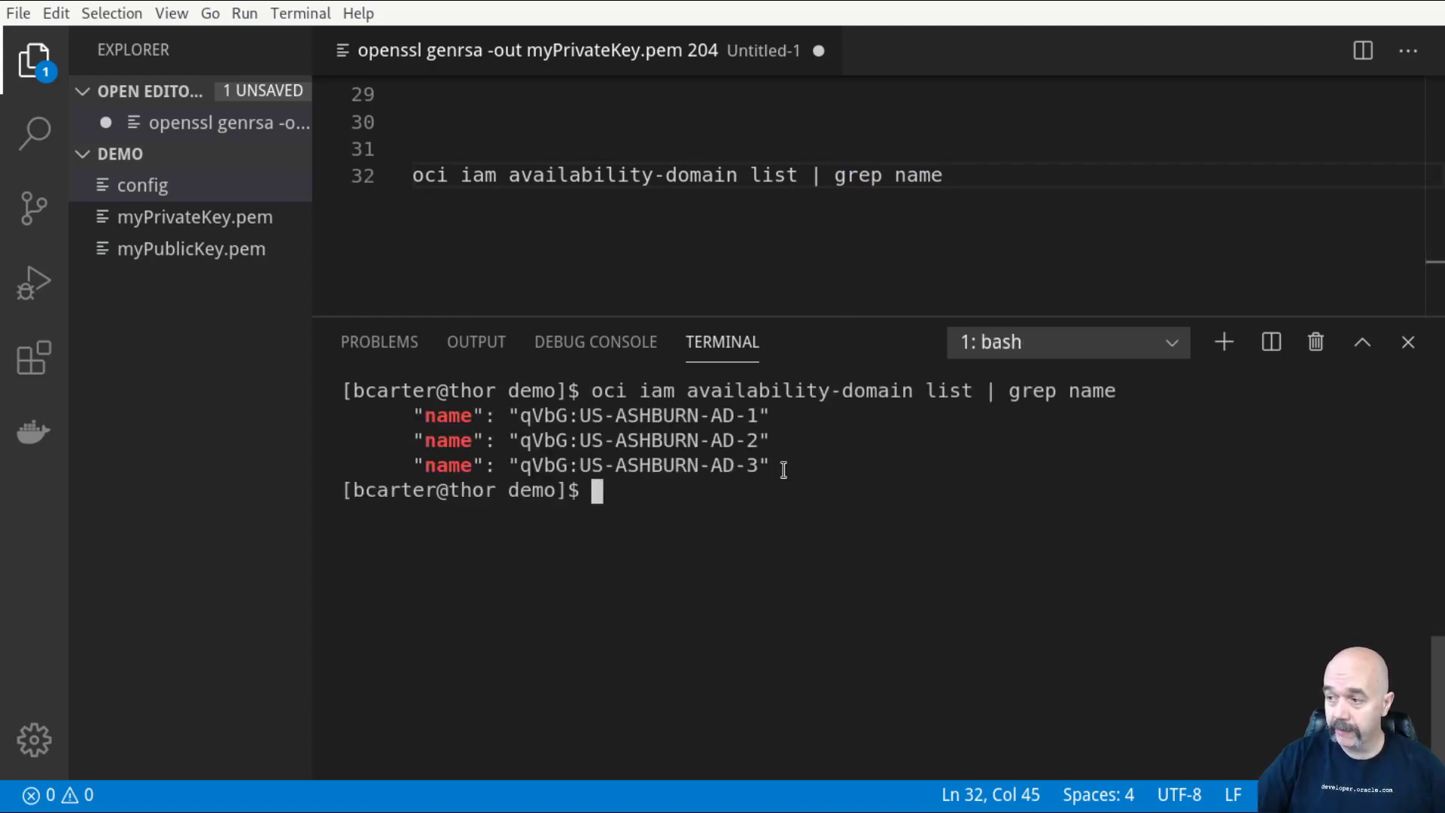
drag(416, 415, 769, 465)
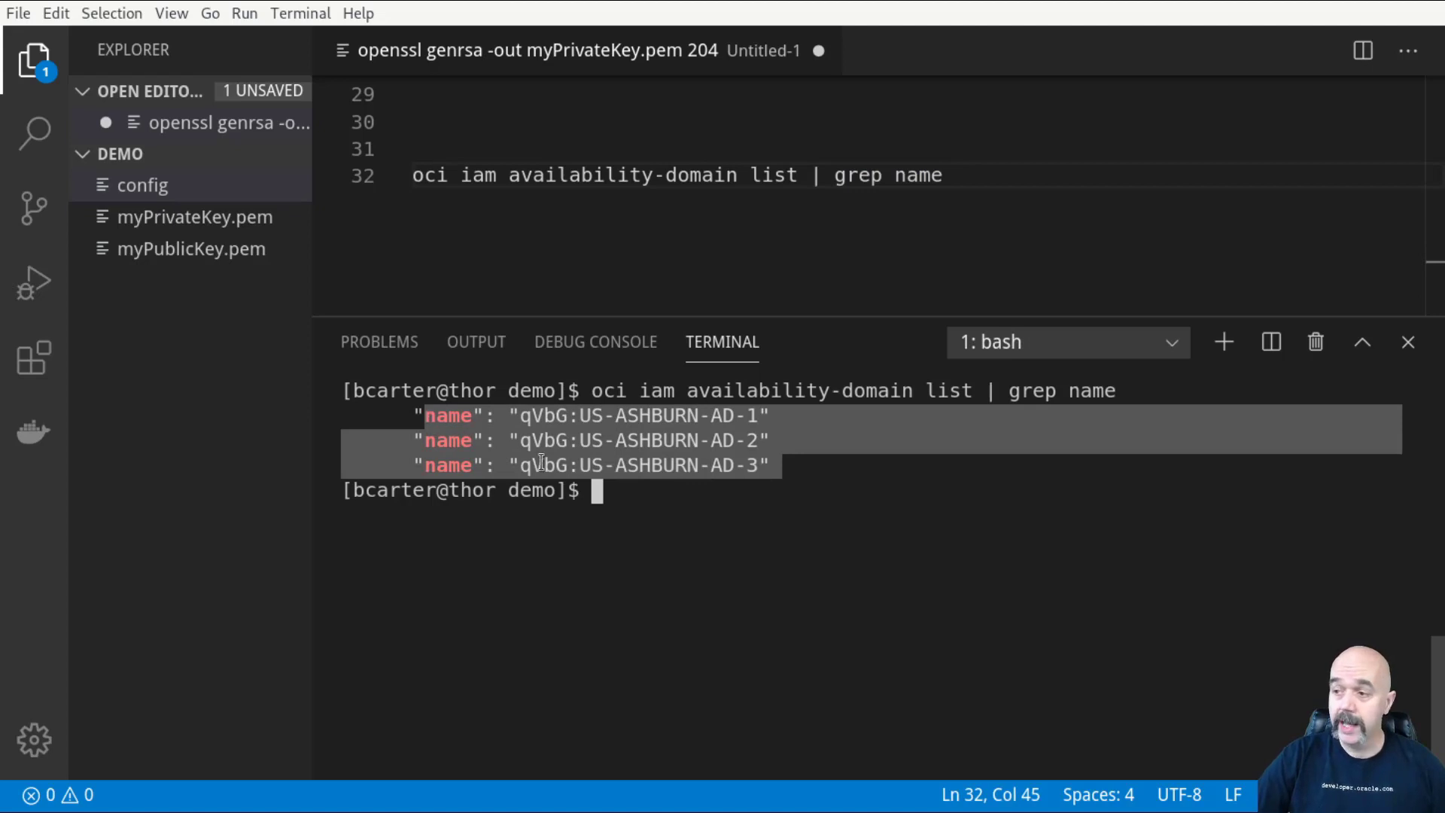